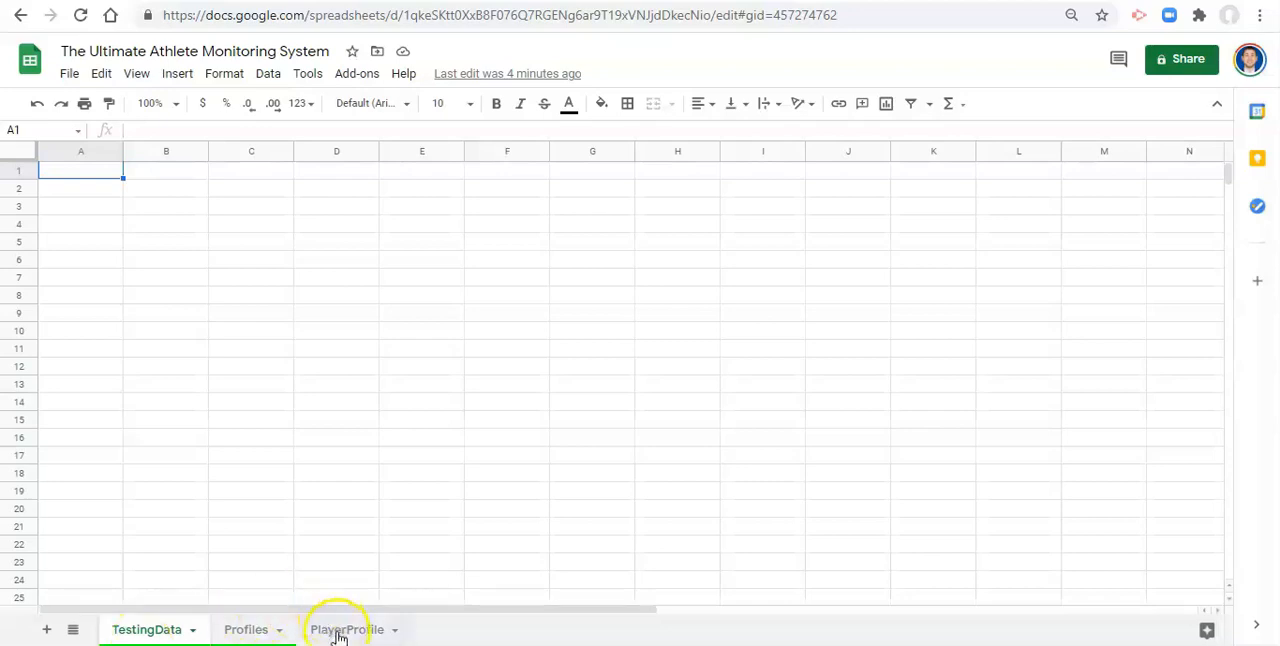
click(244, 628)
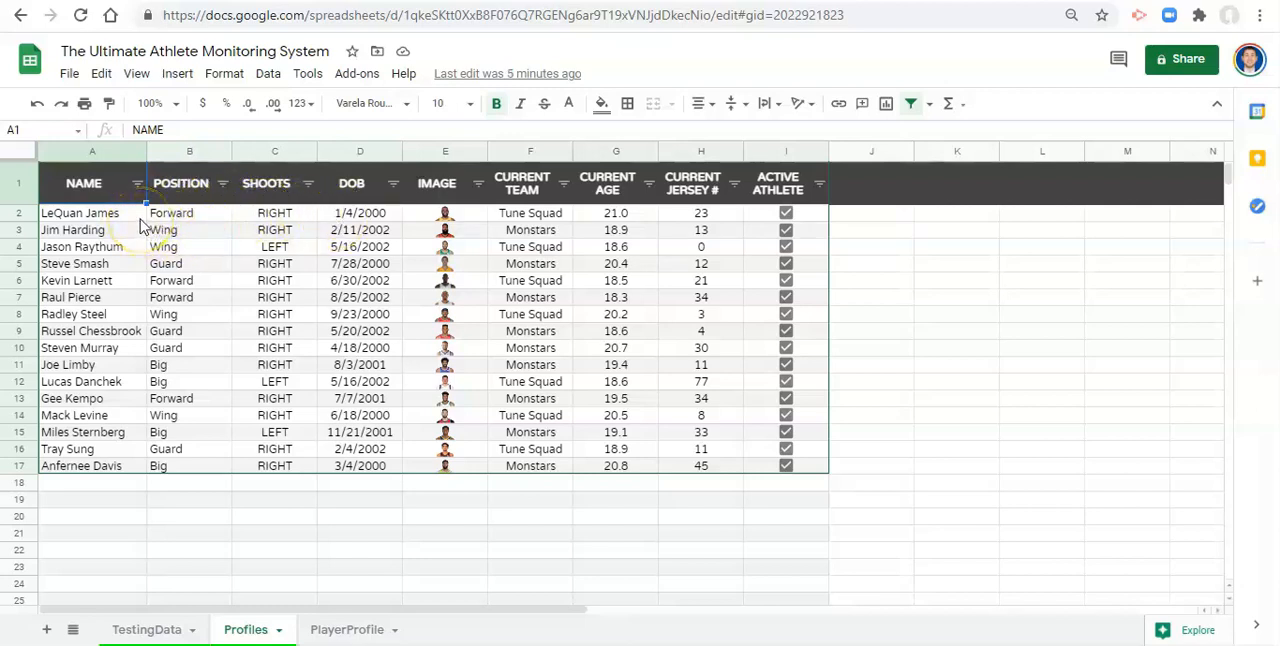
mouse_move(336, 220)
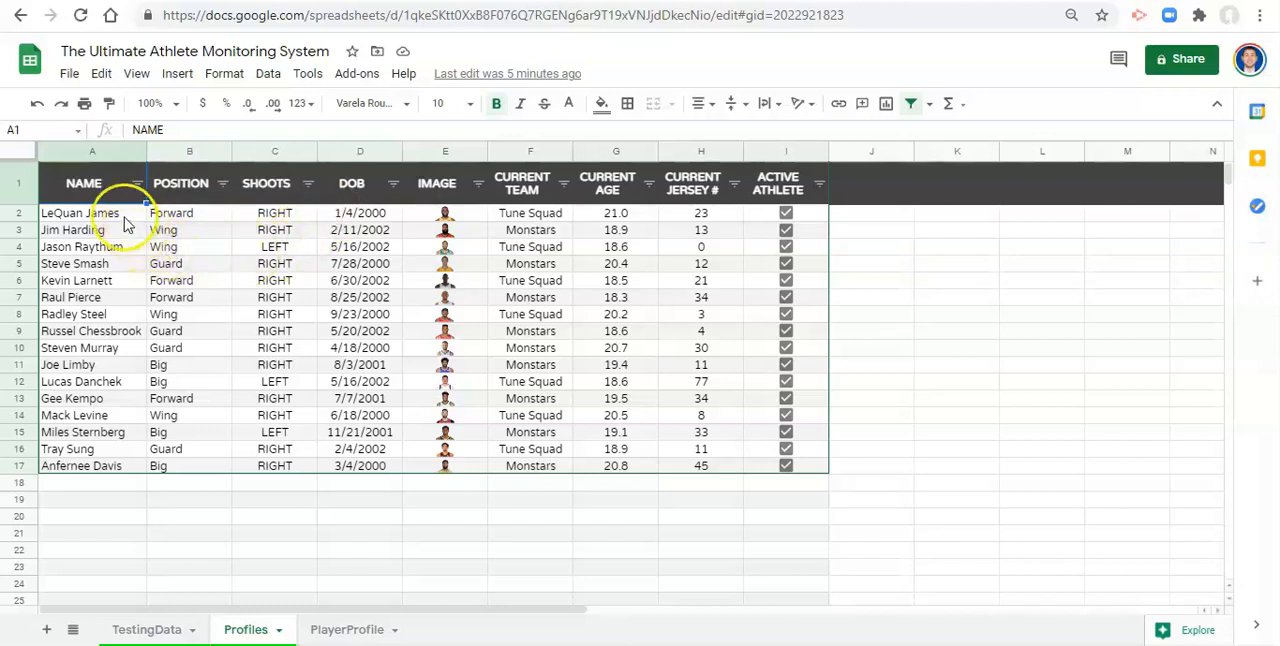
mouse_move(132, 388)
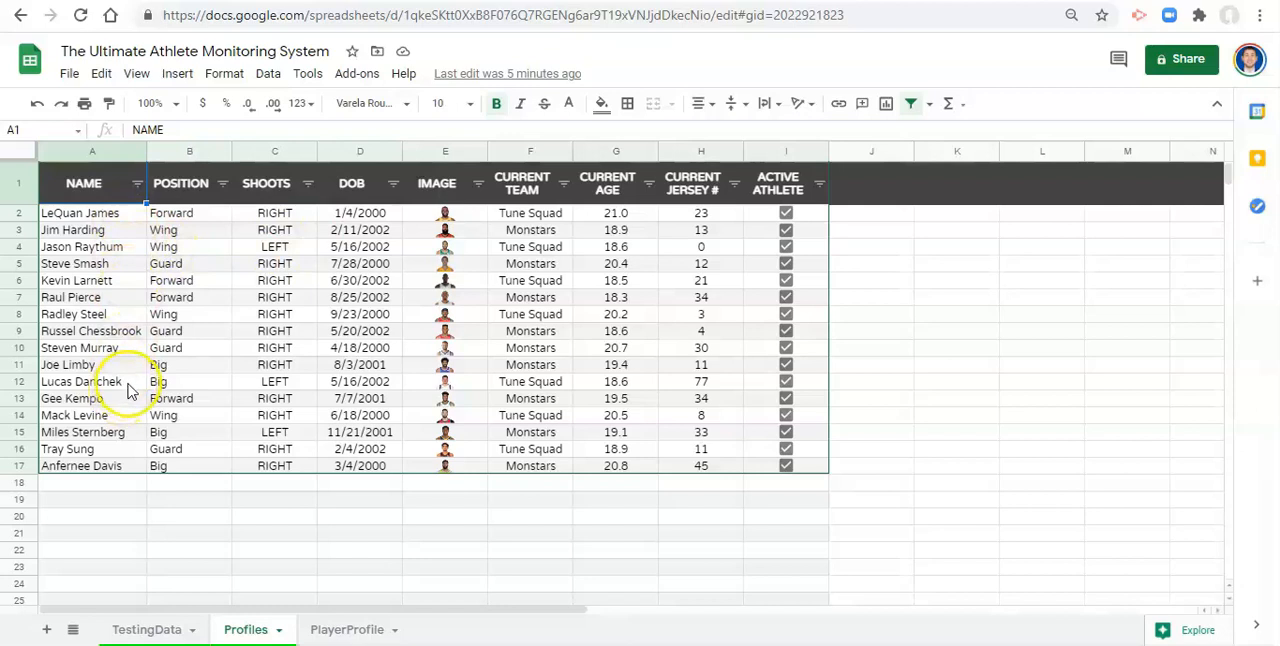
mouse_move(170, 628)
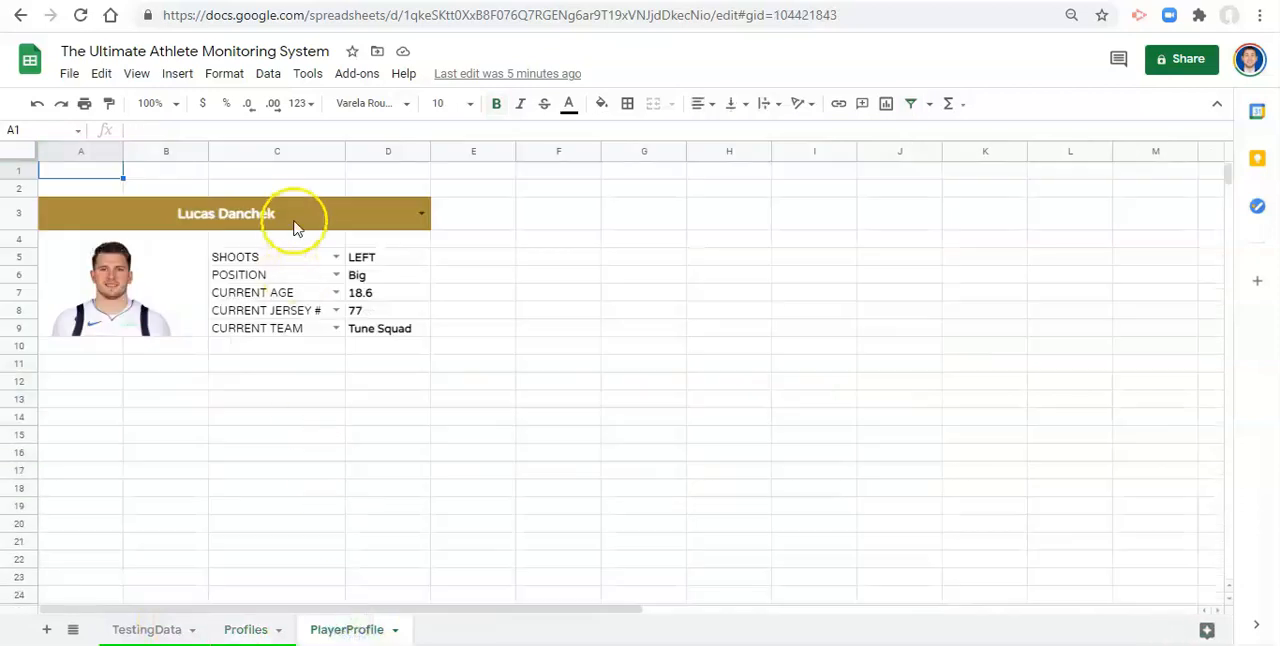
mouse_move(330, 220)
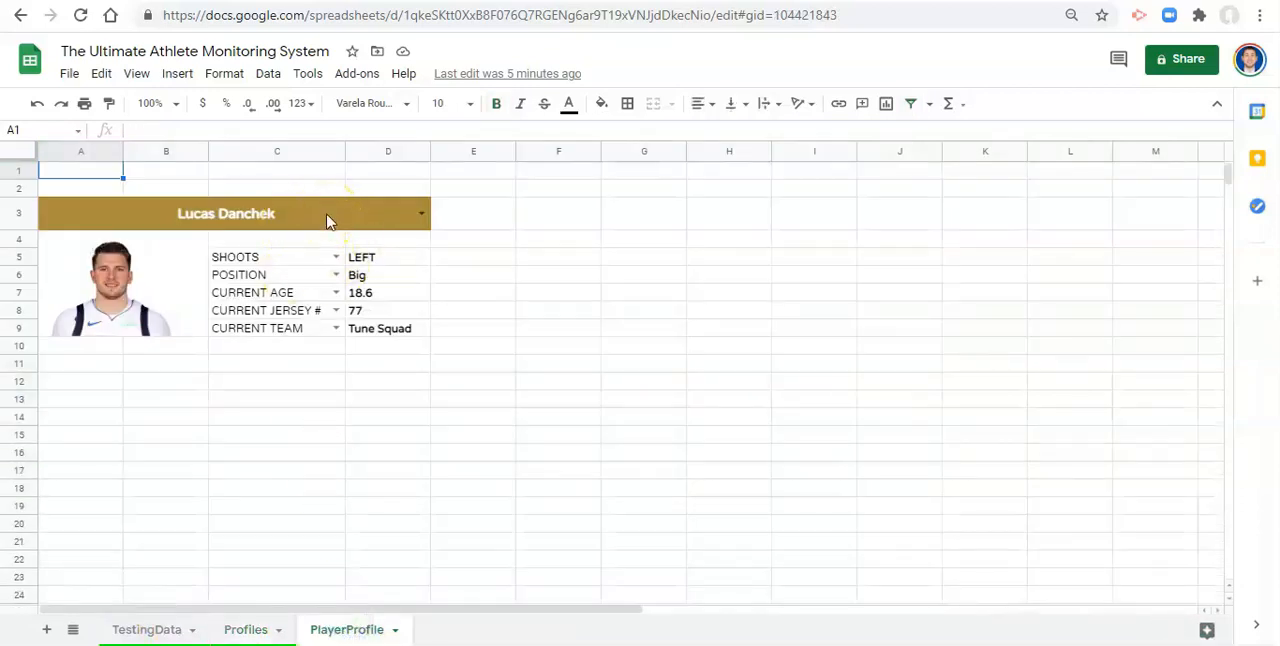
mouse_move(332, 226)
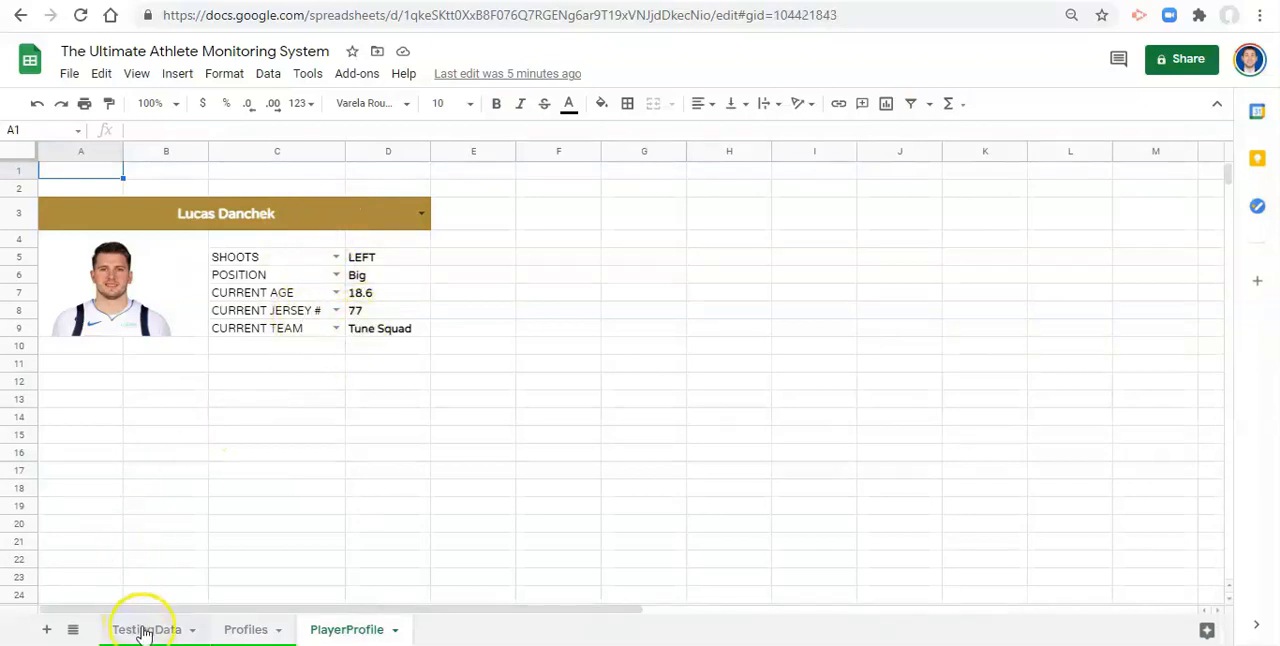
Step: Enter the heading 'Name' in cell A1 of the TestingData sheet
click(144, 628)
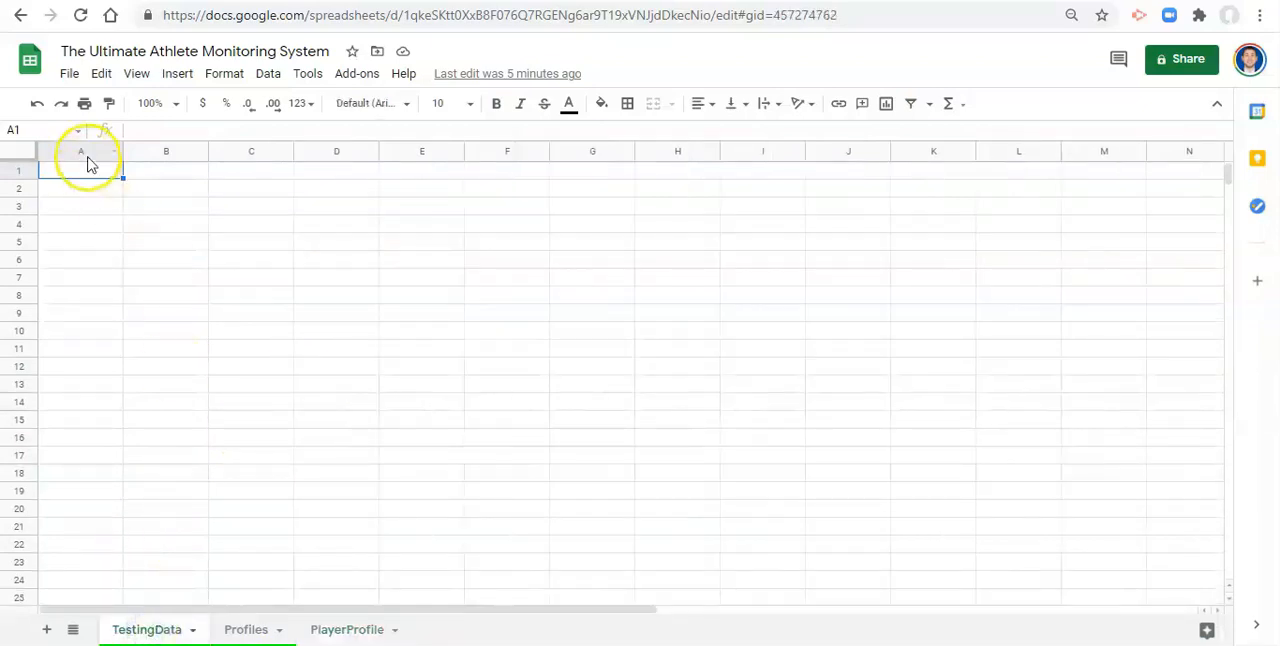
text(Name)
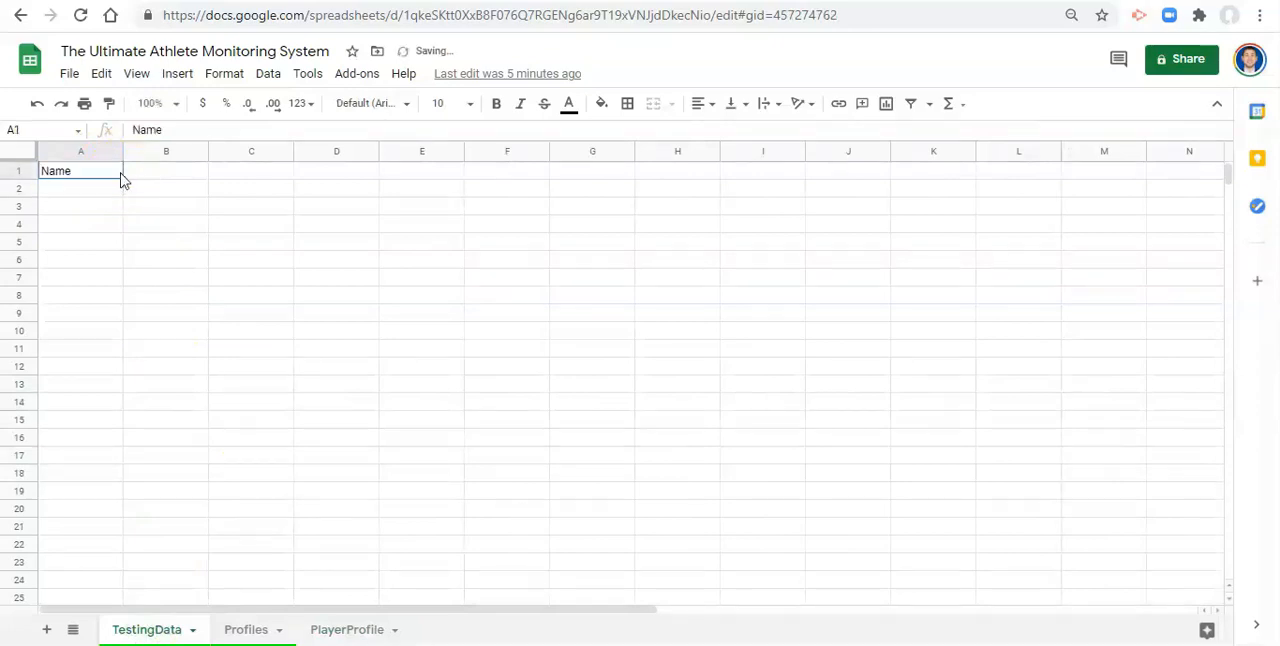
click(166, 170)
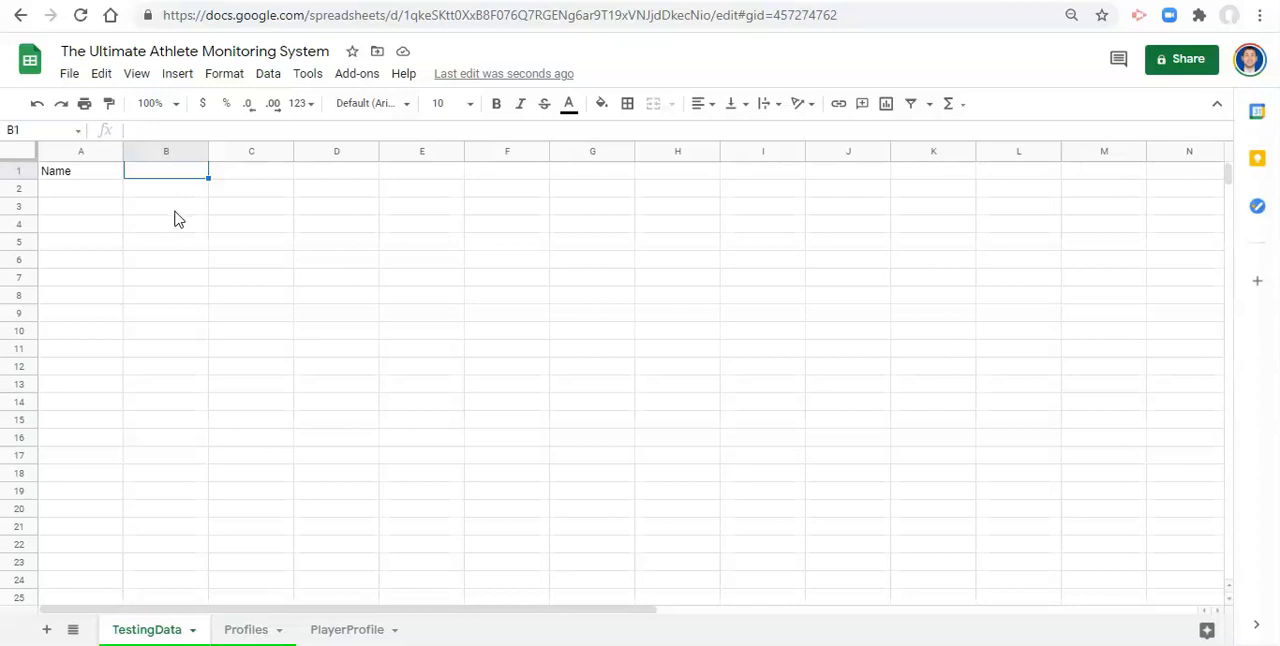
mouse_move(176, 284)
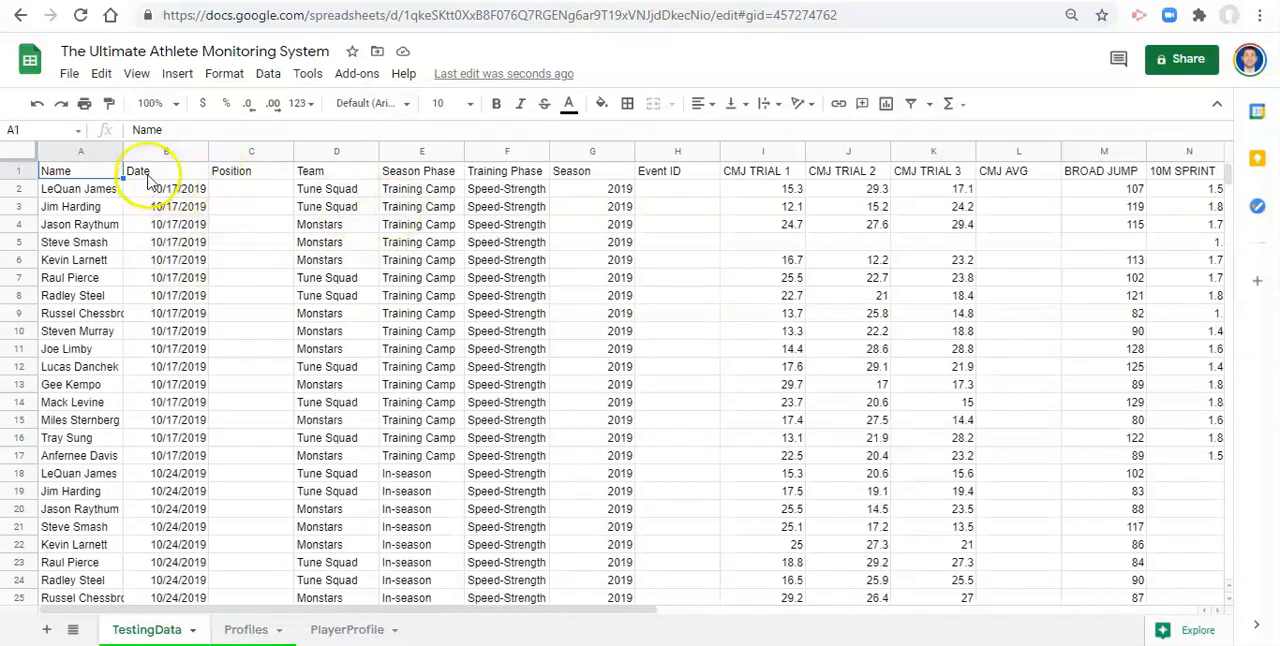
mouse_move(160, 160)
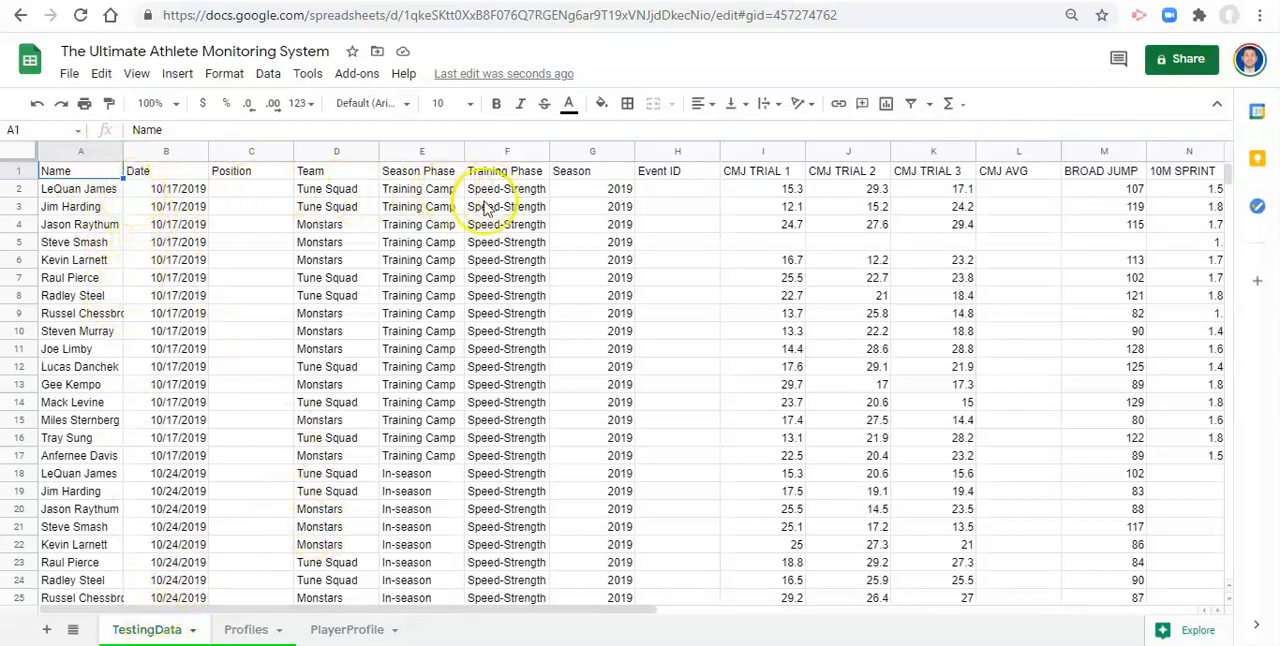
mouse_move(348, 628)
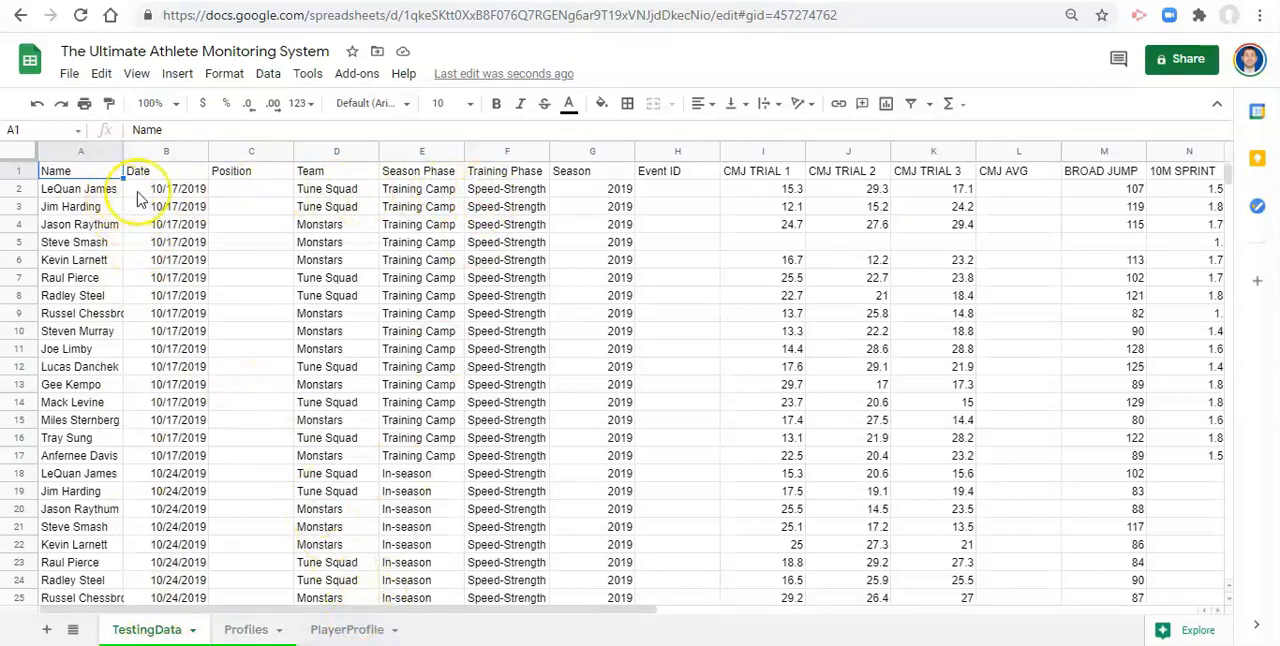
mouse_move(178, 206)
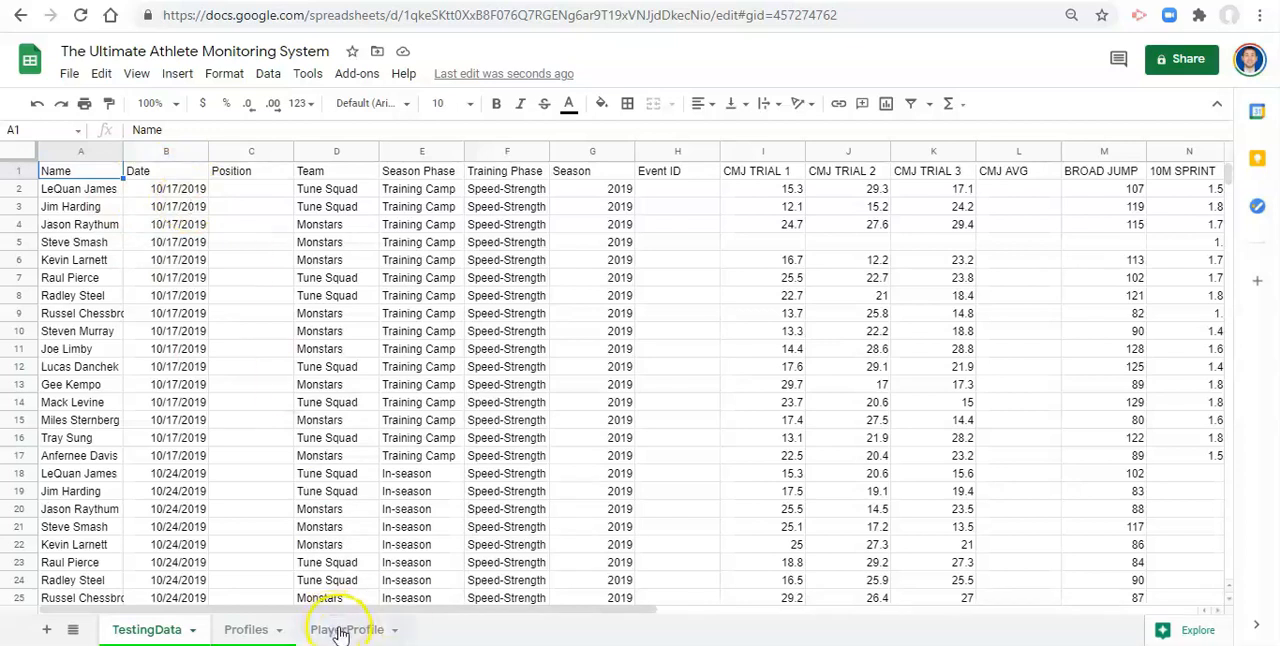
click(244, 628)
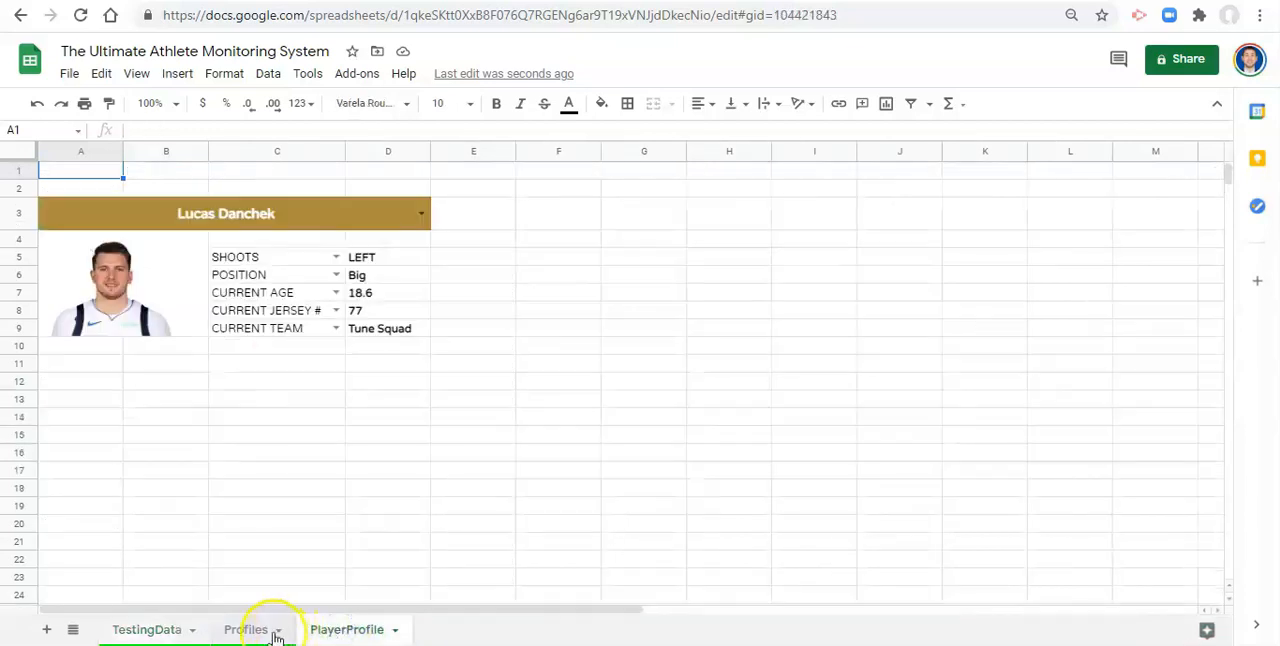
click(244, 628)
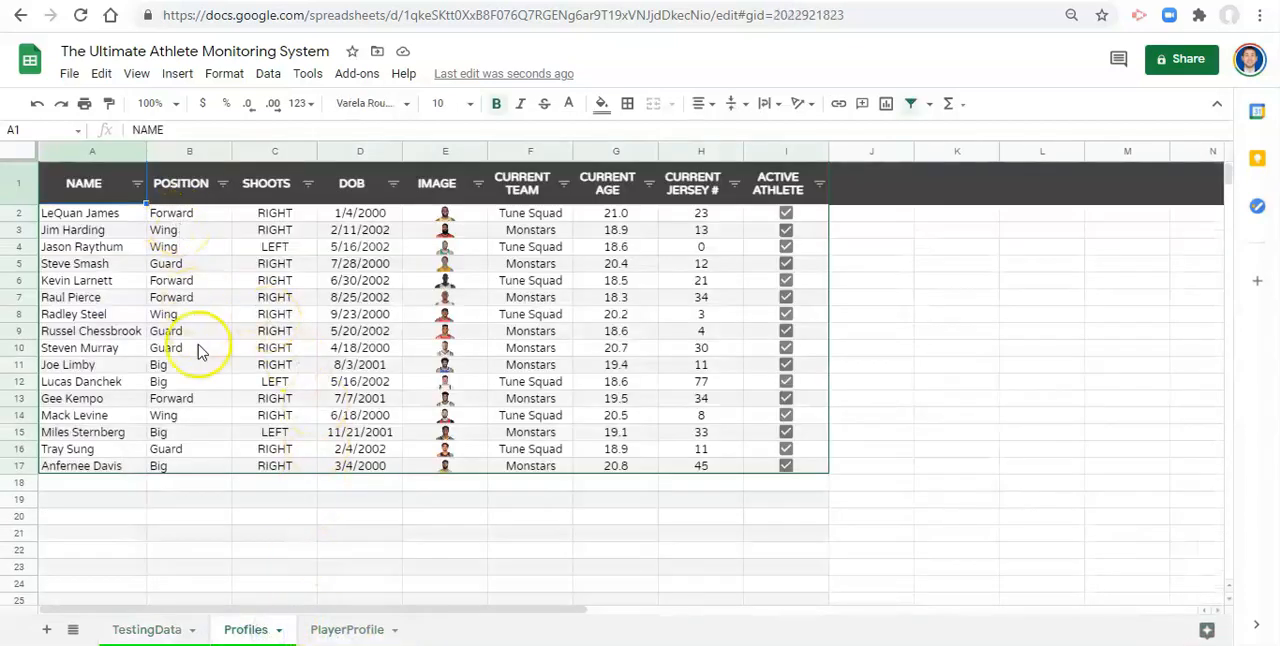
mouse_move(200, 376)
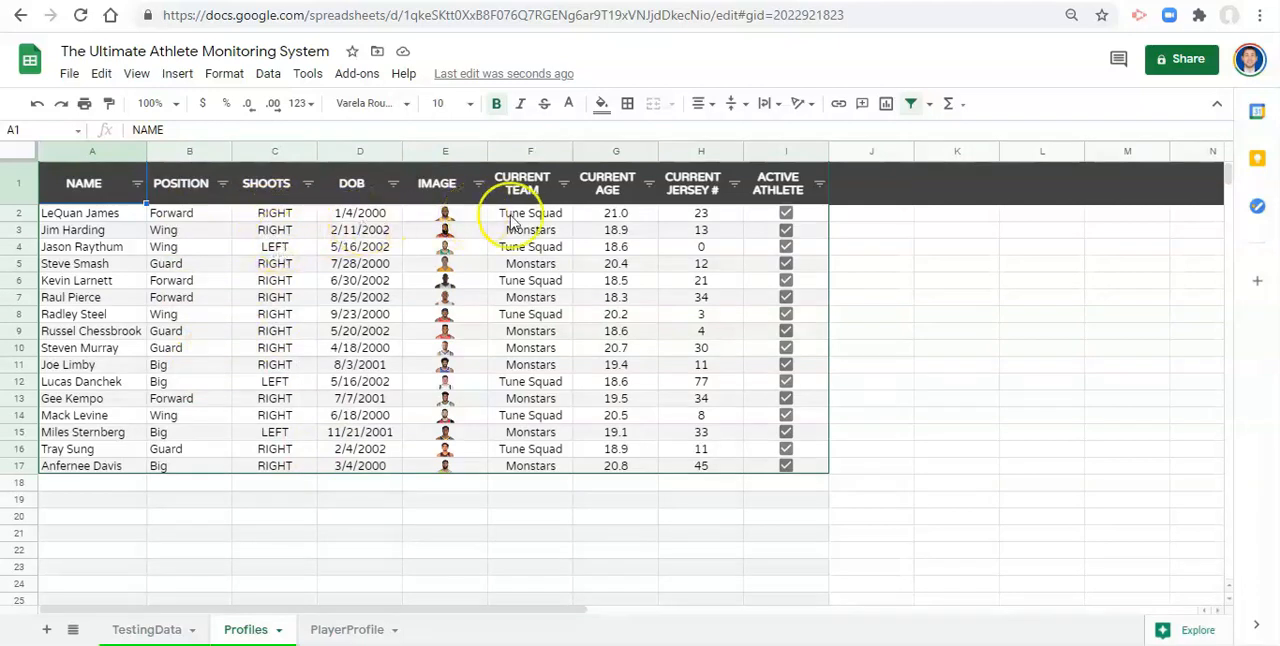
mouse_move(544, 220)
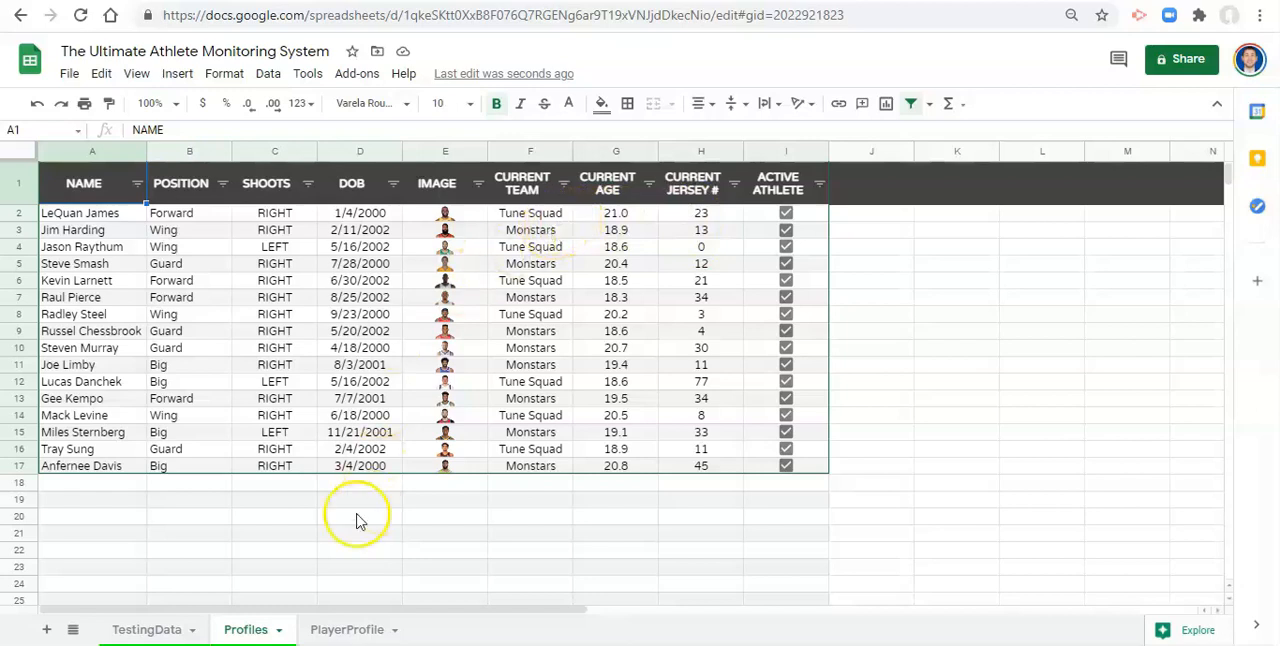
click(146, 628)
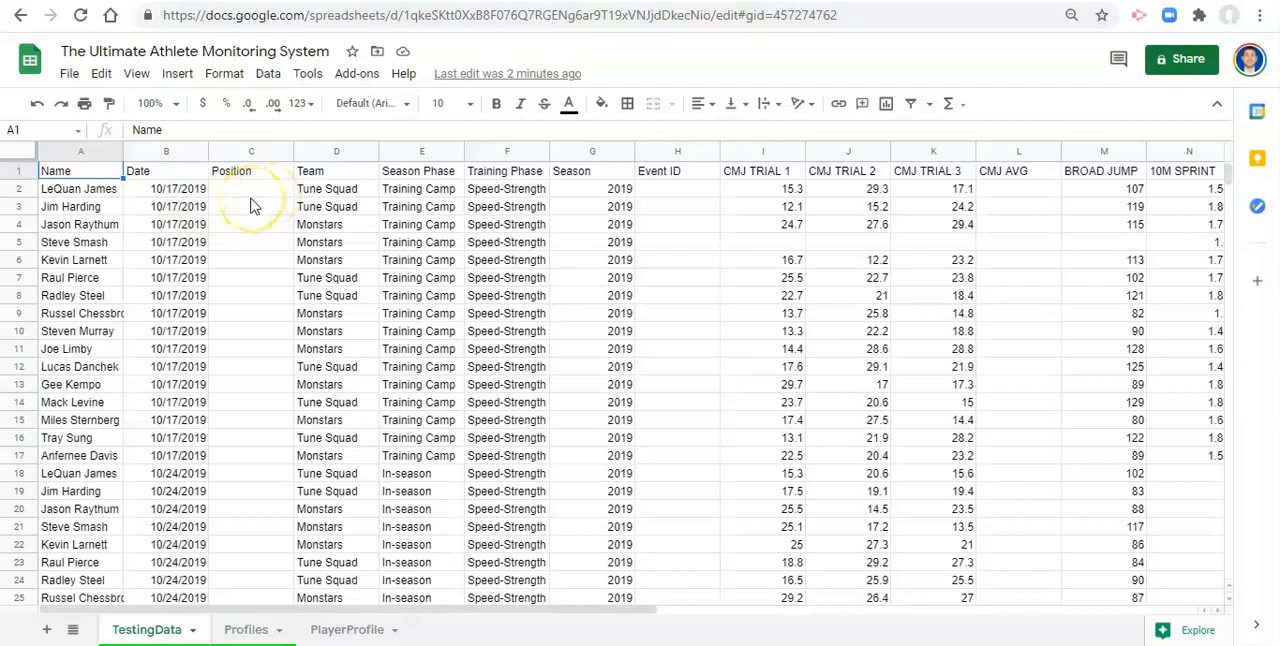
mouse_move(256, 198)
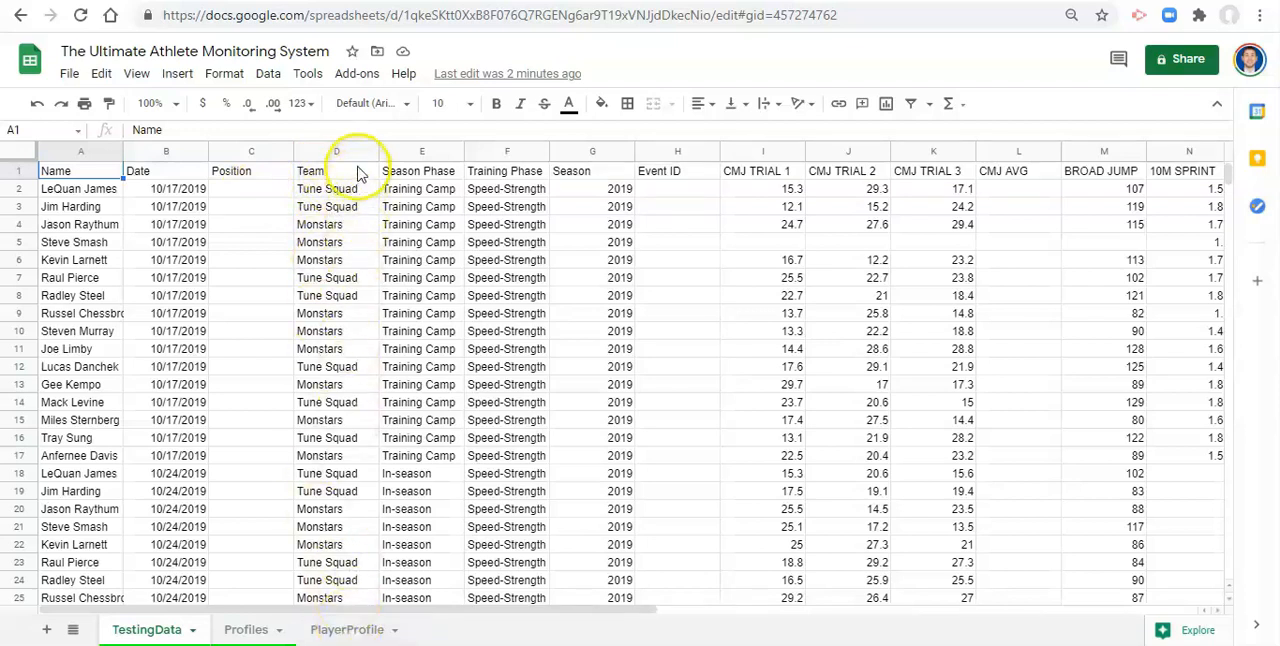
mouse_move(358, 188)
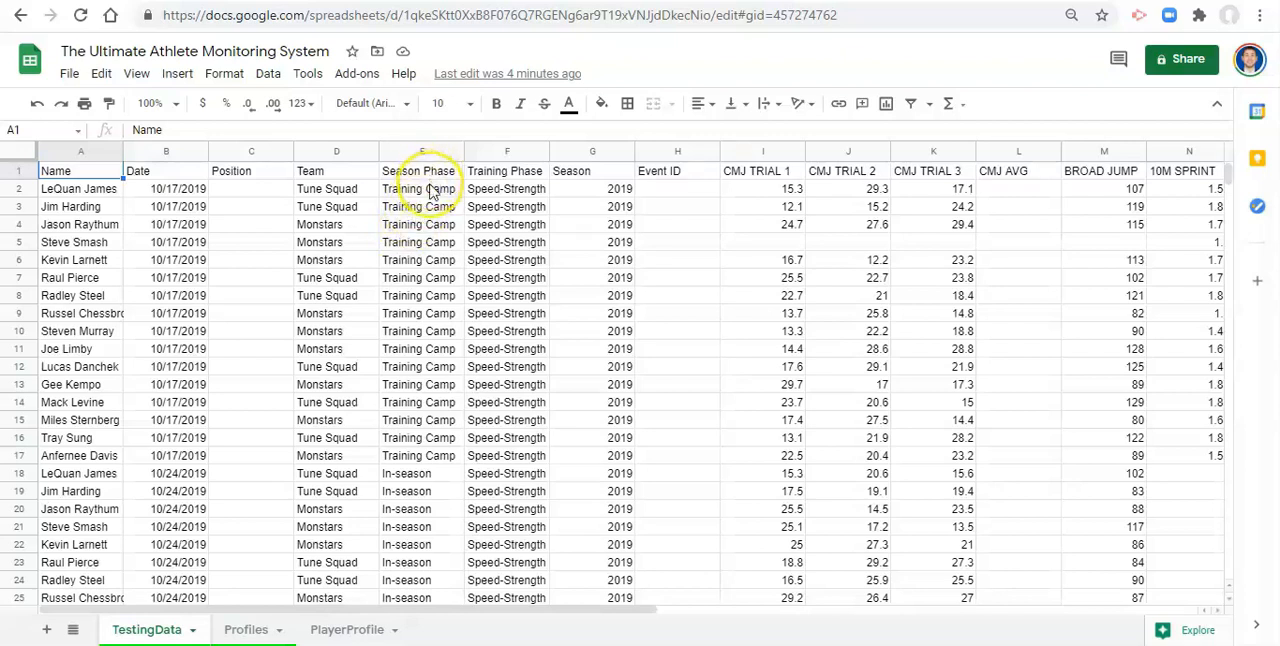
mouse_move(430, 196)
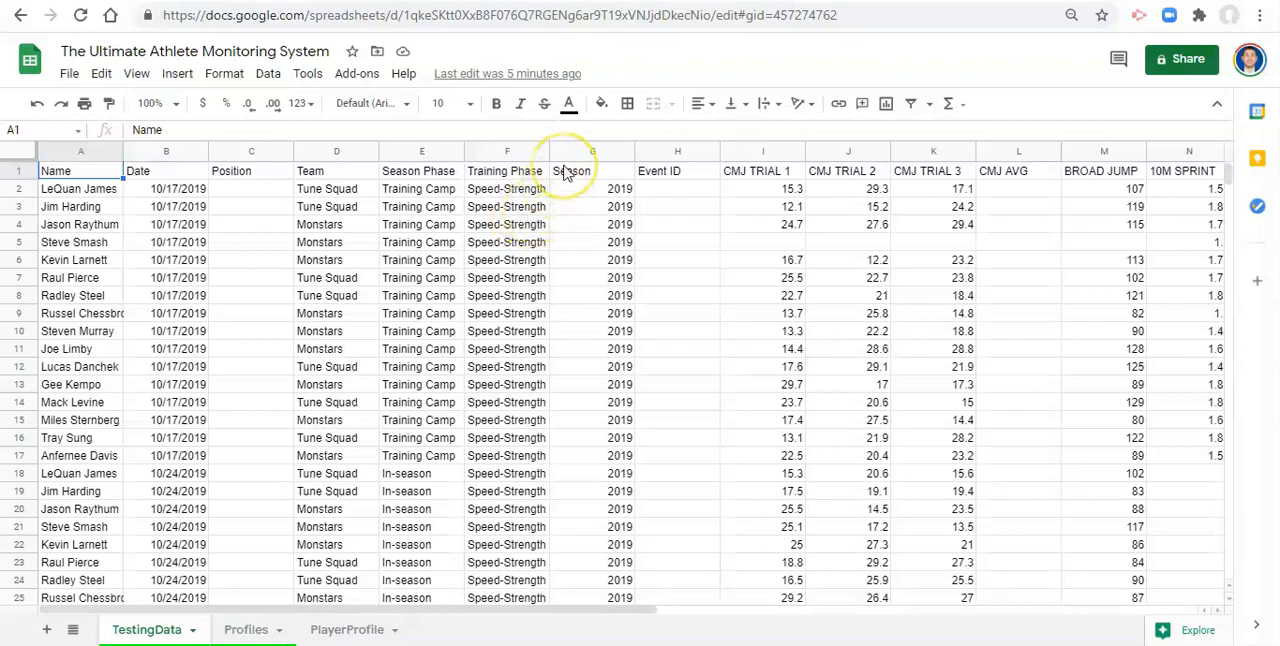
mouse_move(572, 206)
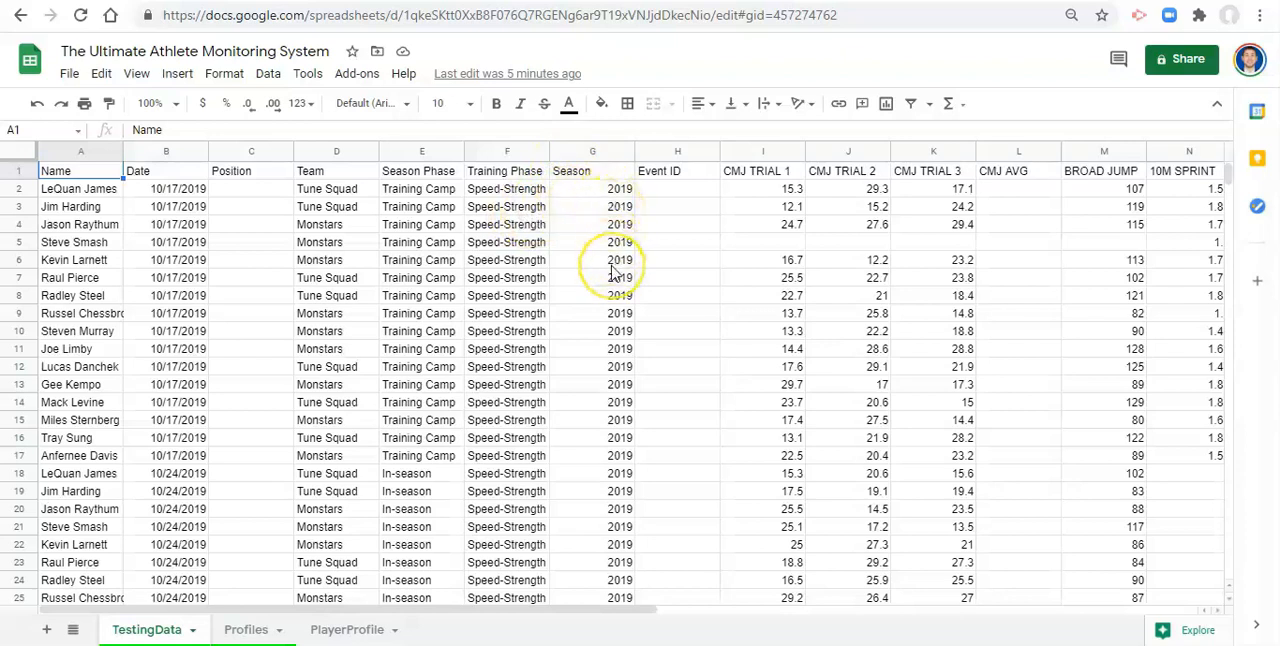
mouse_move(548, 208)
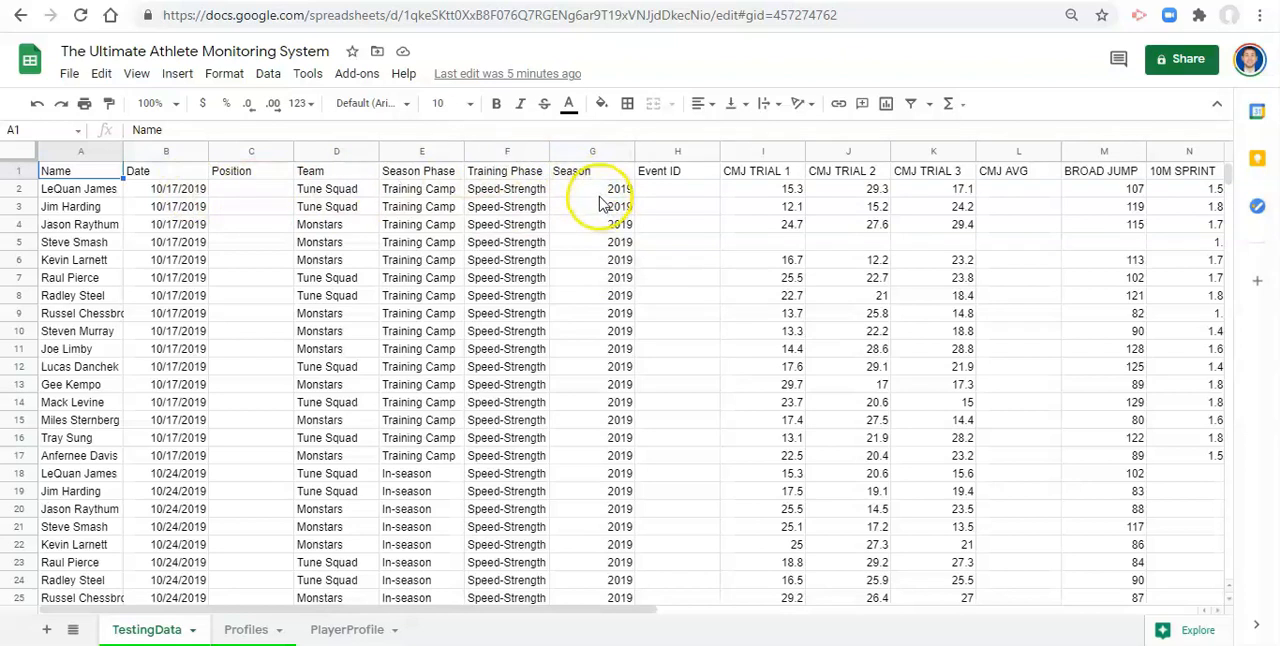
mouse_move(600, 206)
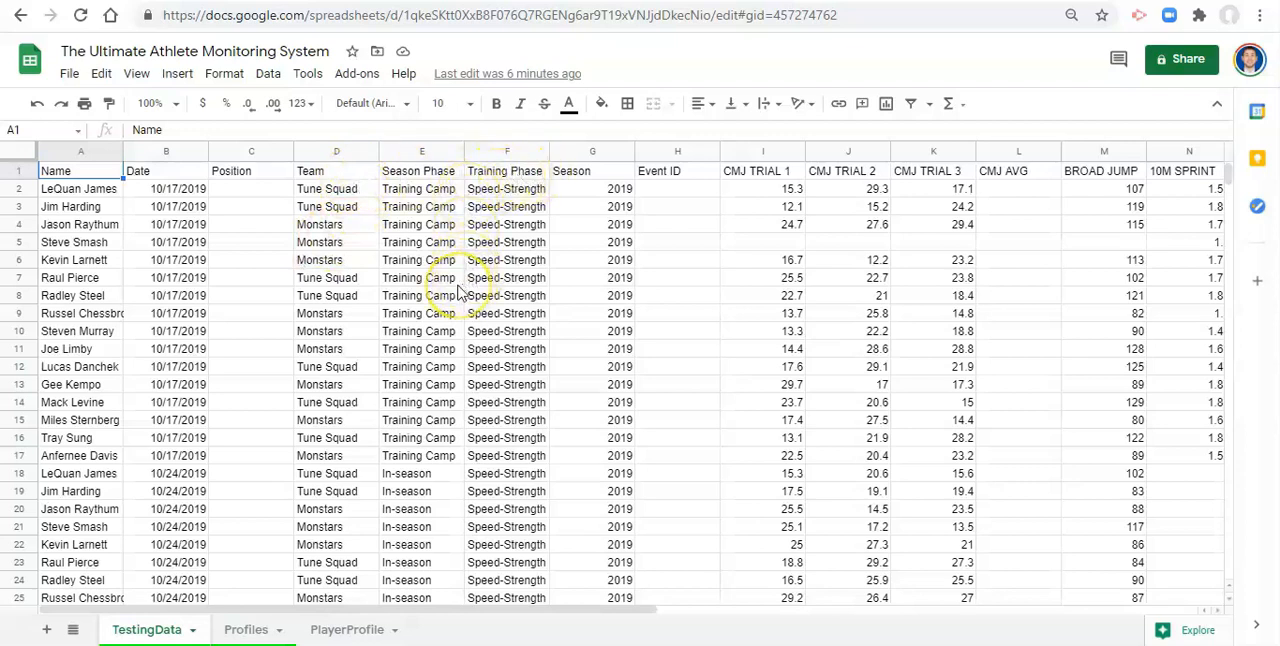
mouse_move(384, 292)
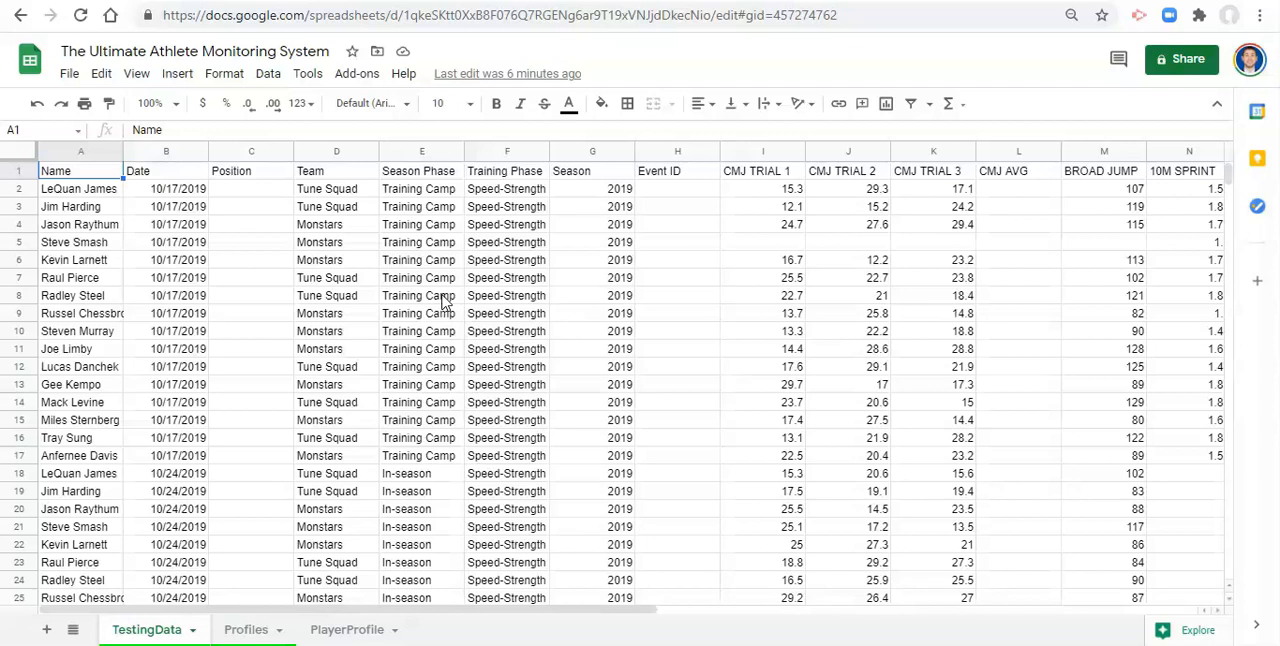
Step: Glance at the formatted Profiles sheet, then return to TestingData
click(246, 628)
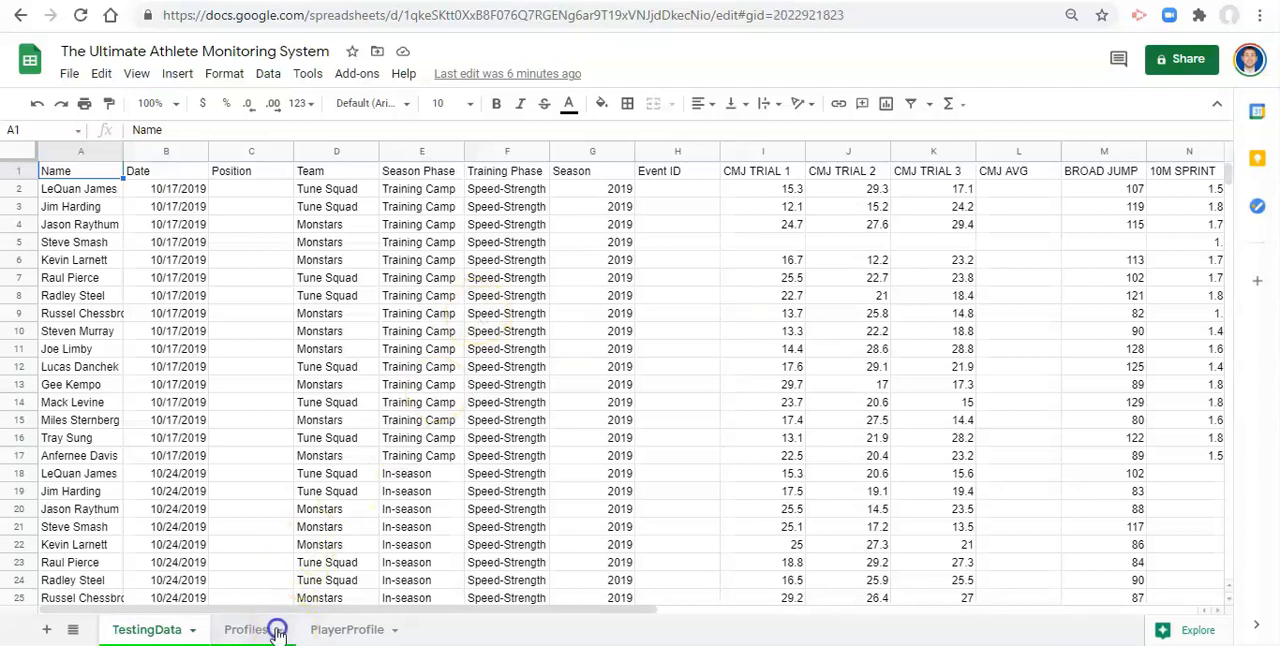
click(244, 628)
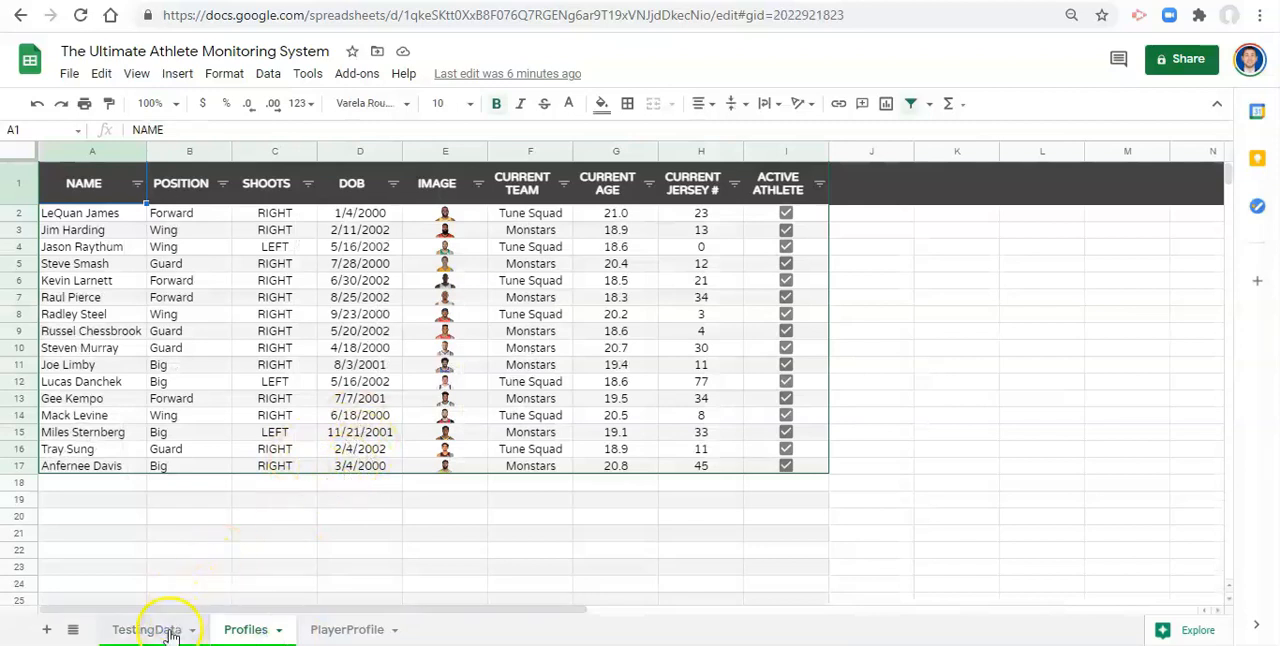
click(148, 628)
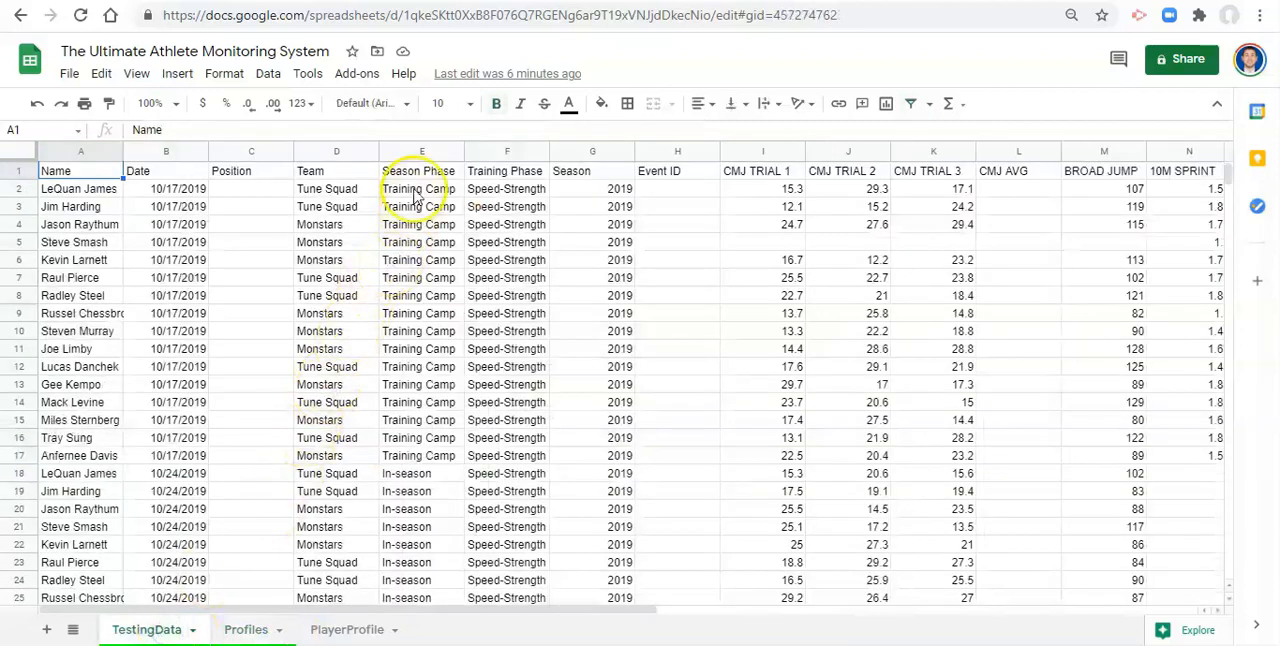
mouse_move(448, 206)
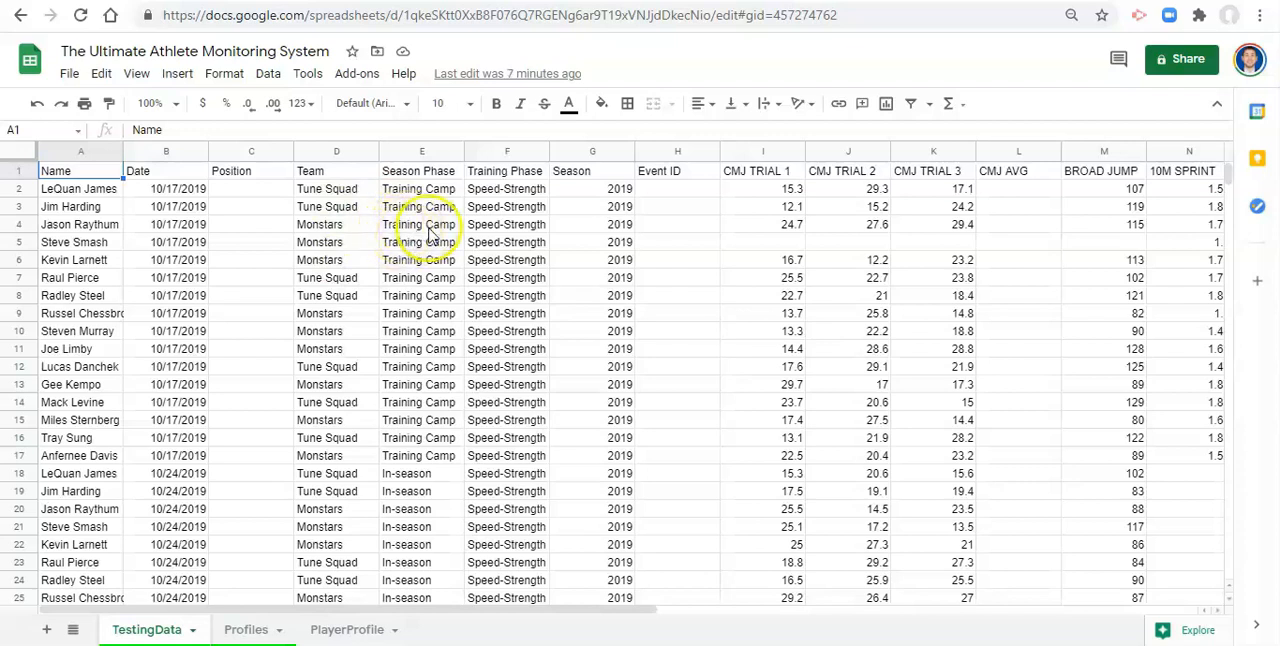
mouse_move(488, 240)
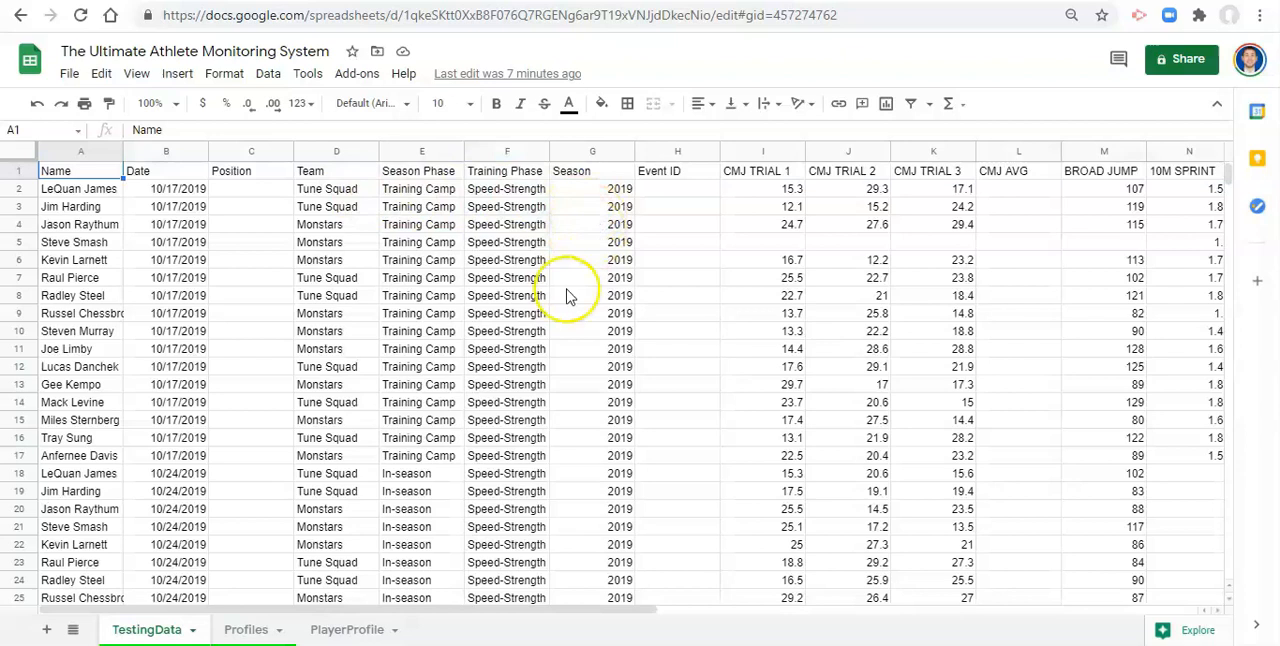
mouse_move(620, 330)
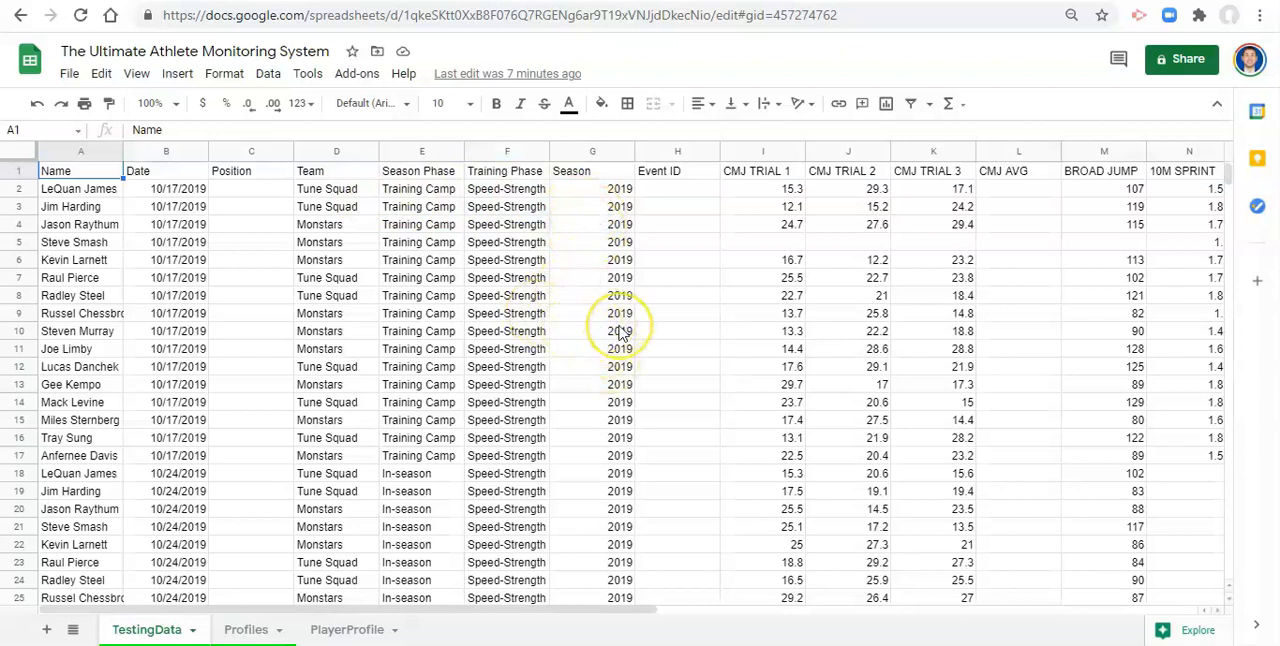
mouse_move(604, 292)
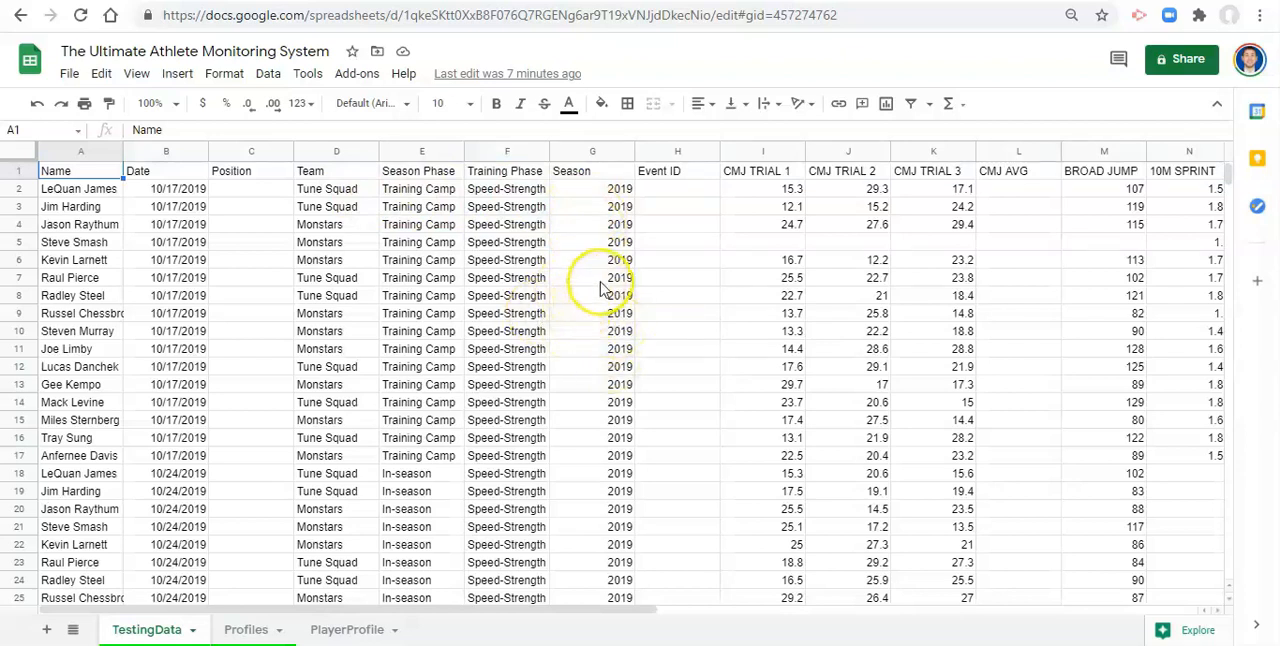
mouse_move(600, 290)
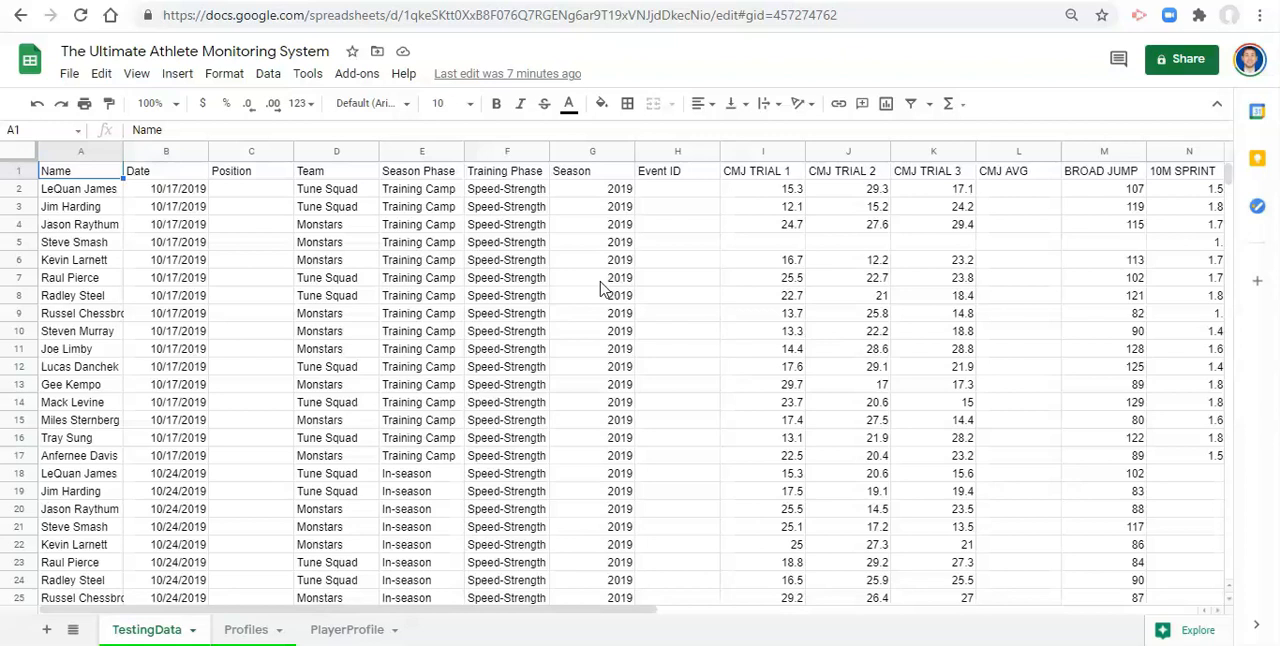
mouse_move(676, 176)
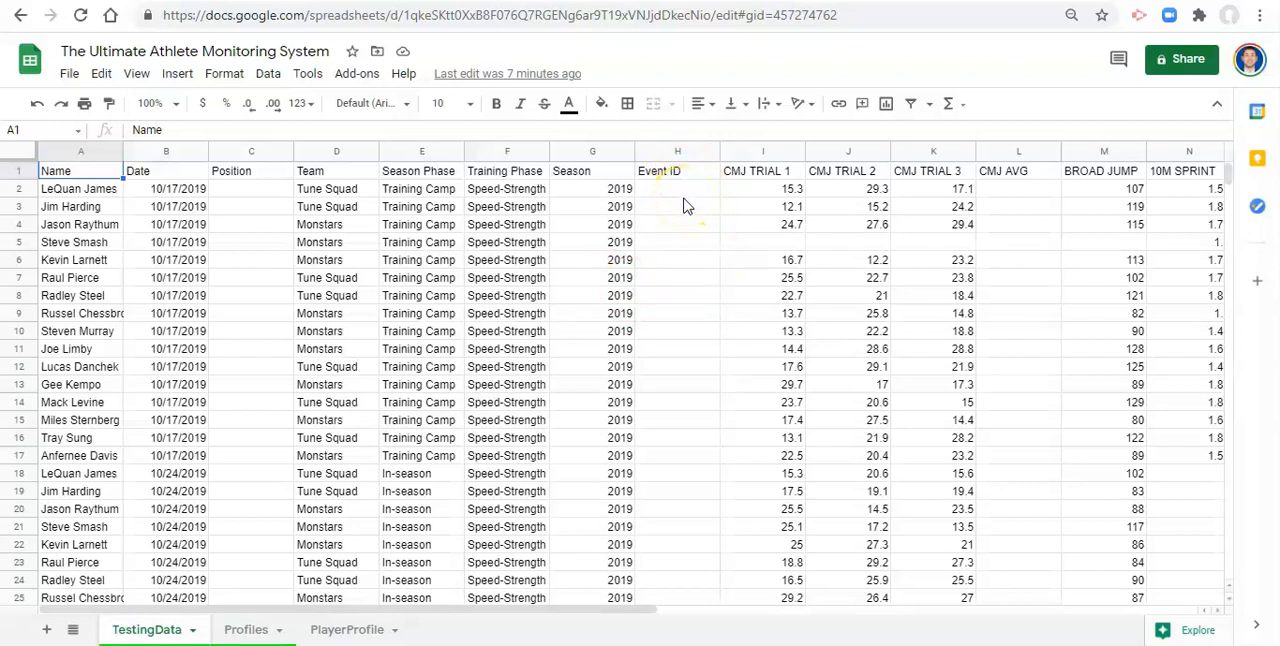
mouse_move(588, 196)
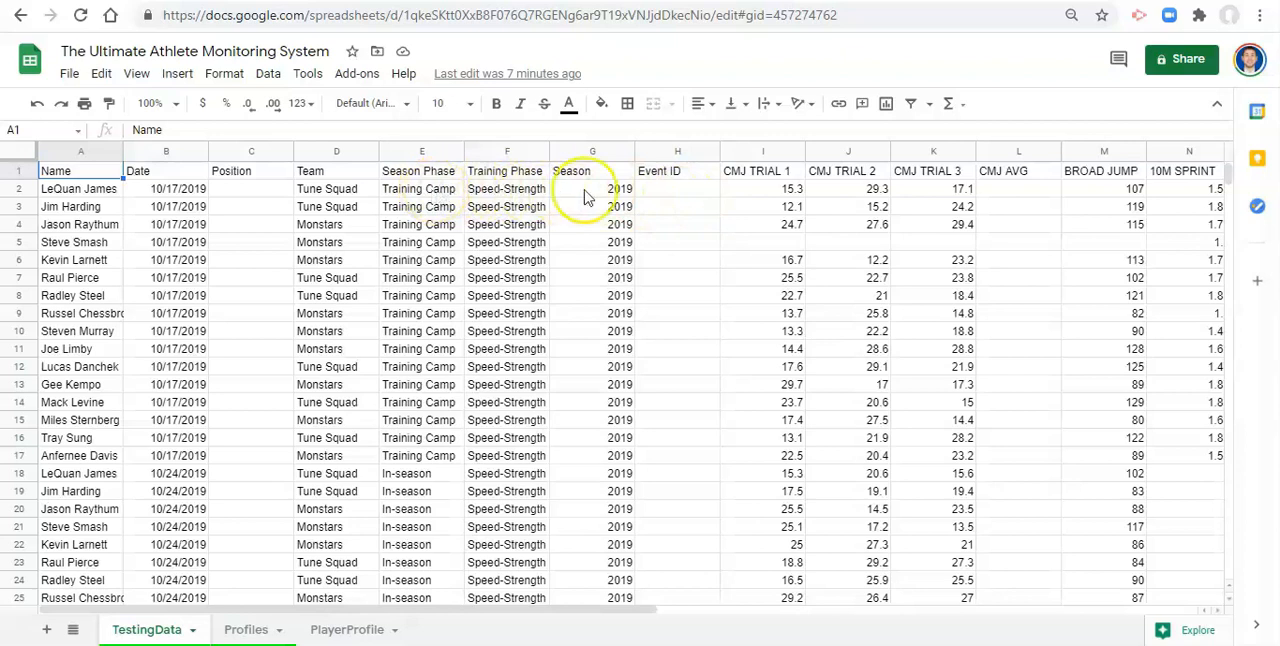
mouse_move(670, 192)
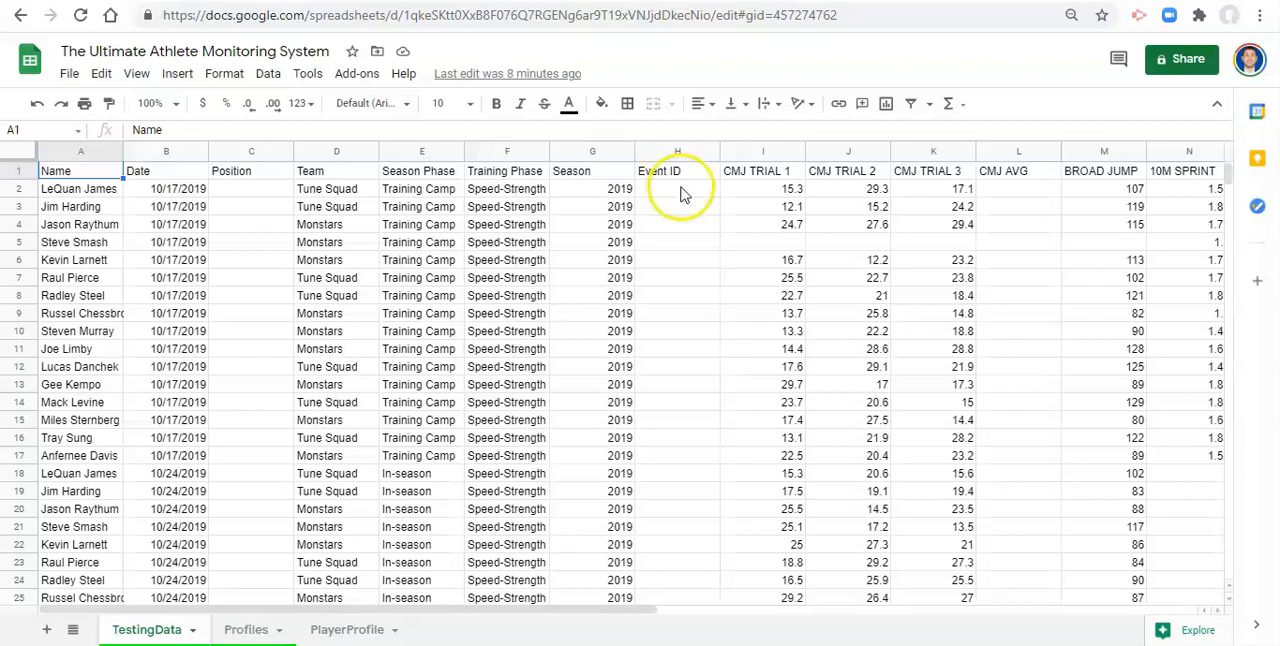
mouse_move(762, 180)
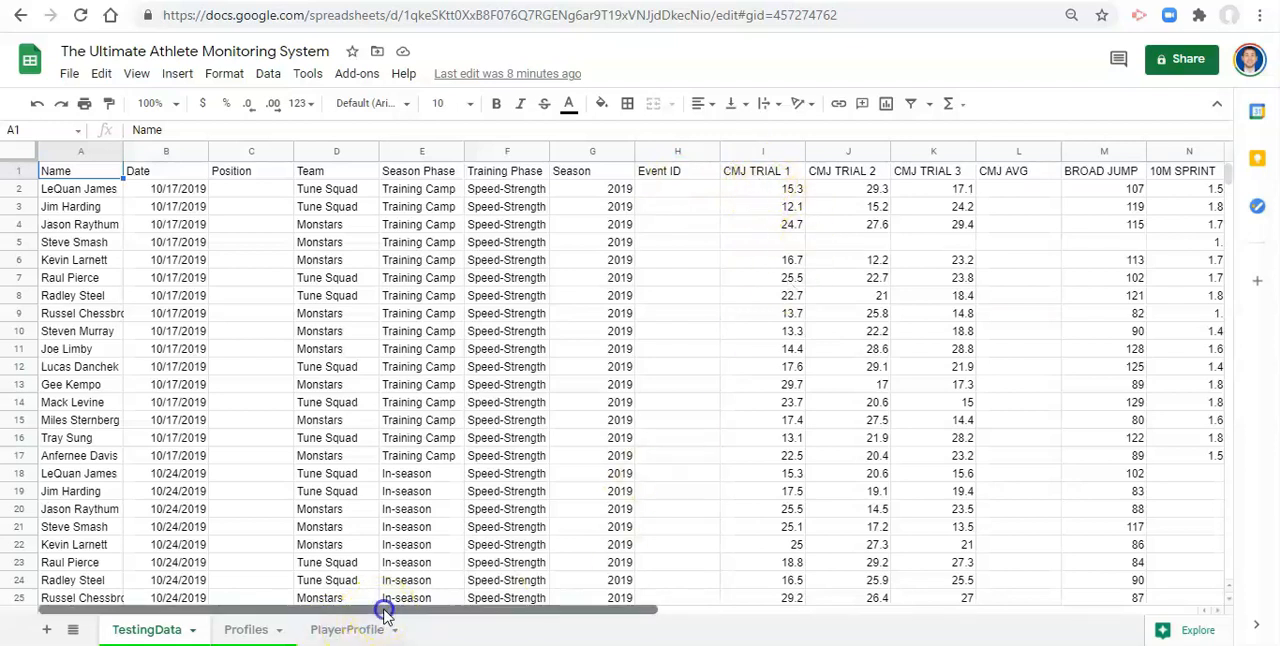
scroll(right, 3)
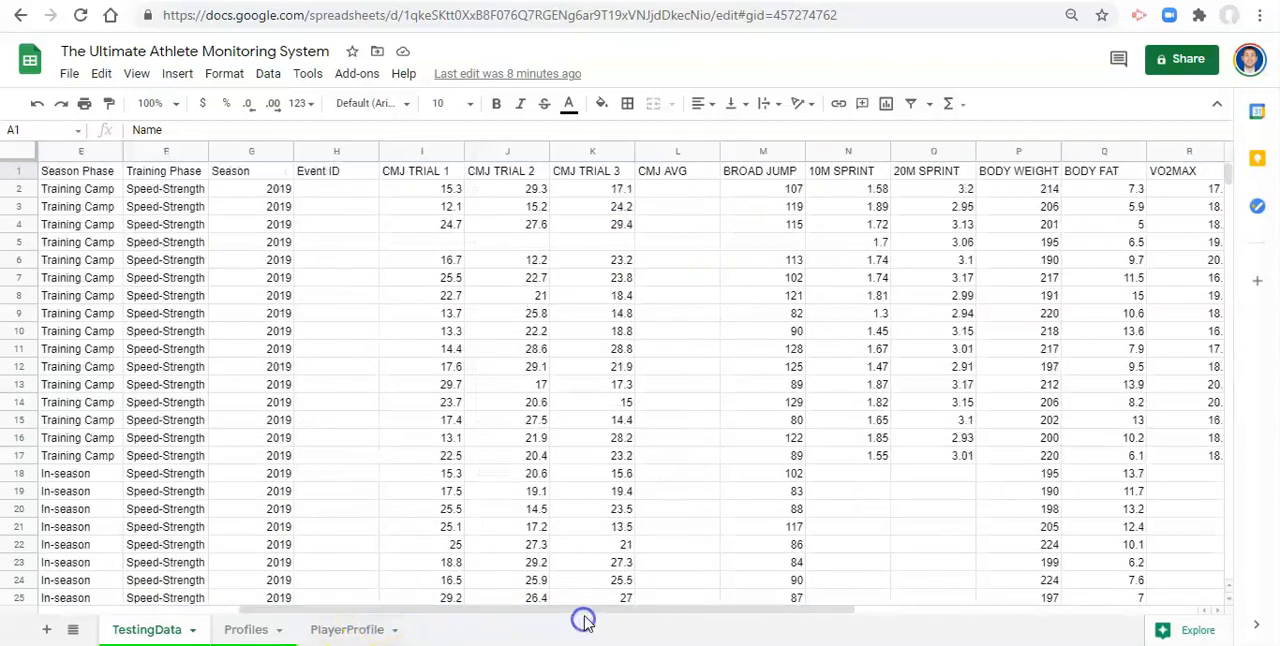
mouse_move(564, 224)
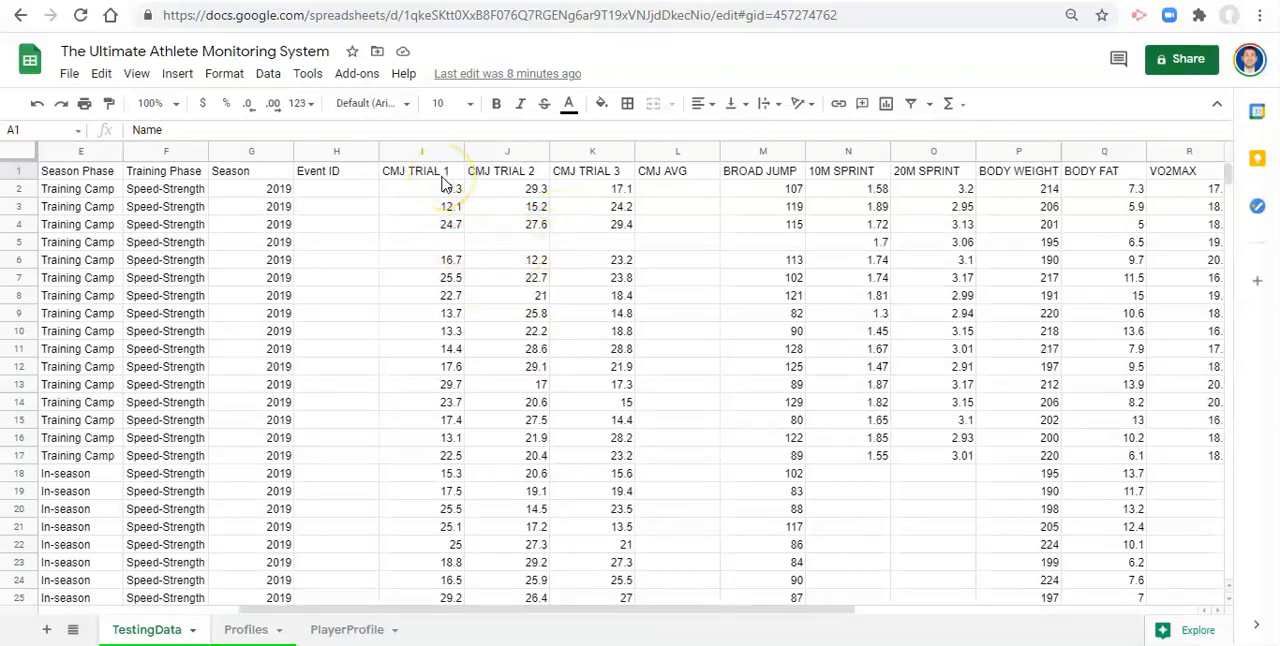
mouse_move(572, 196)
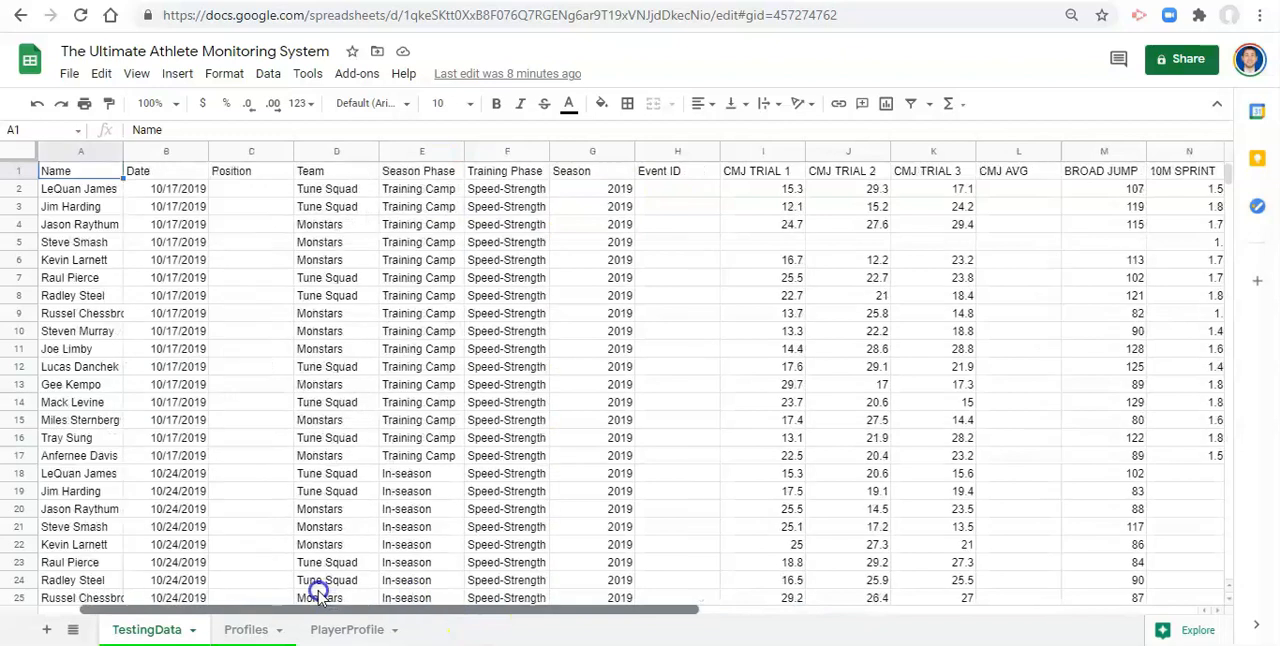
scroll(right, 3)
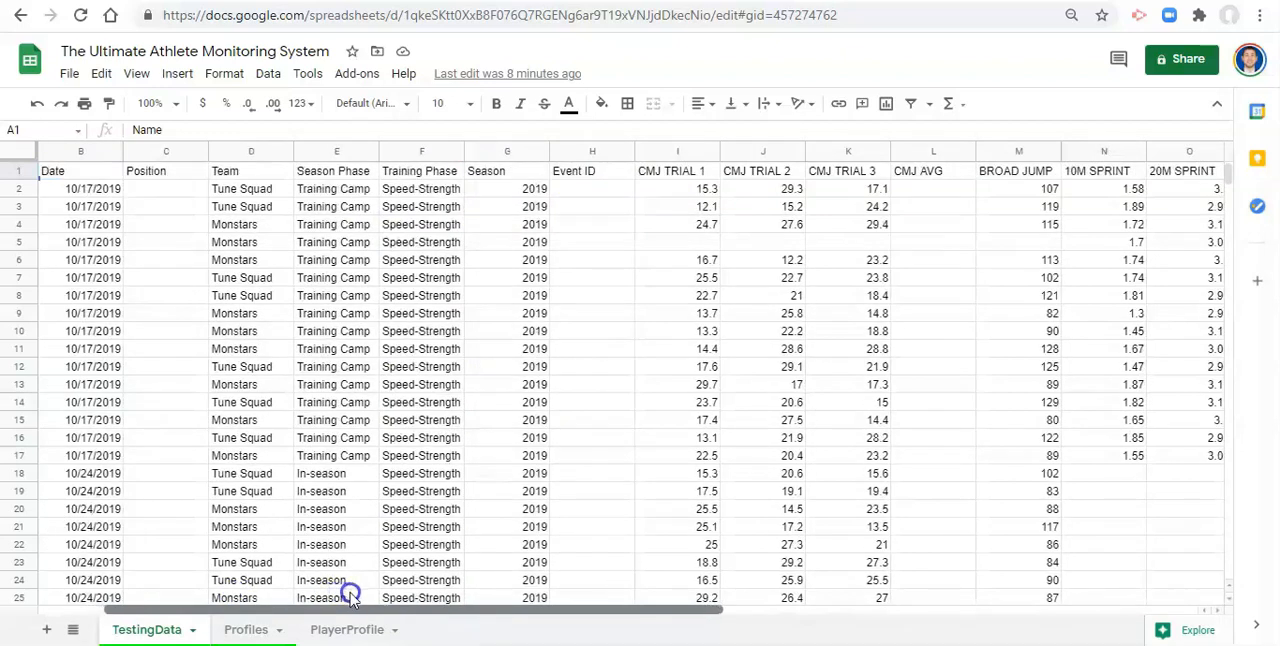
scroll(right, 3)
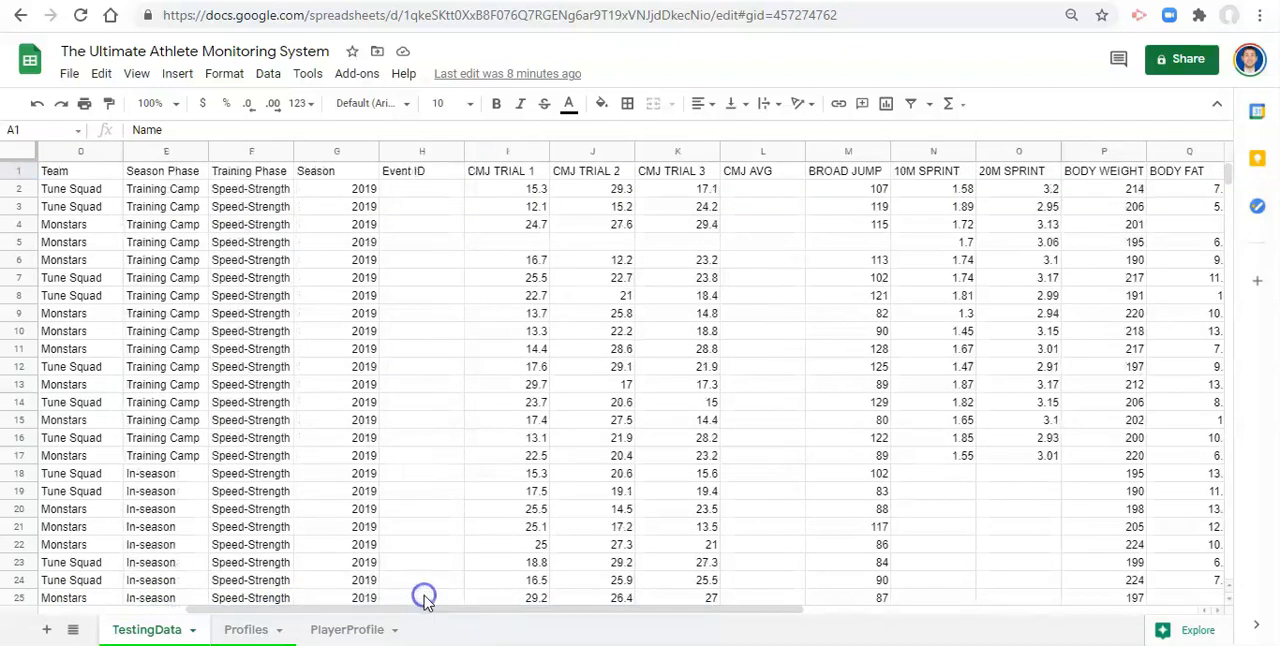
mouse_move(544, 516)
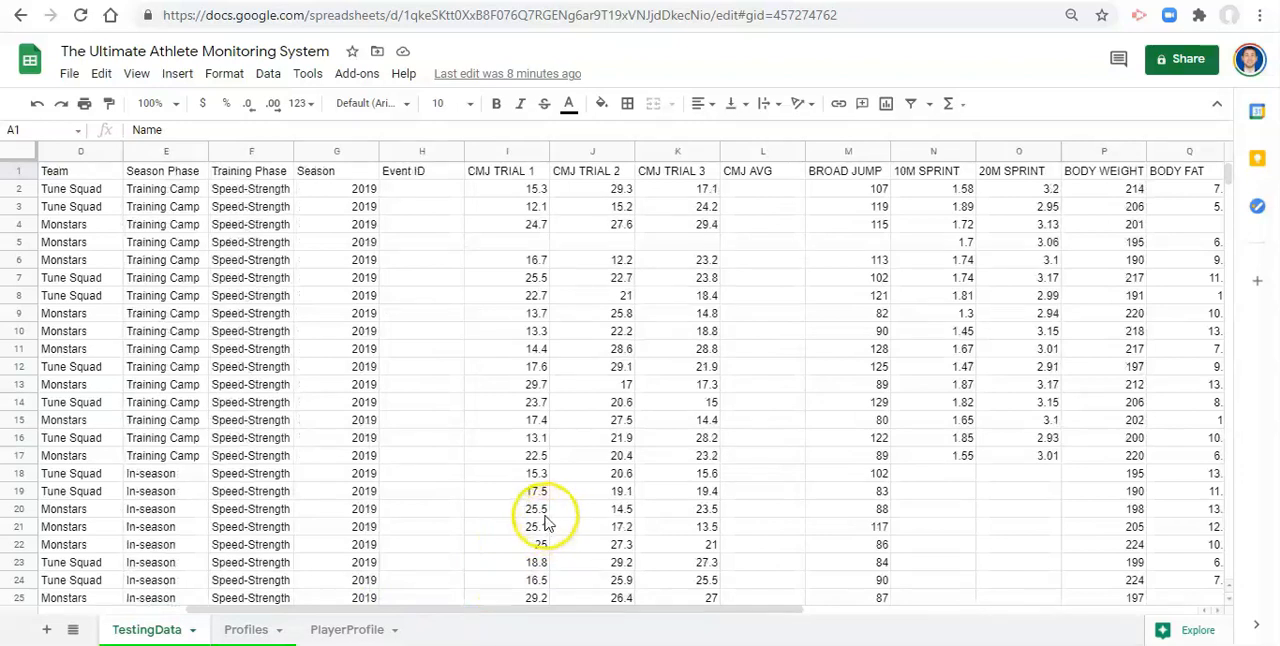
mouse_move(748, 200)
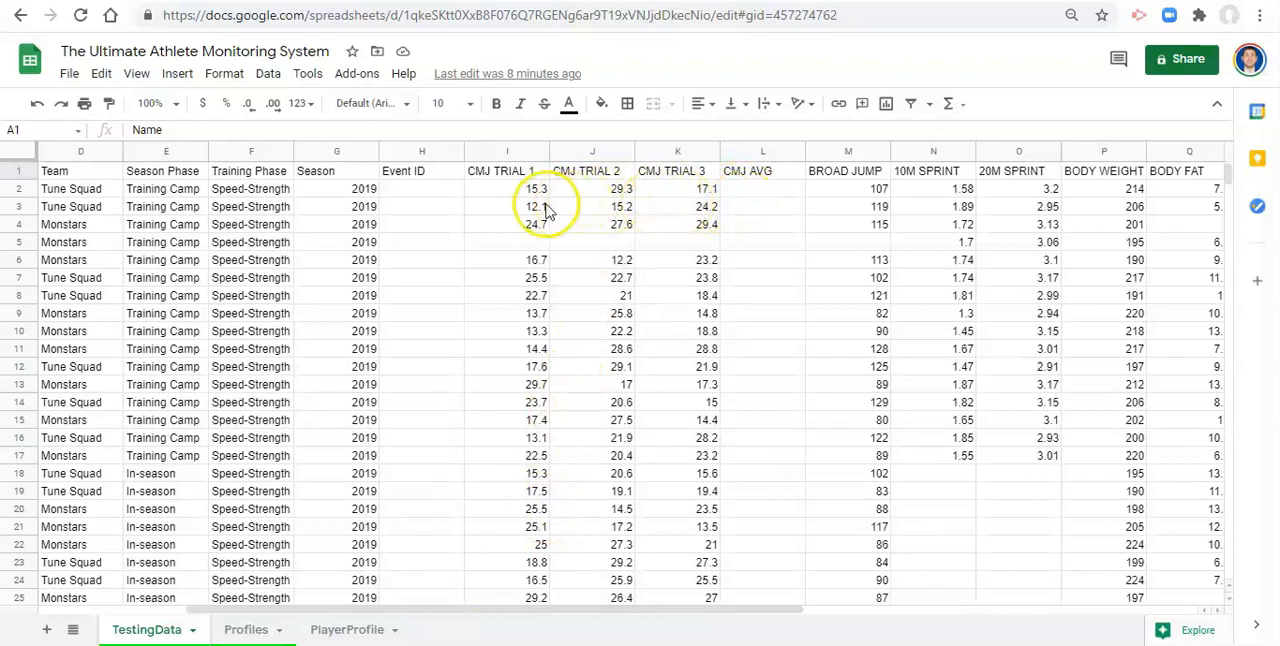
mouse_move(758, 208)
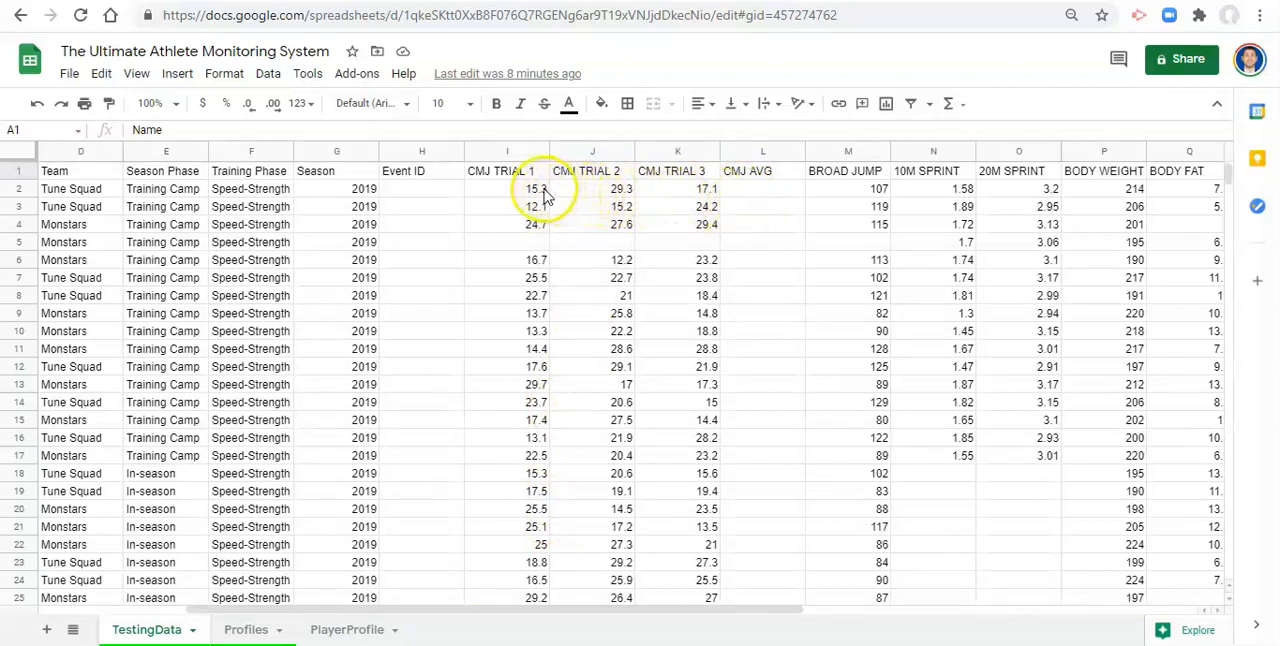
mouse_move(784, 204)
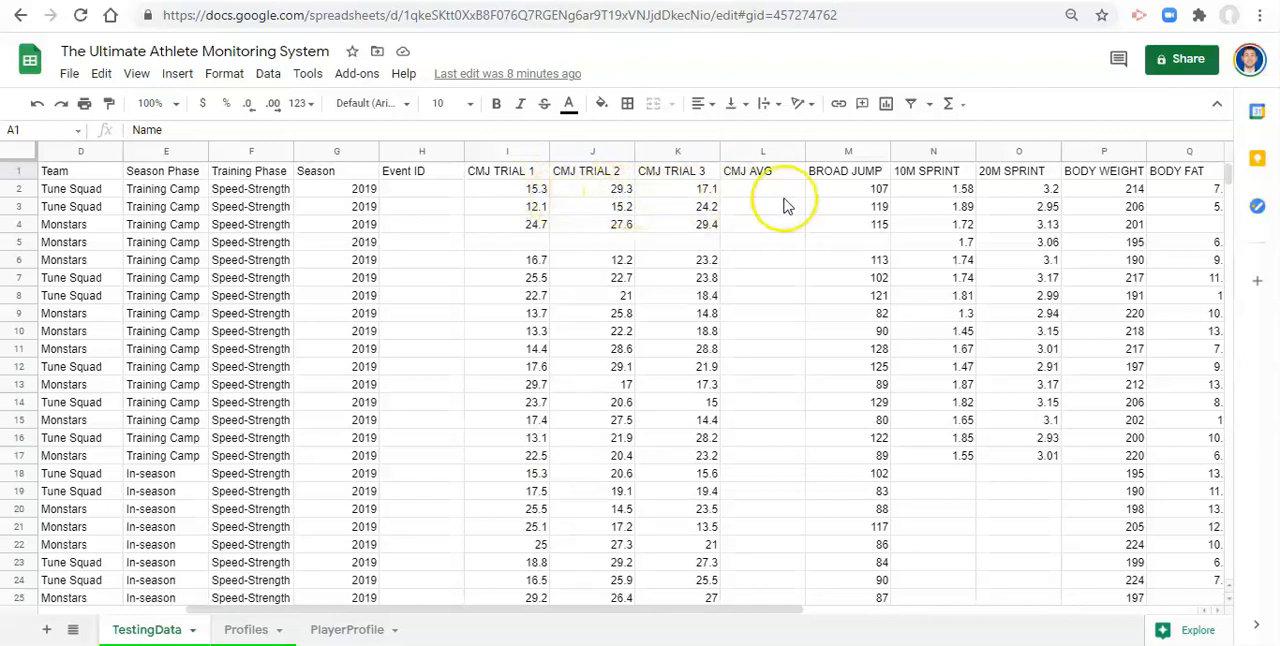
mouse_move(792, 210)
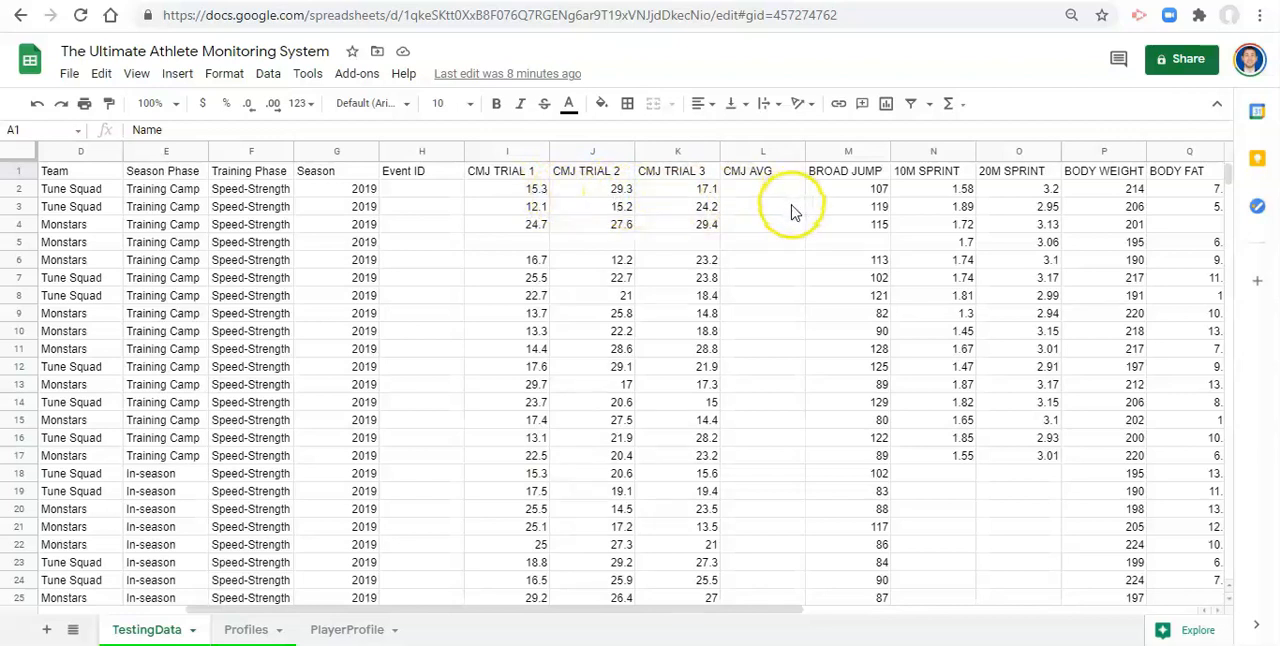
mouse_move(670, 200)
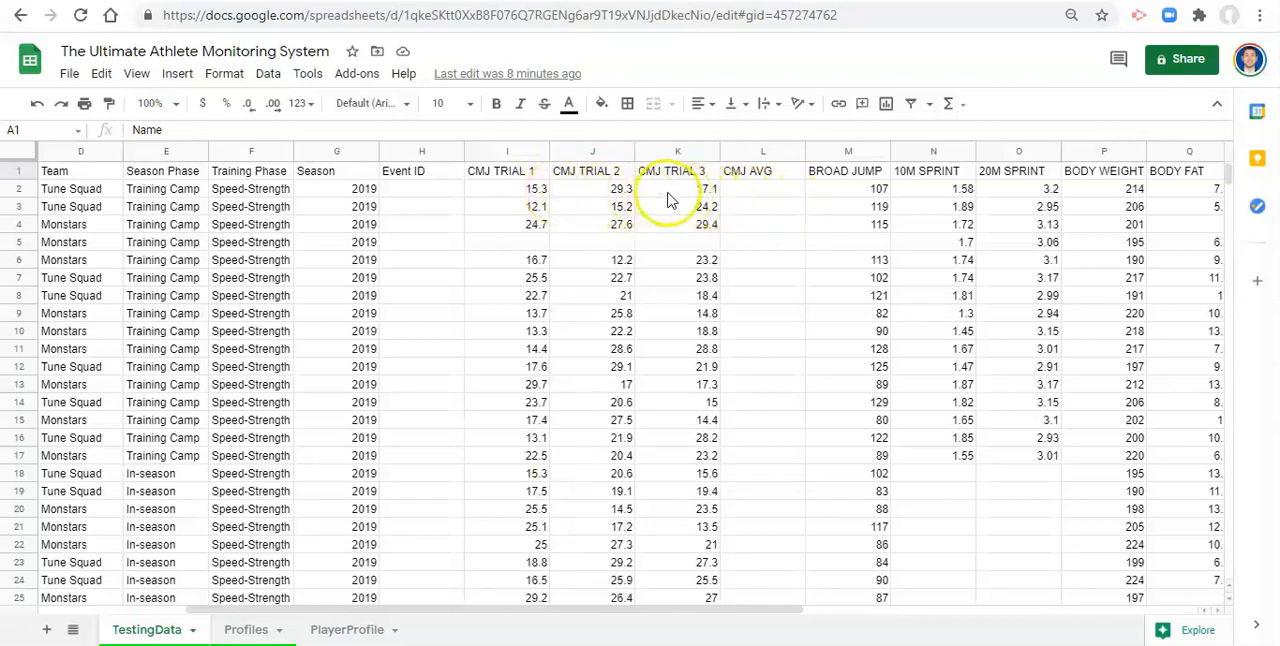
mouse_move(484, 580)
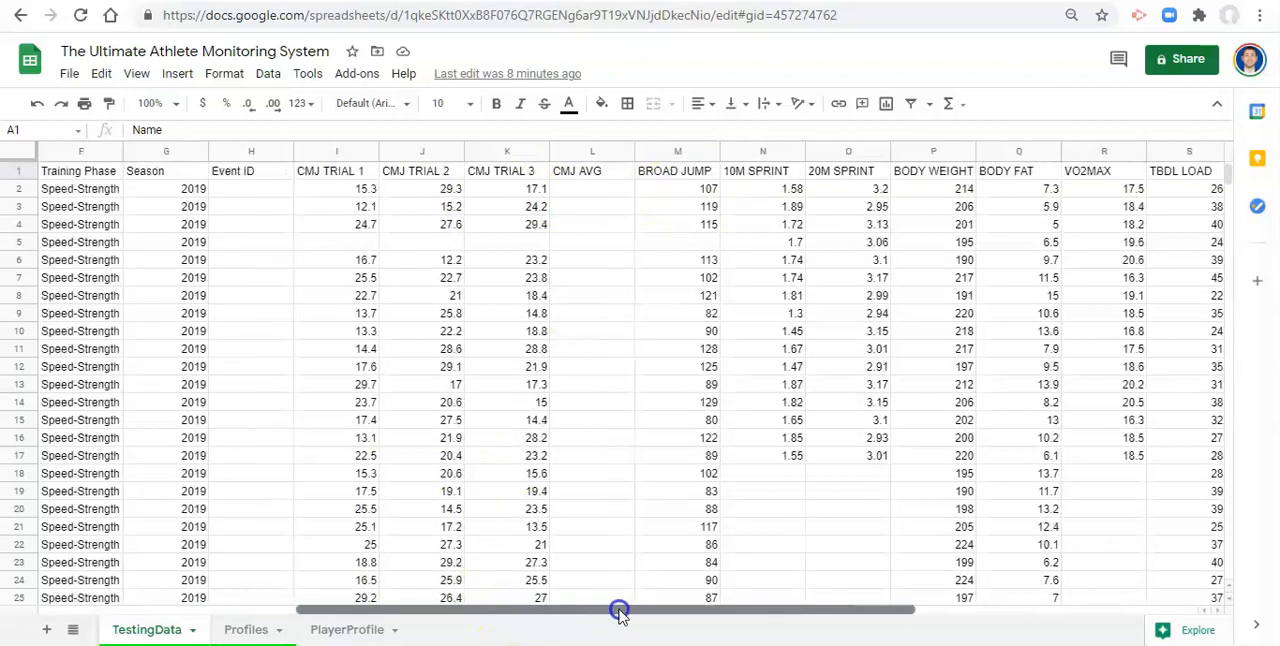
mouse_move(688, 204)
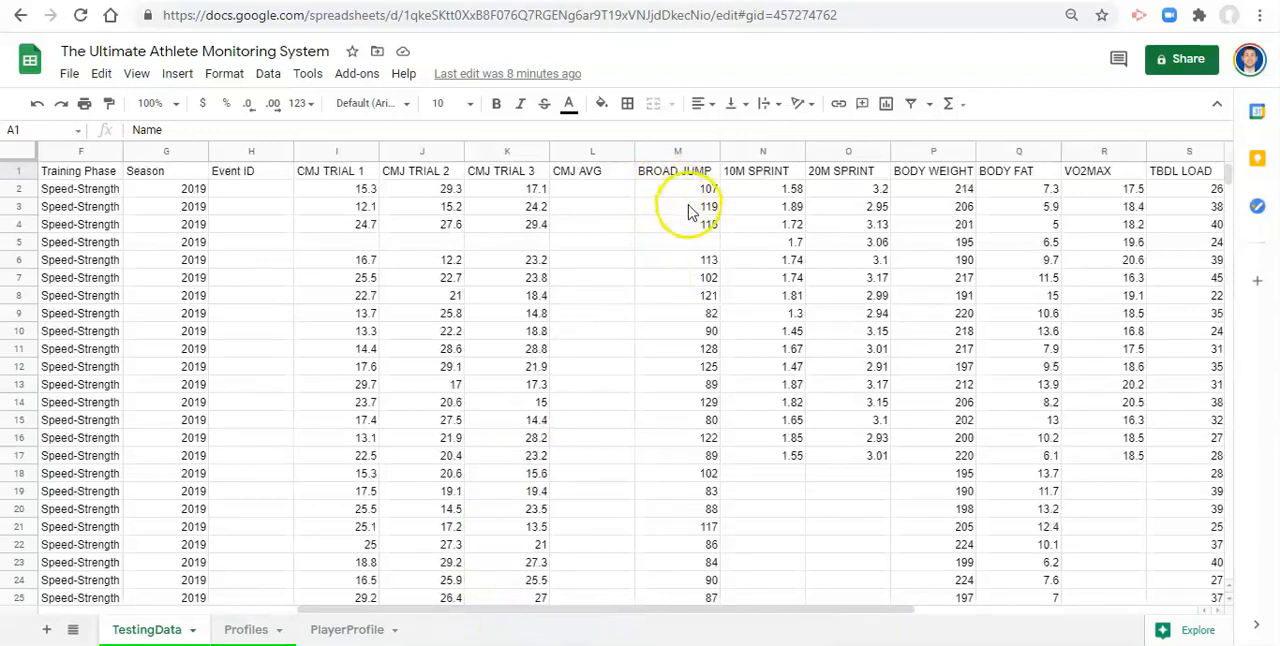
mouse_move(840, 180)
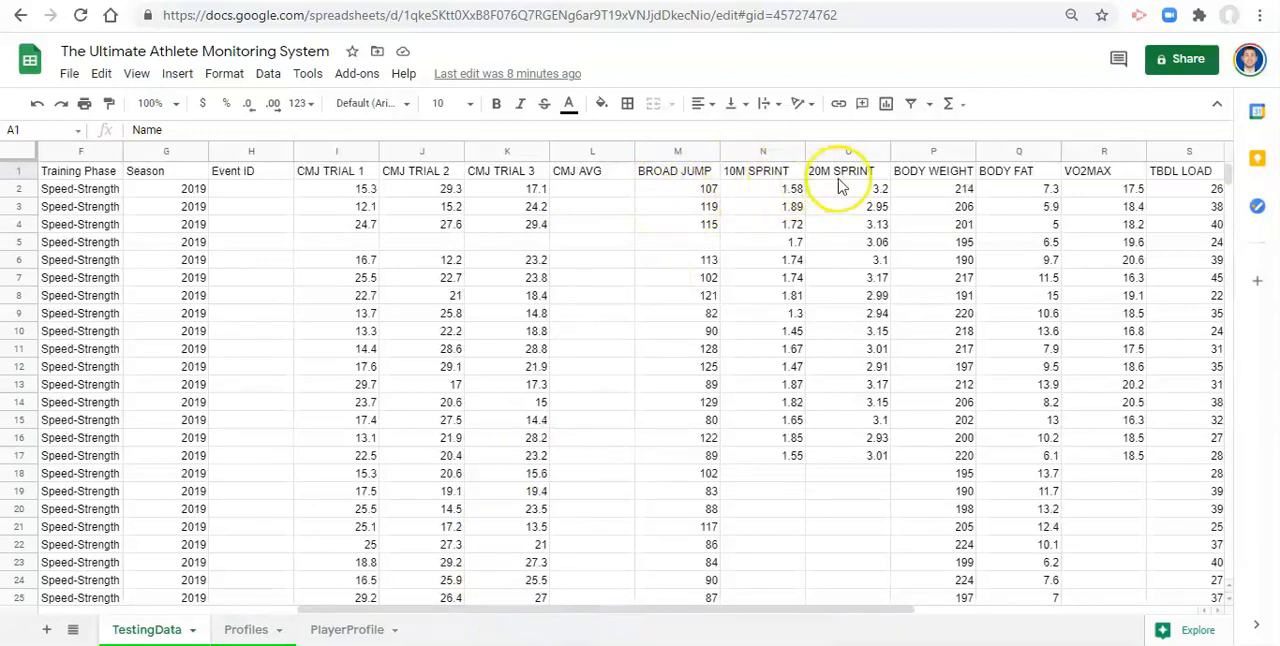
mouse_move(936, 182)
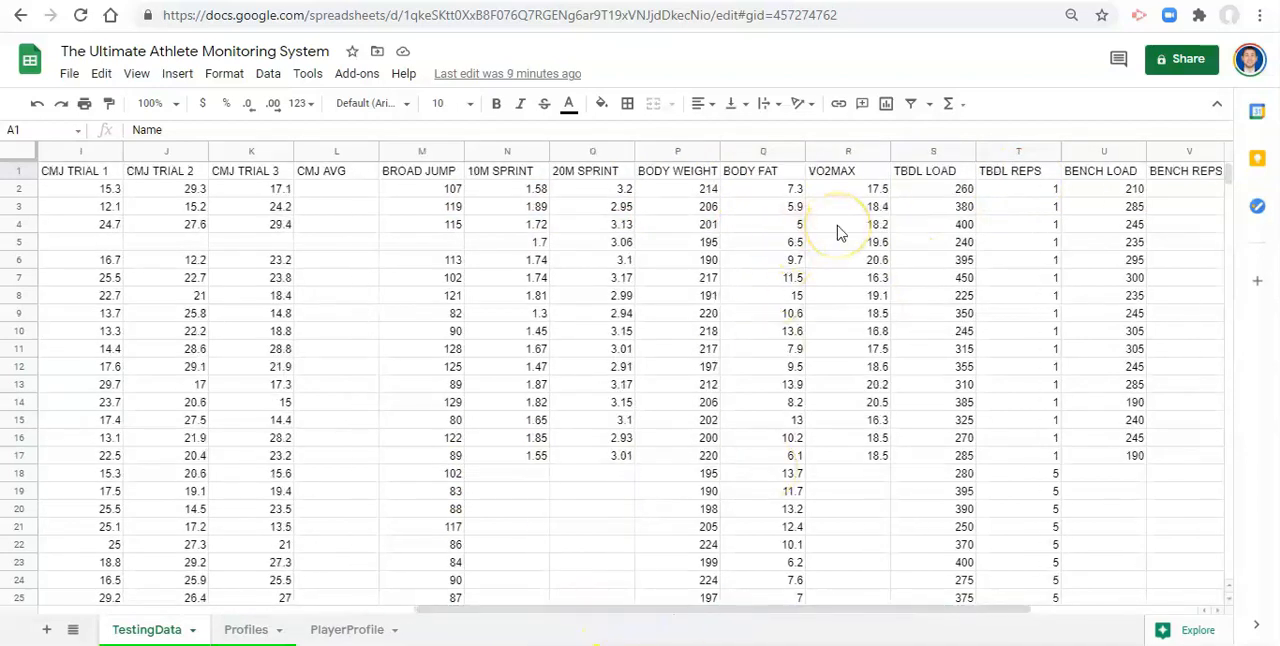
mouse_move(862, 404)
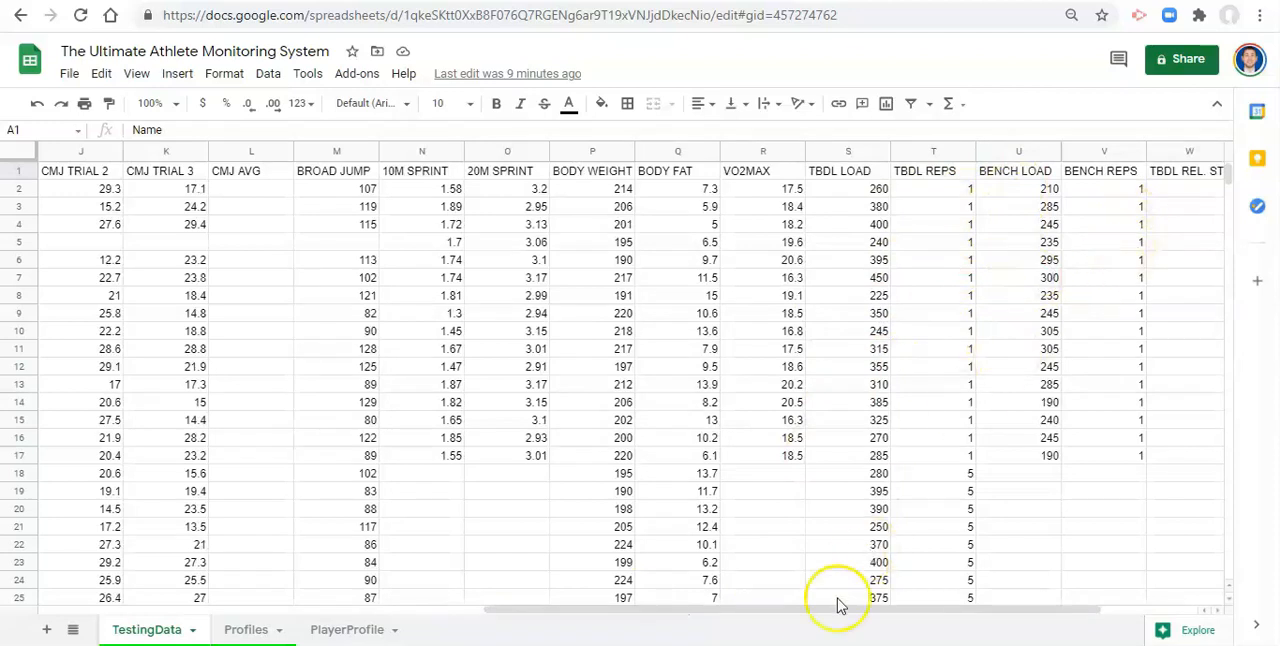
scroll(right, 3)
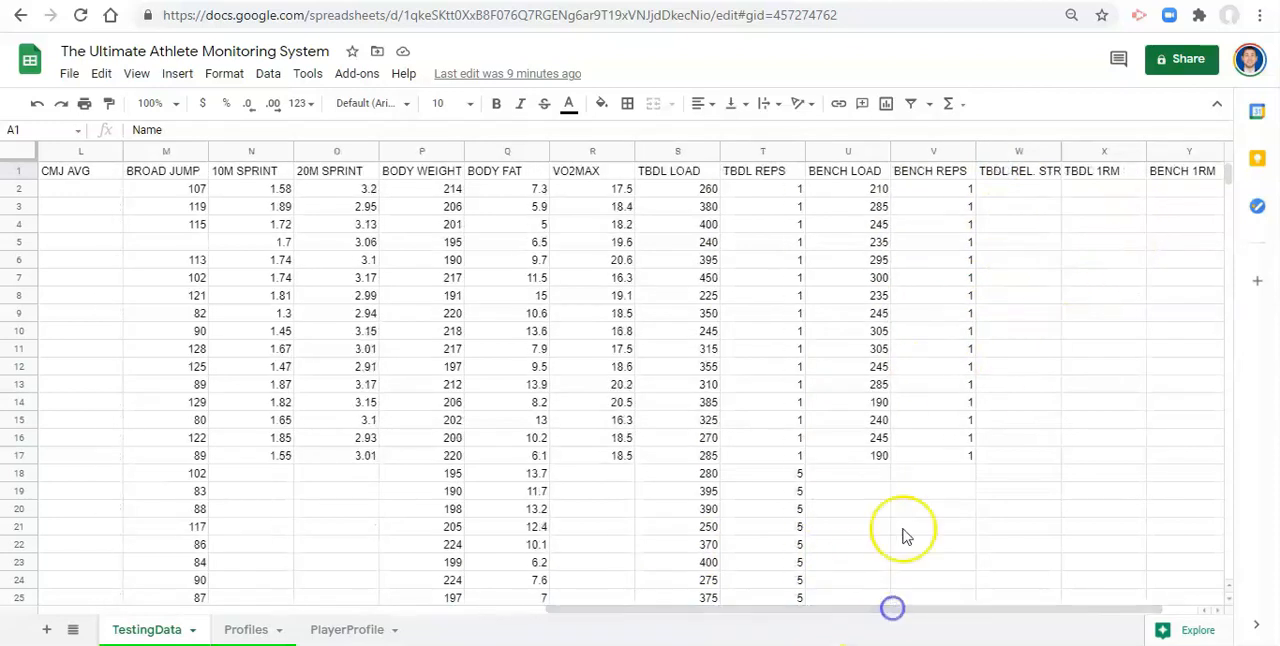
mouse_move(976, 308)
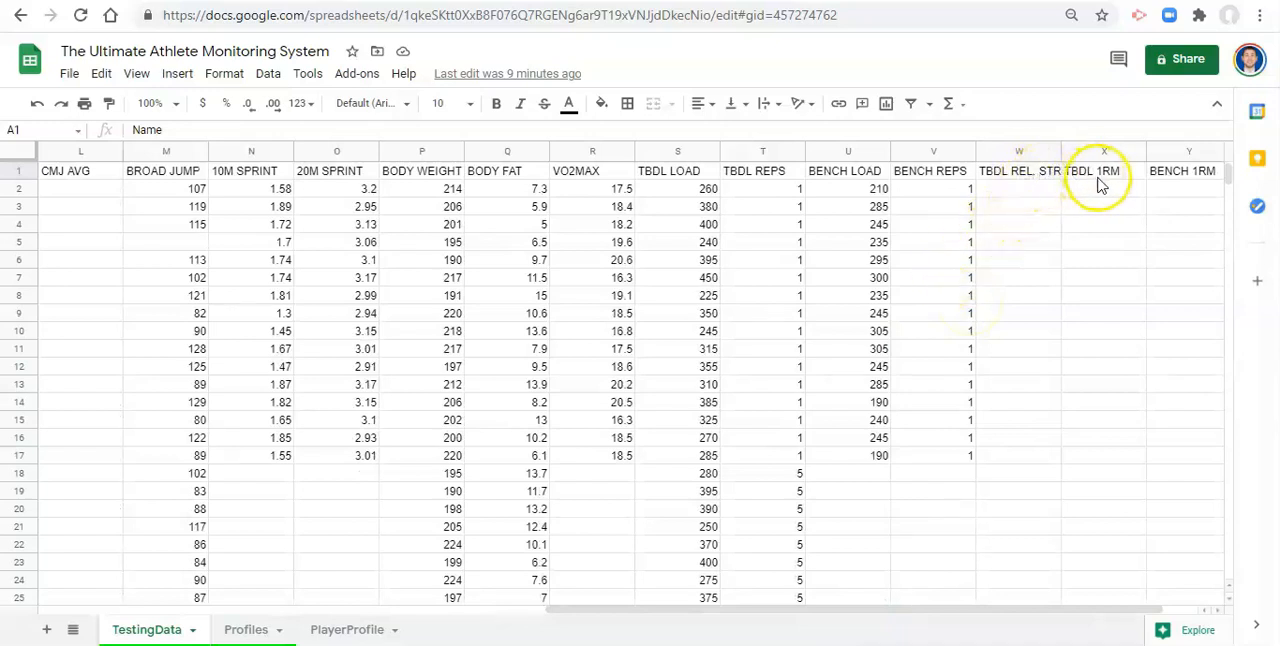
click(1104, 188)
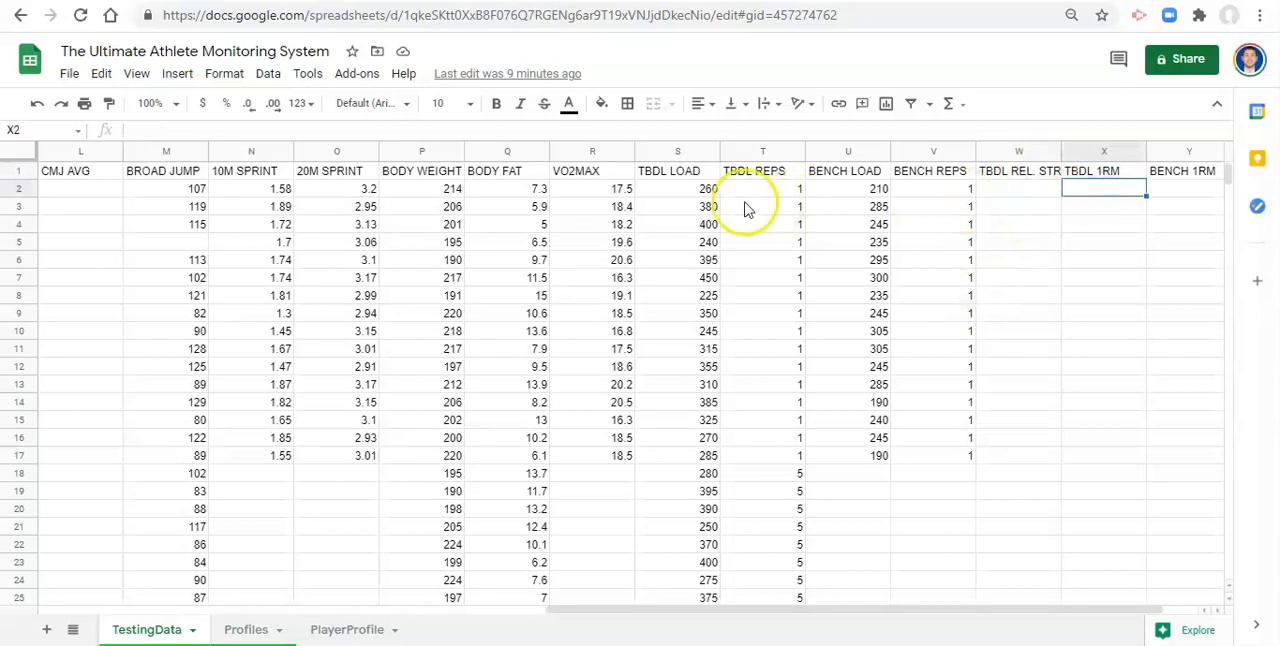
mouse_move(704, 488)
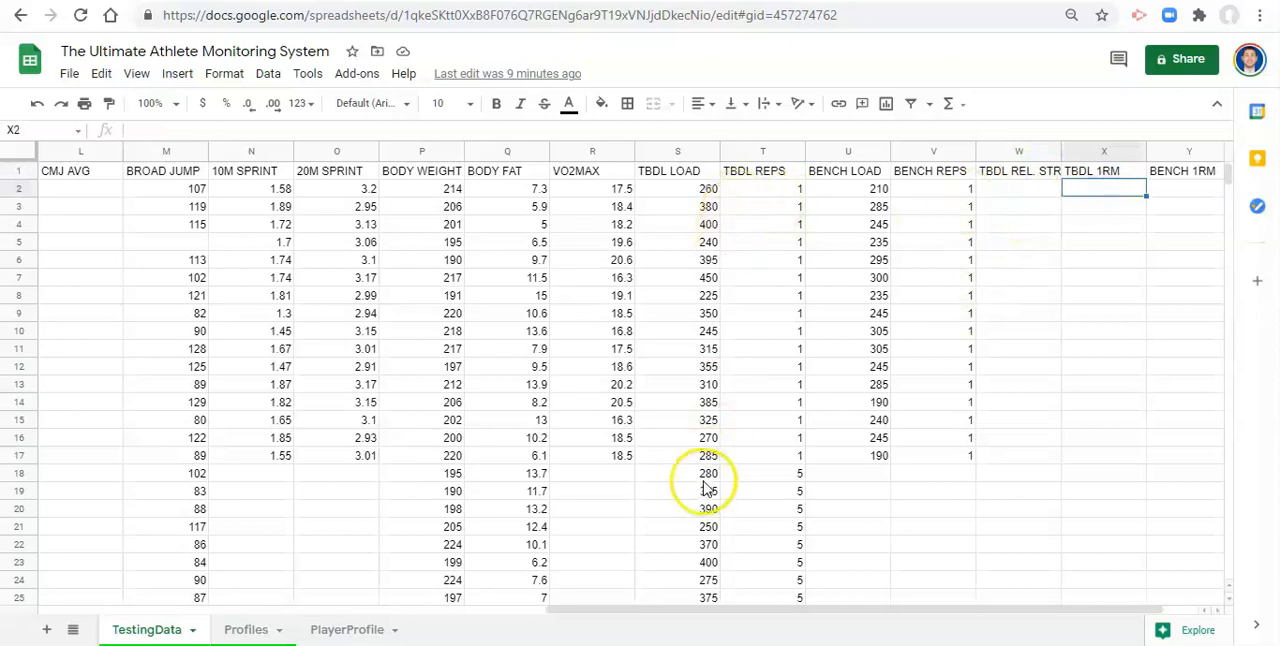
click(676, 472)
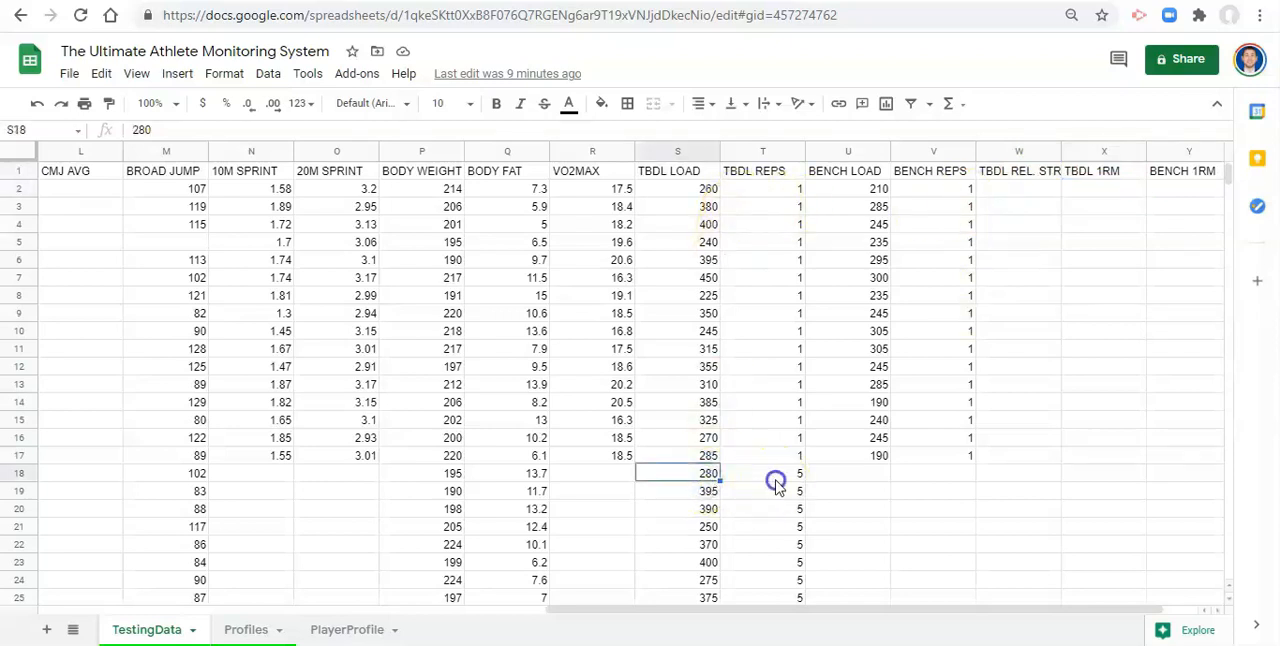
click(762, 472)
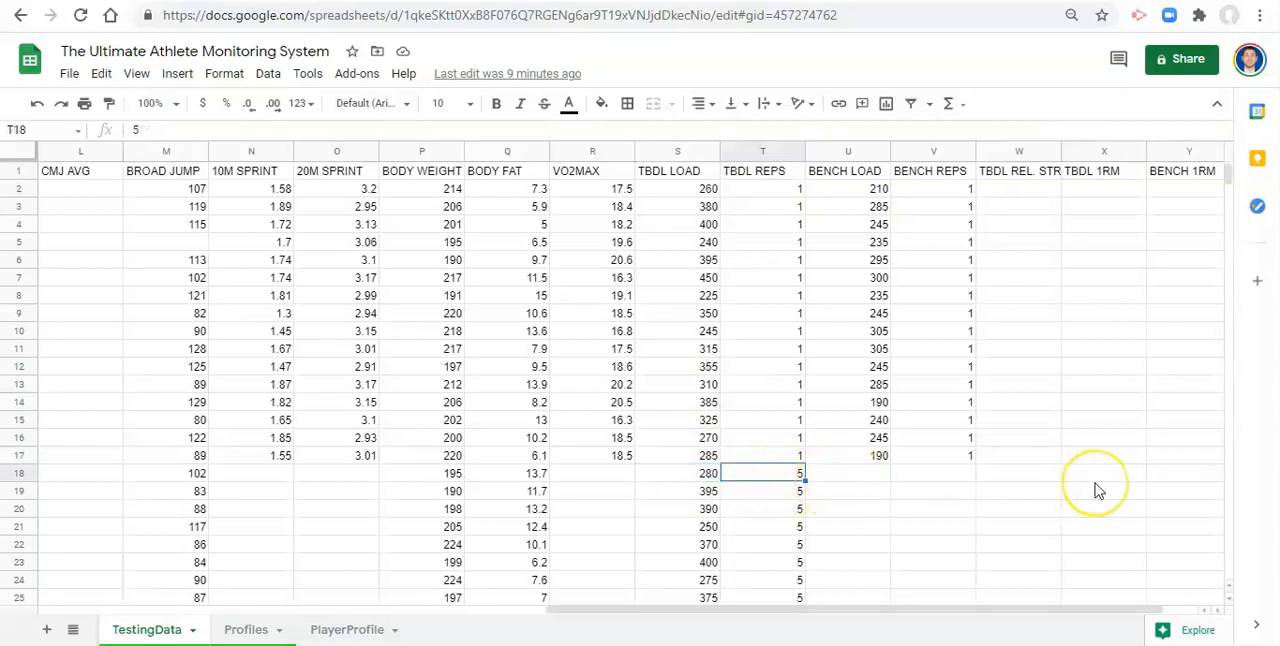
mouse_move(1080, 318)
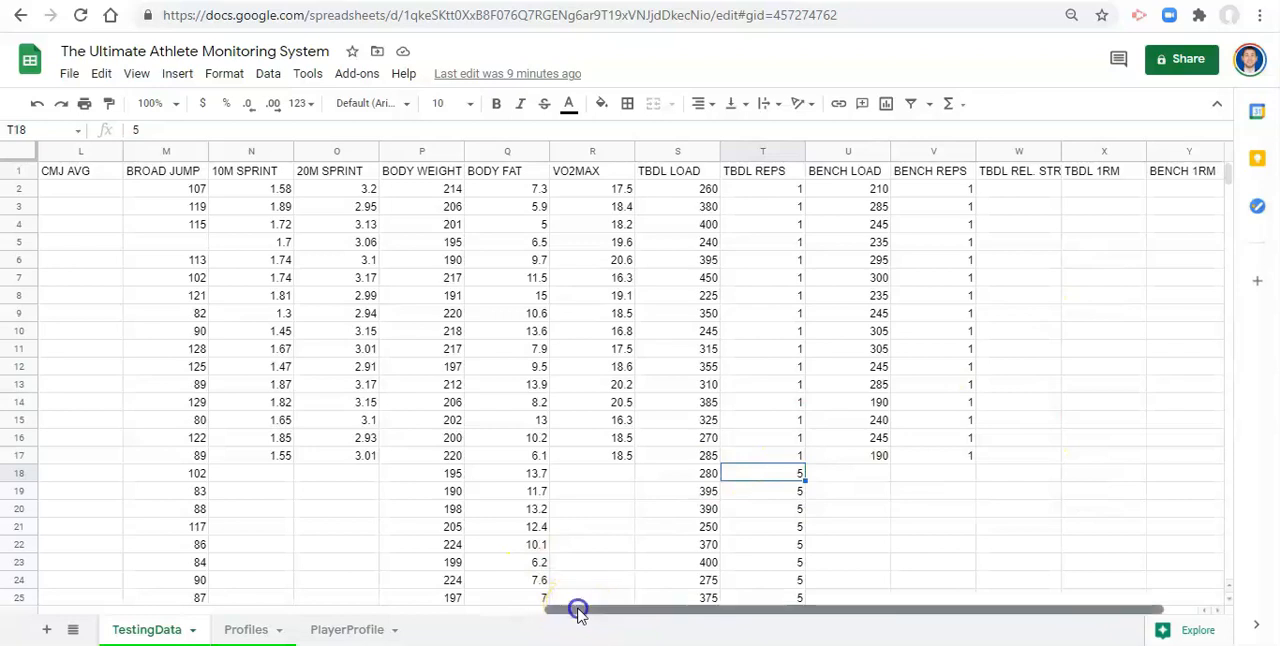
drag(578, 608, 644, 608)
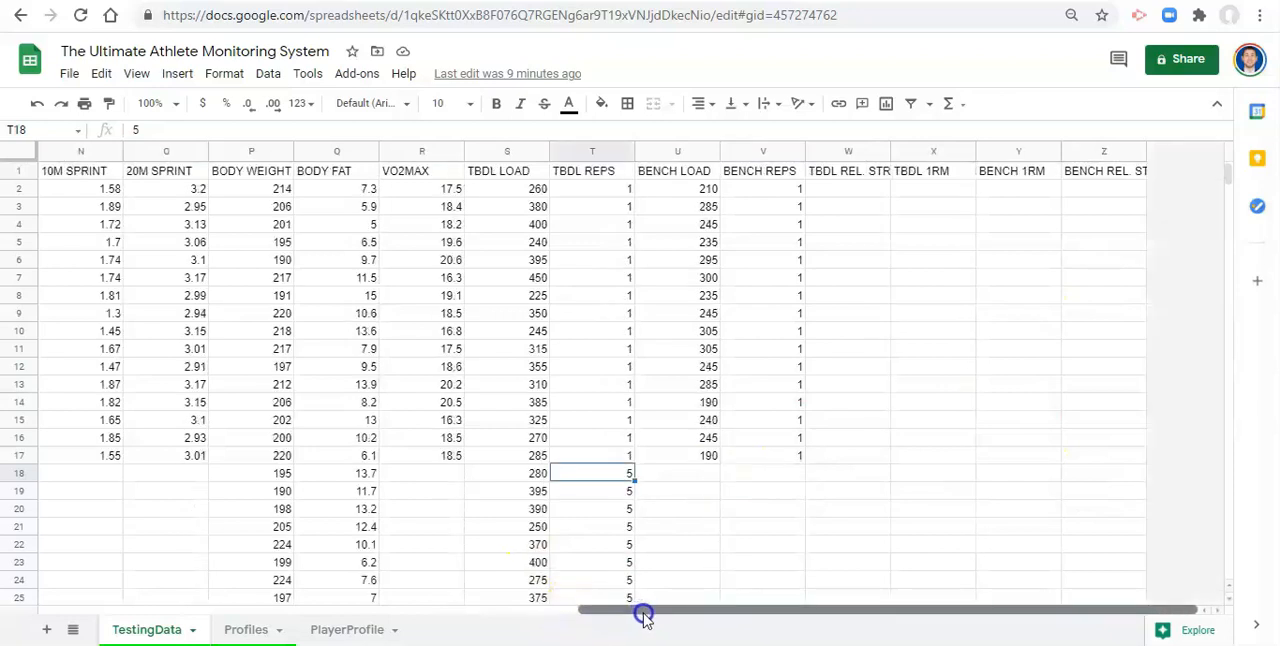
mouse_move(1156, 190)
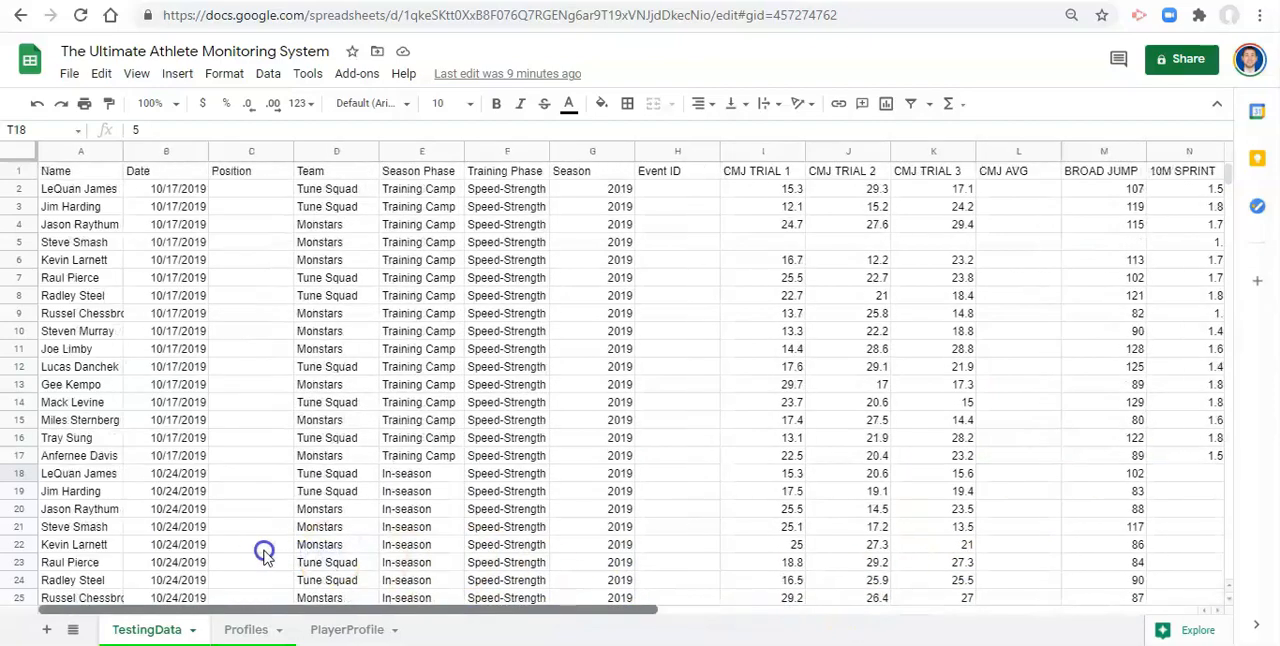
mouse_move(570, 348)
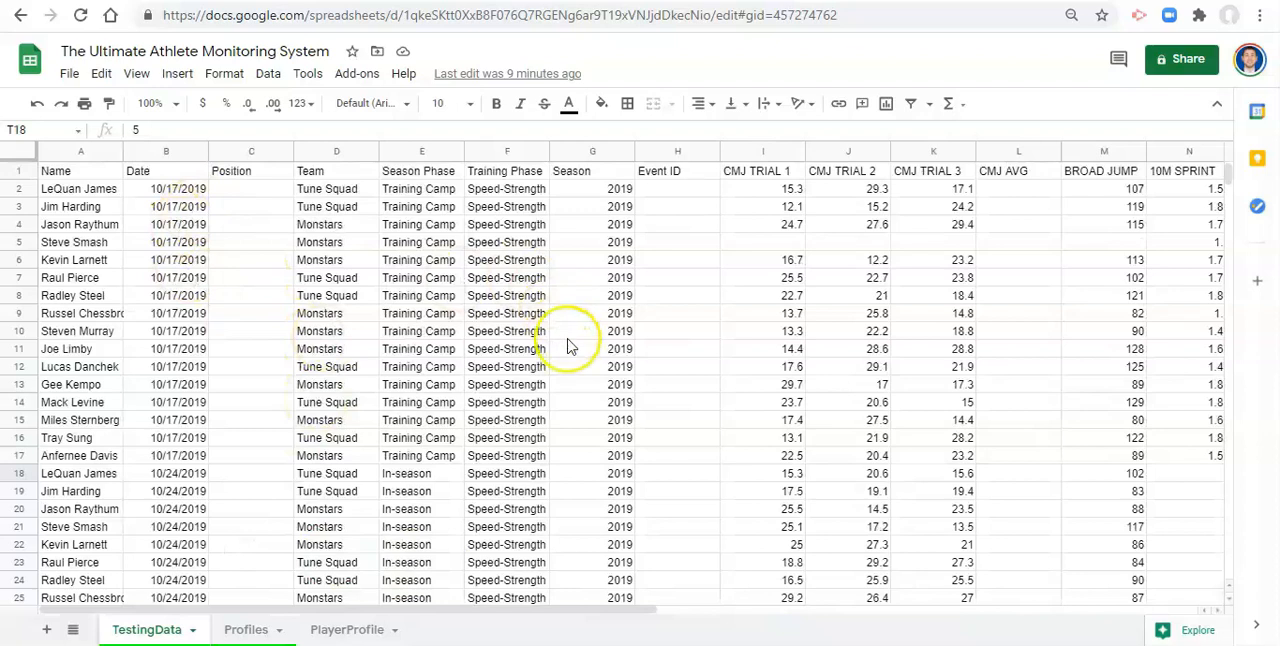
mouse_move(700, 280)
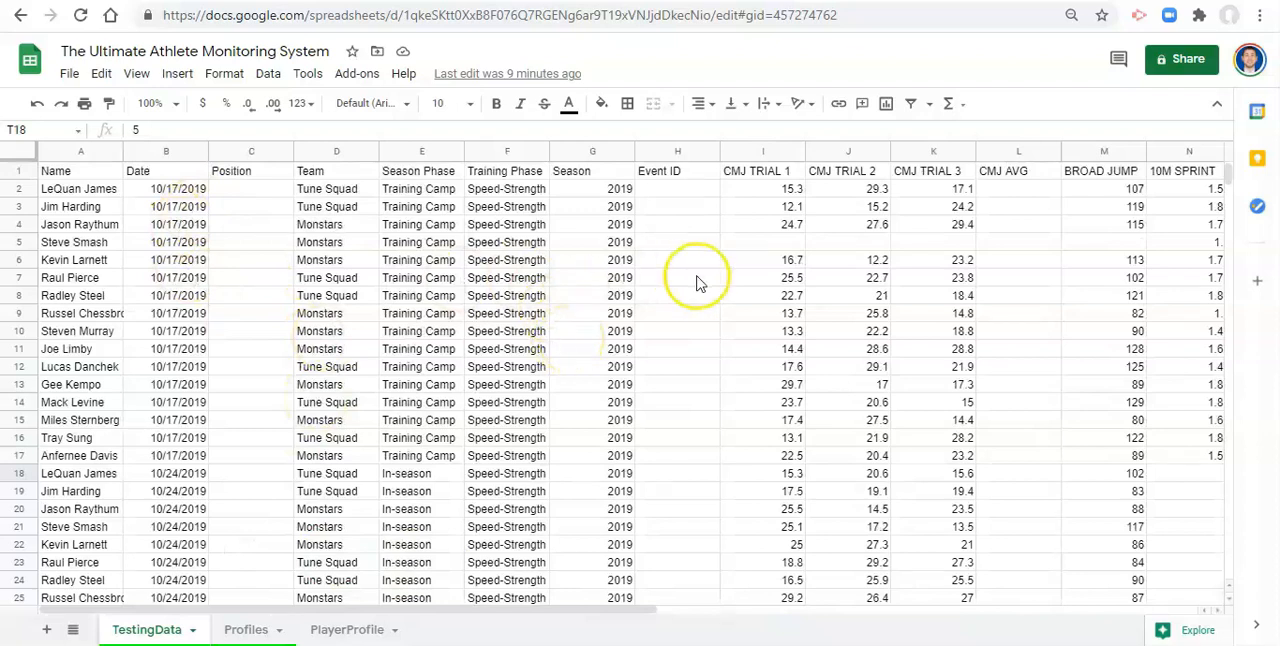
mouse_move(698, 284)
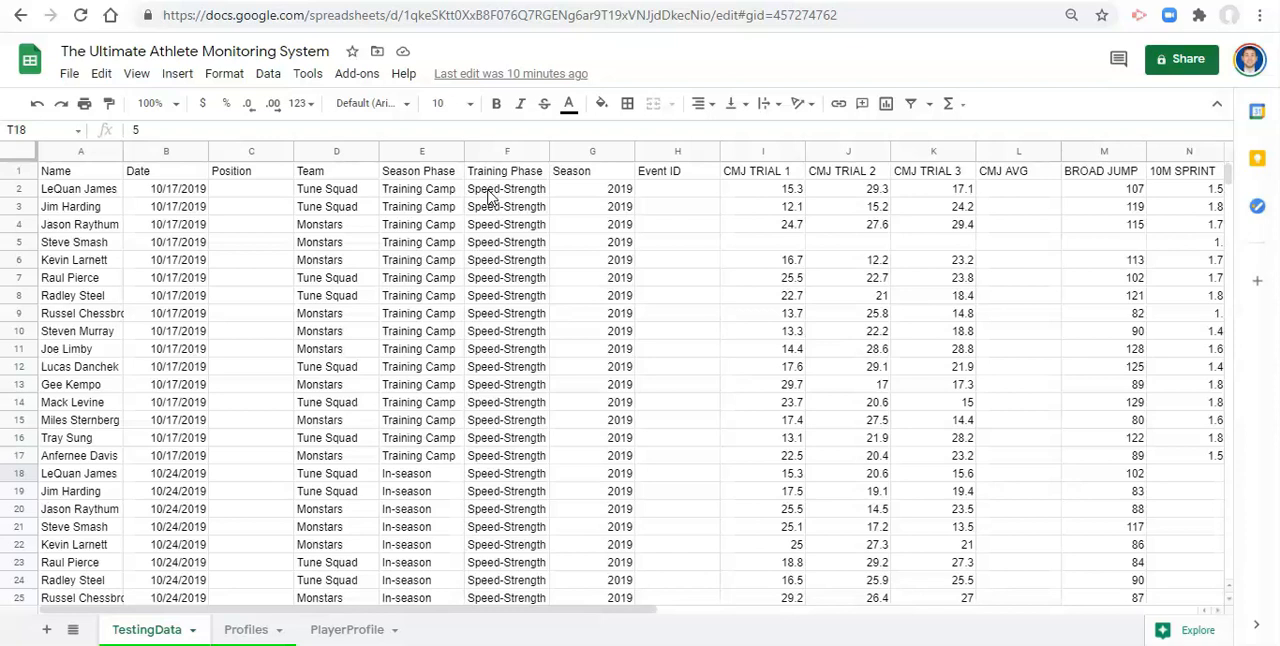
click(932, 188)
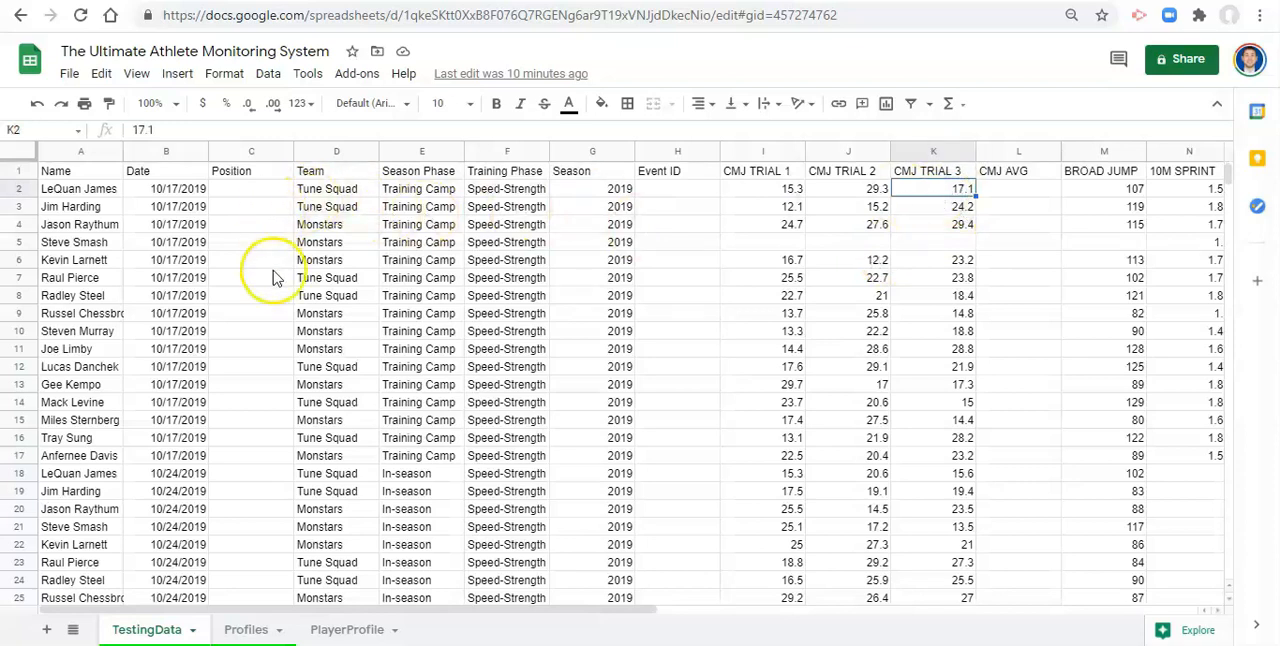
mouse_move(944, 200)
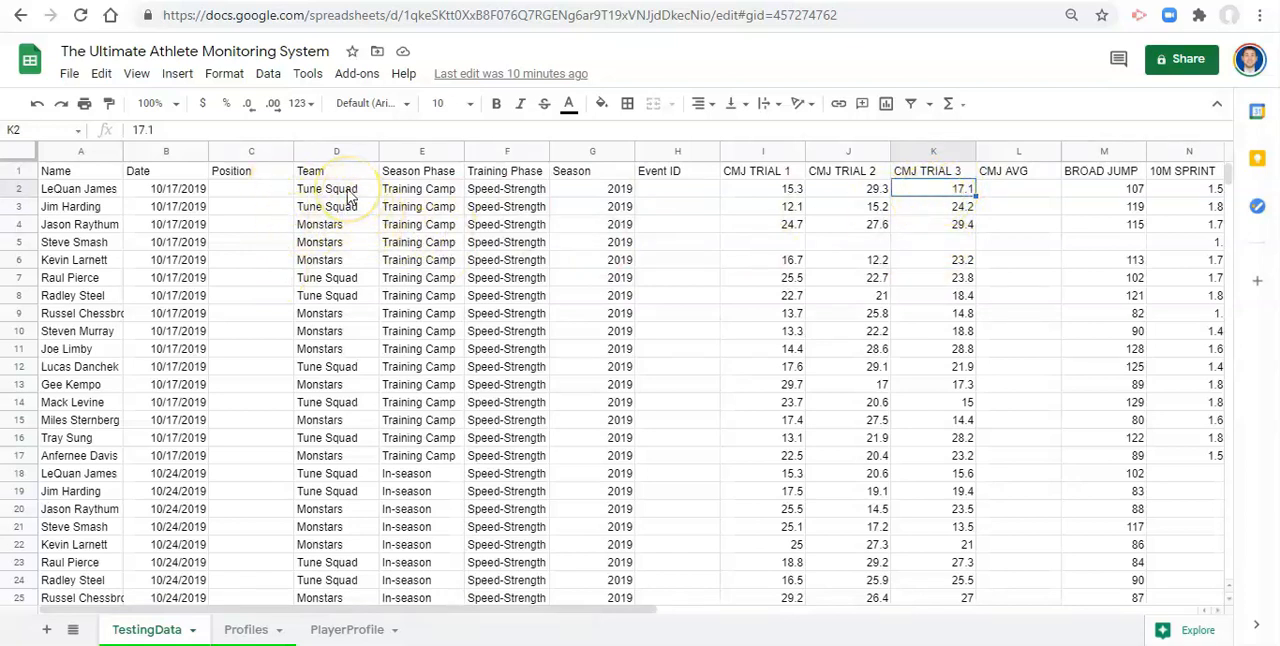
mouse_move(340, 224)
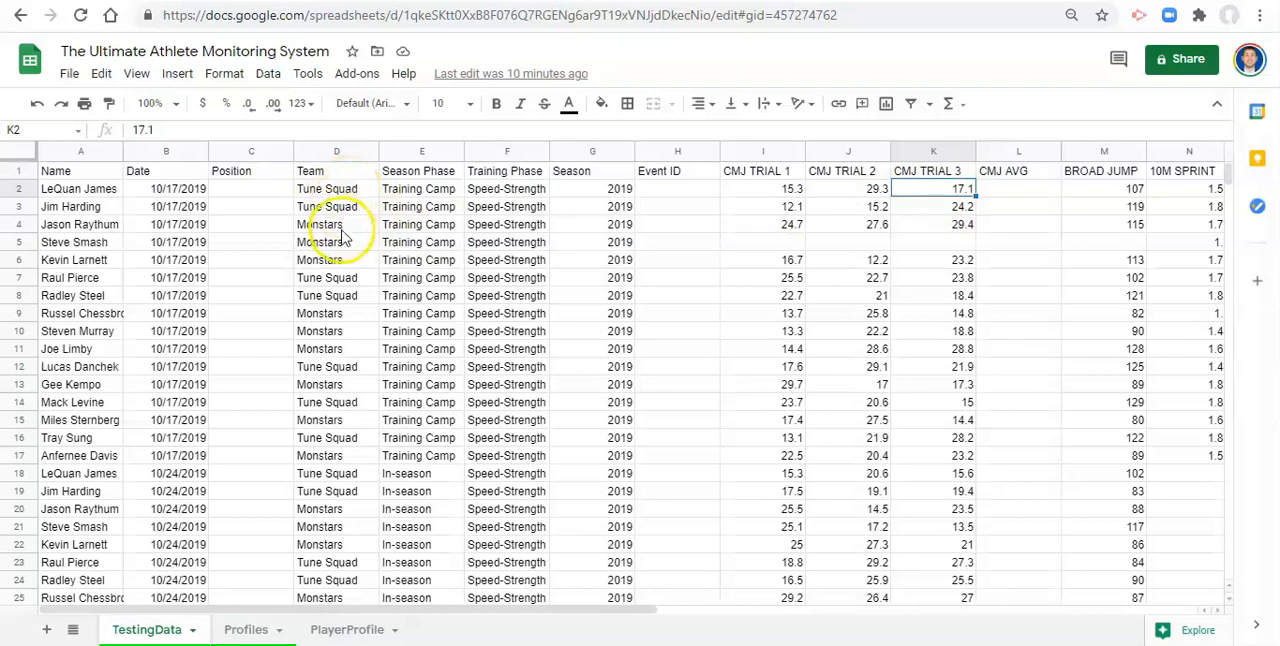
mouse_move(496, 230)
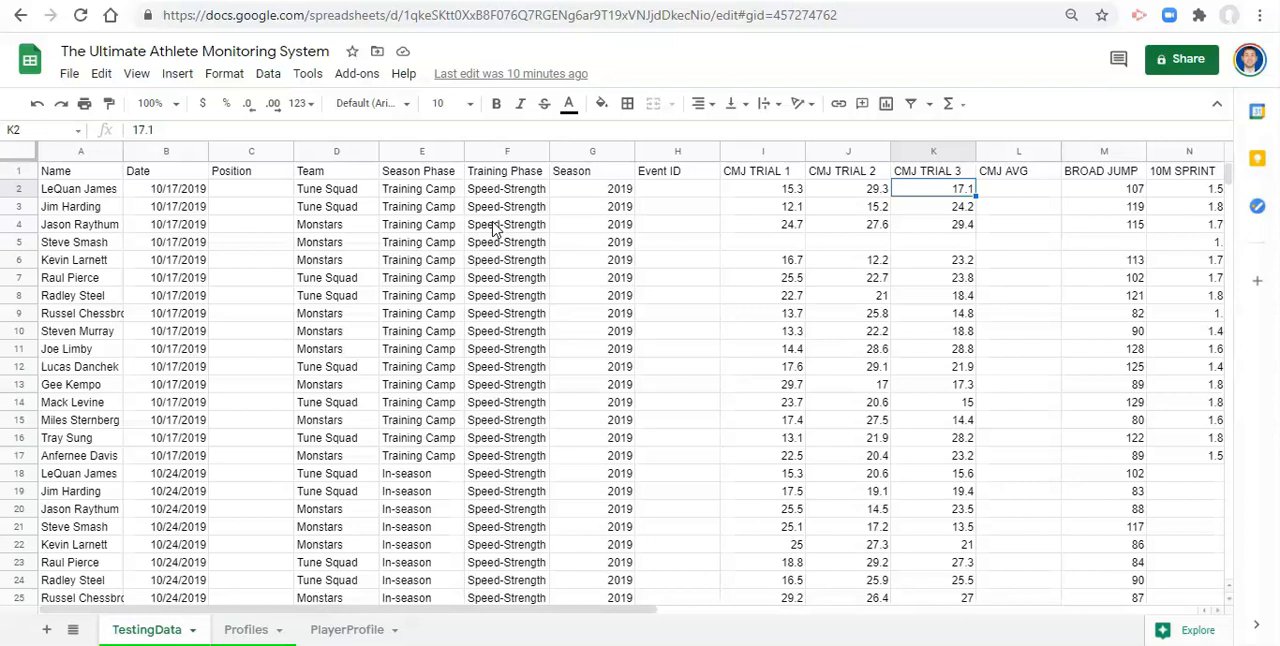
mouse_move(558, 224)
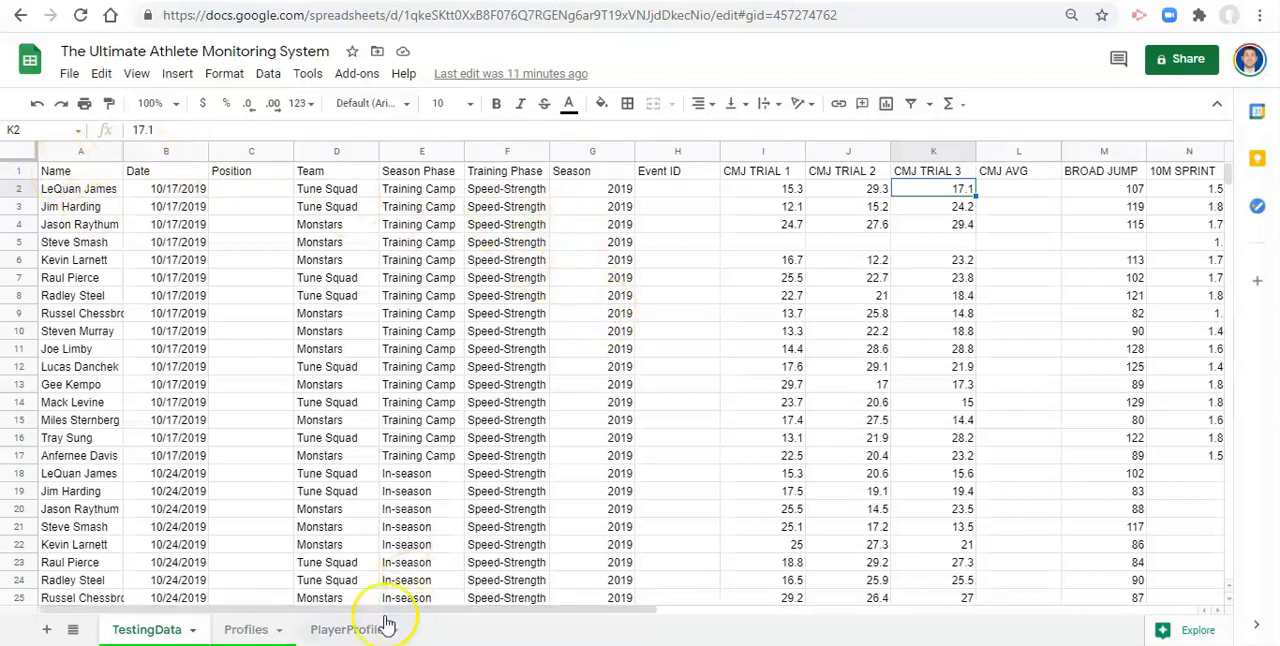
scroll(right, 3)
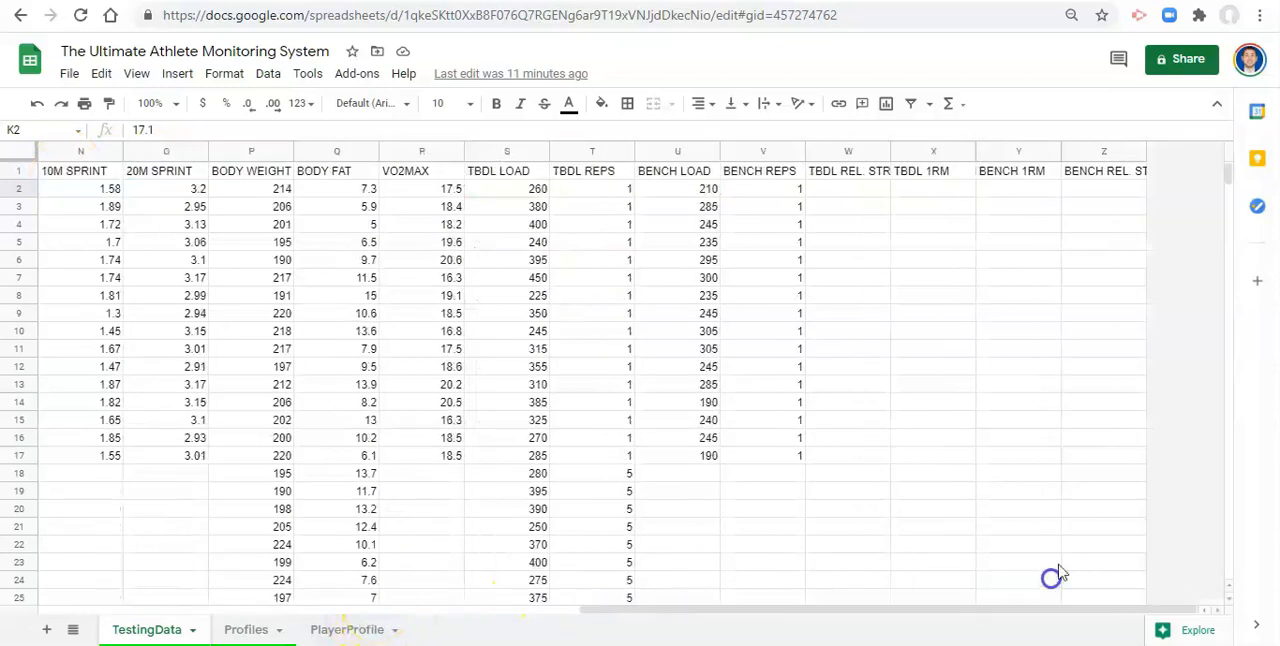
Step: Insert an empty column after BENCH REL. STR and review the columns across the sheet
right_click(1076, 170)
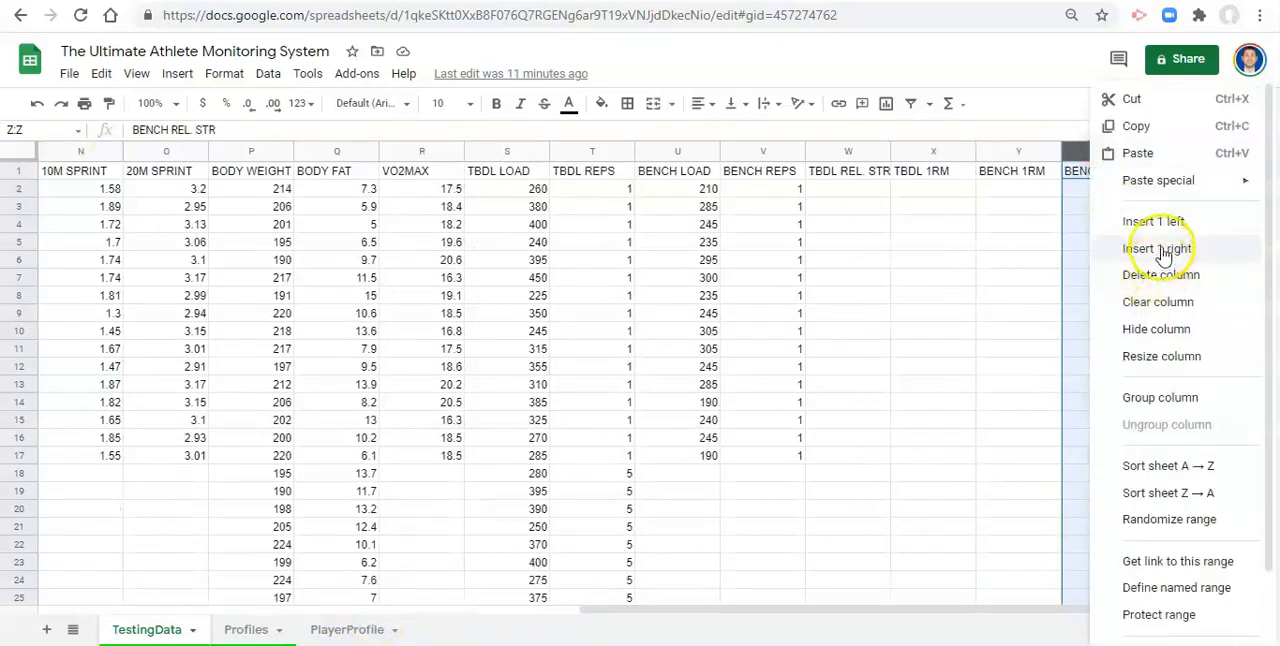
click(1156, 248)
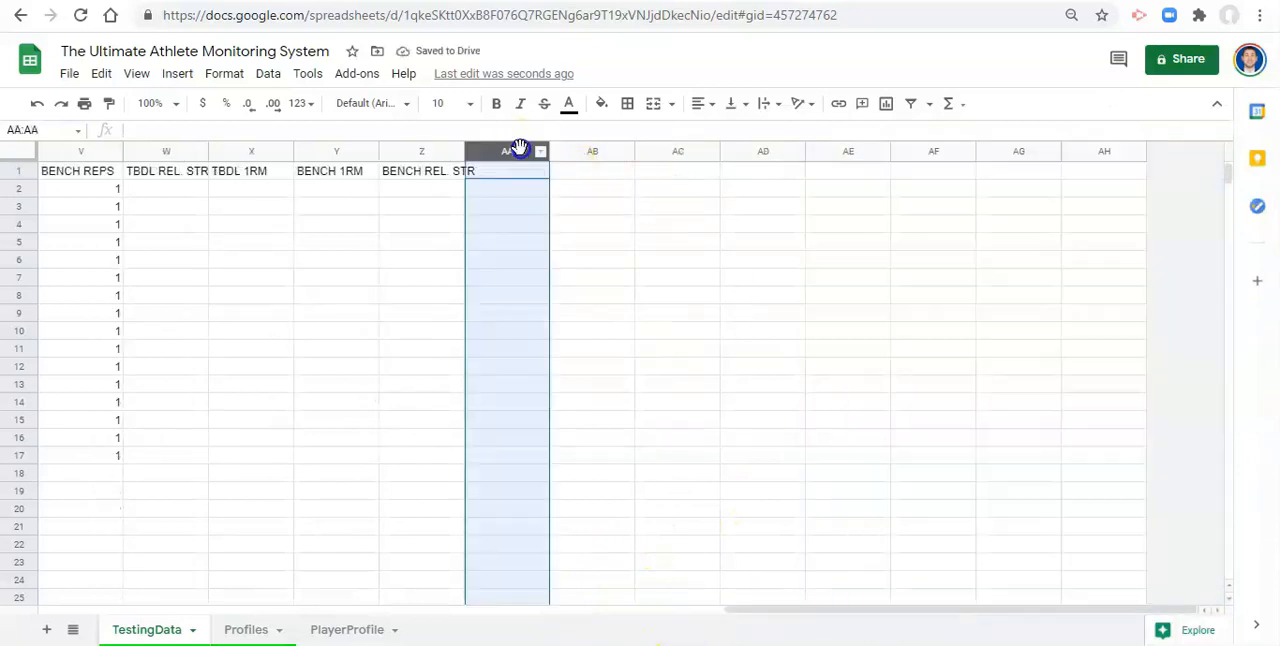
right_click(508, 160)
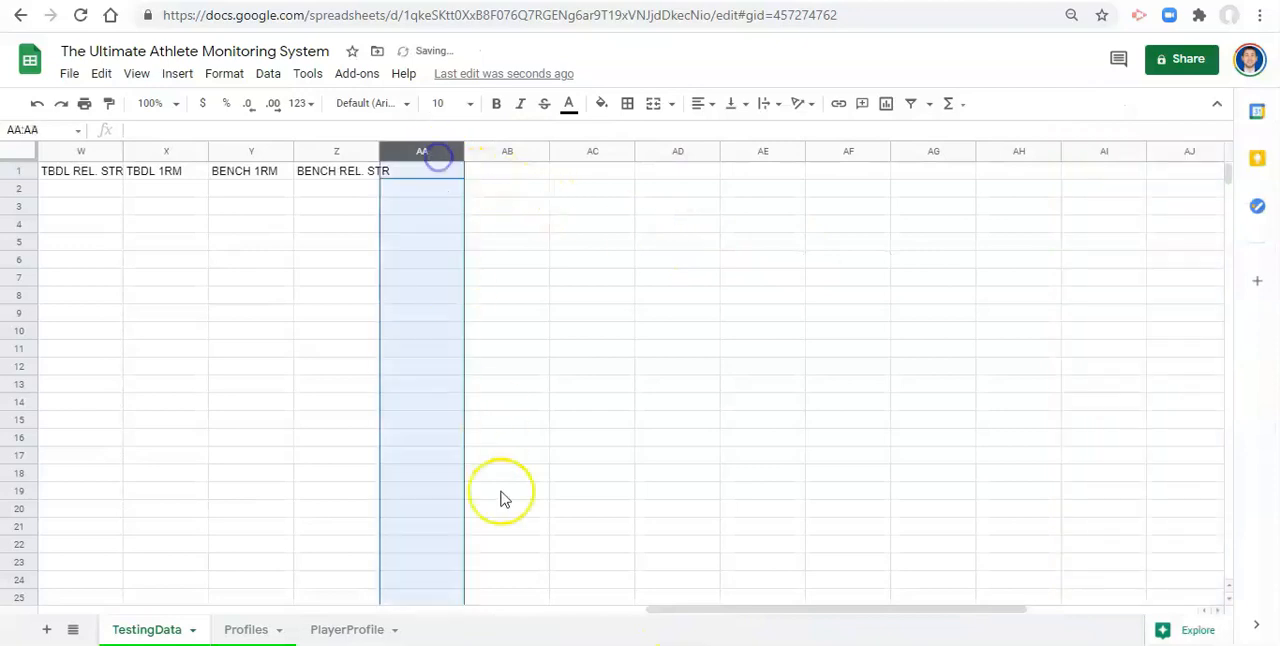
scroll(right, 3)
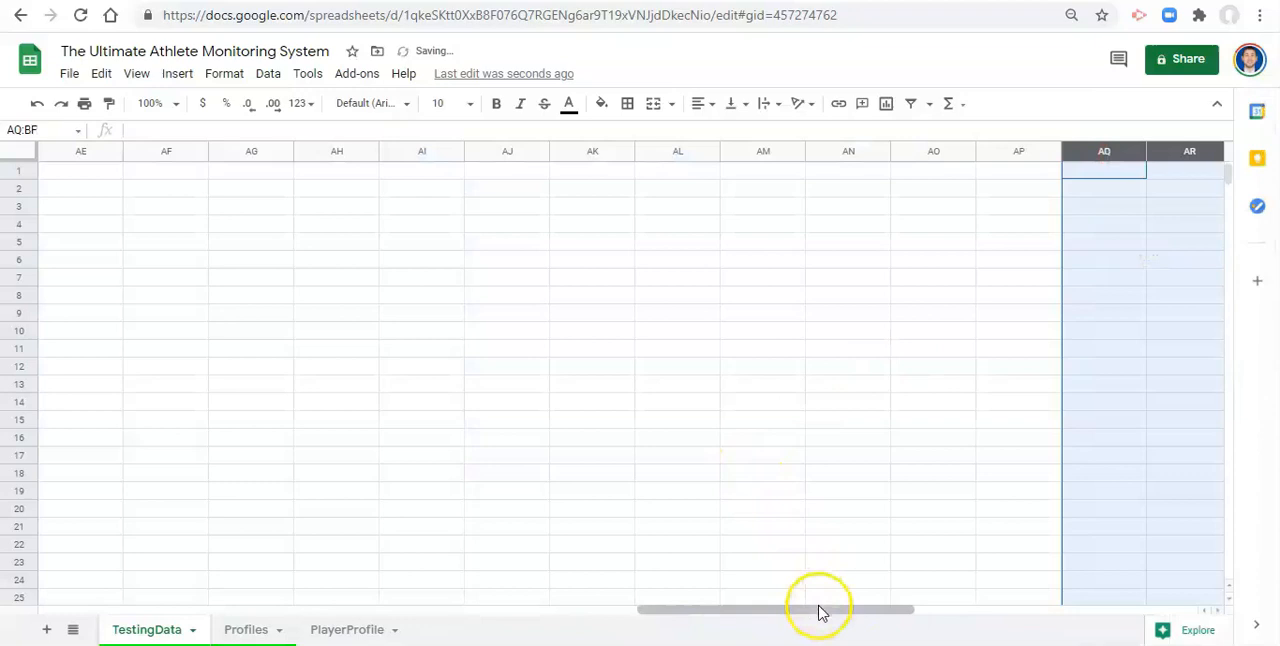
scroll(right, 3)
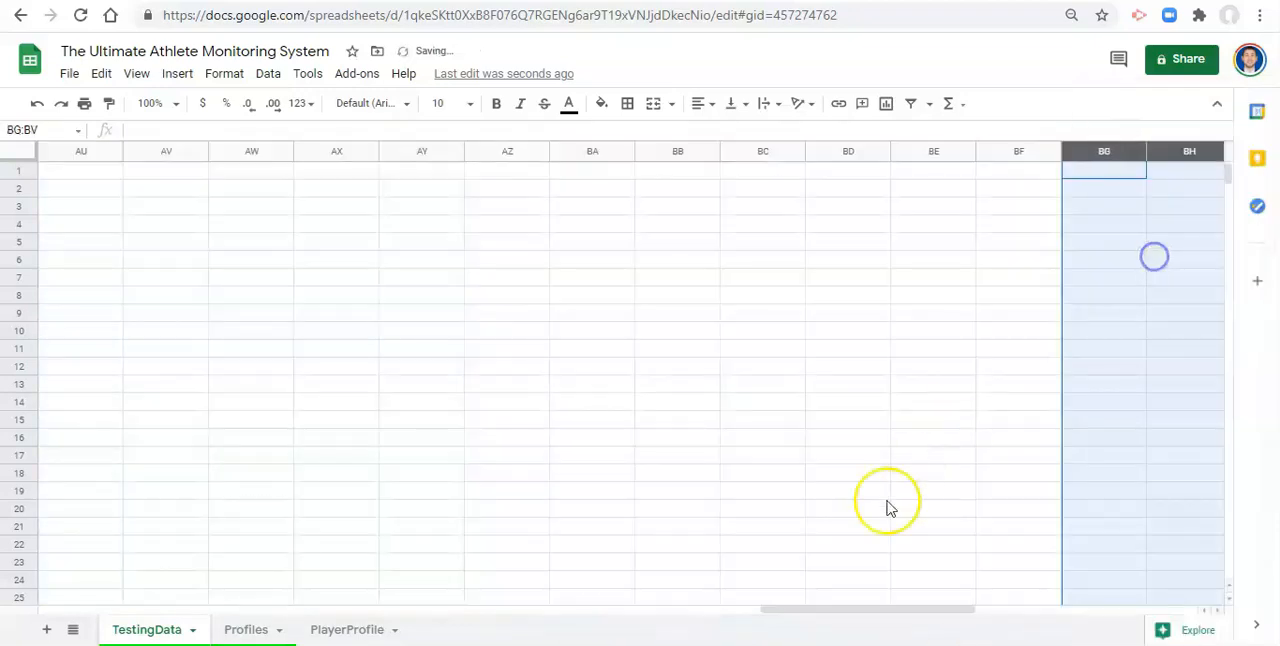
scroll(right, 3)
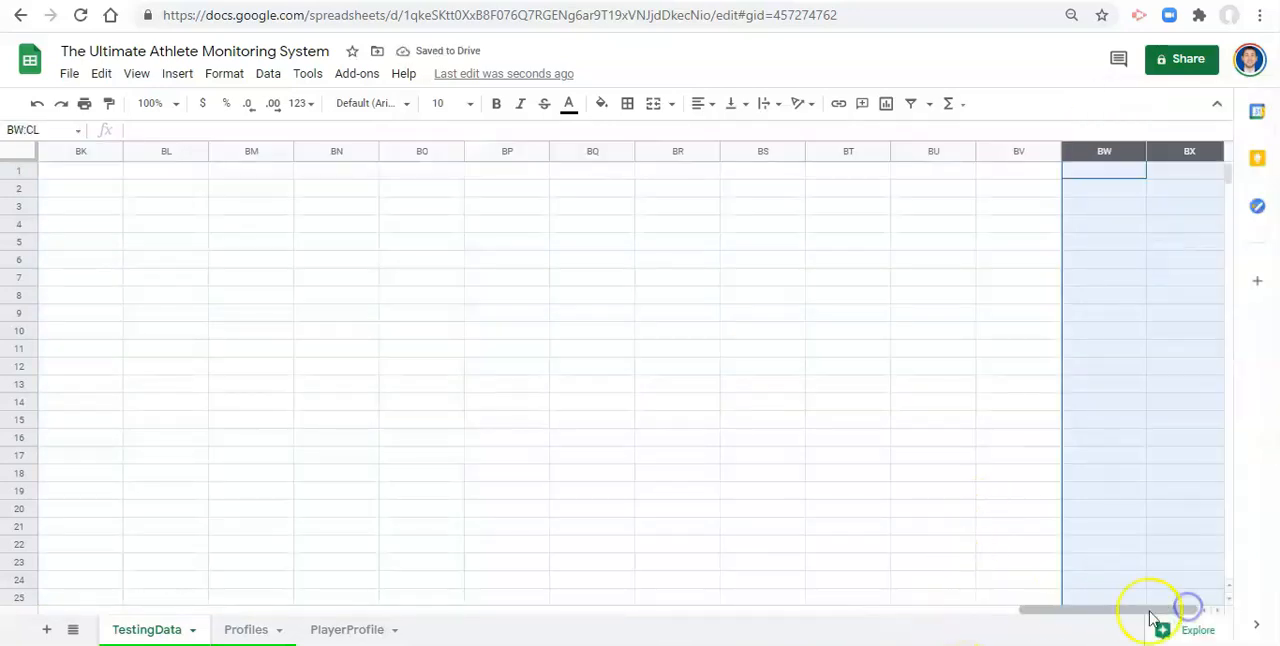
scroll(left, 3)
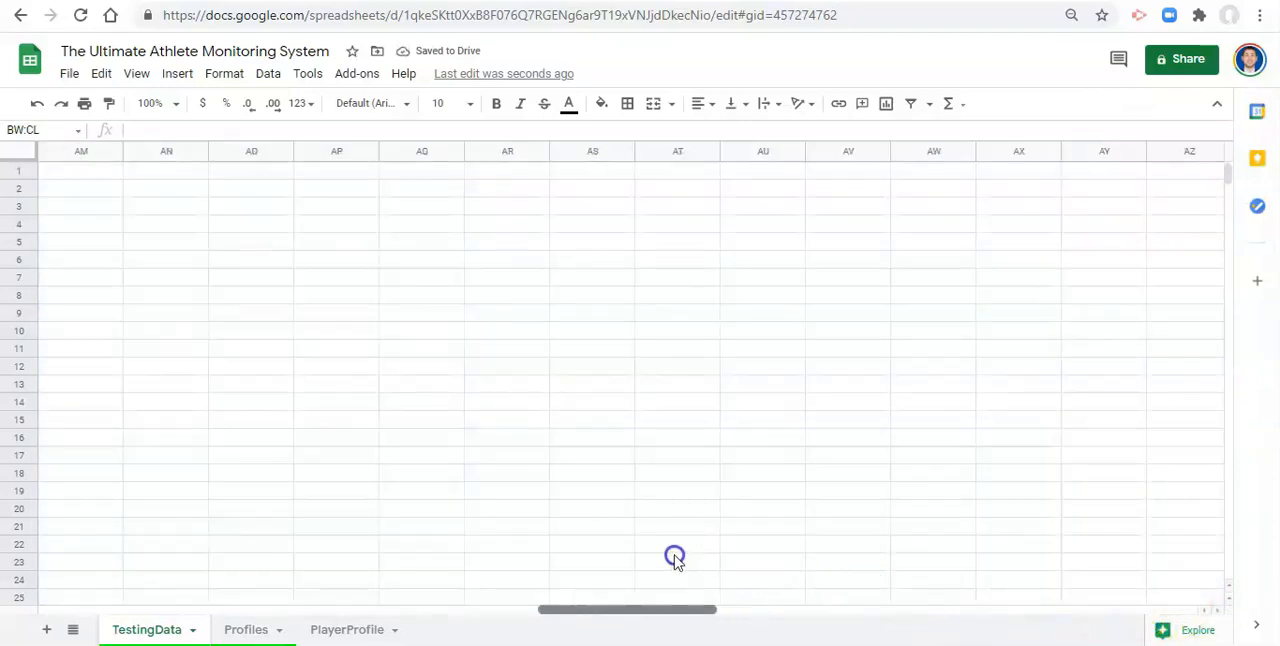
scroll(left, 3)
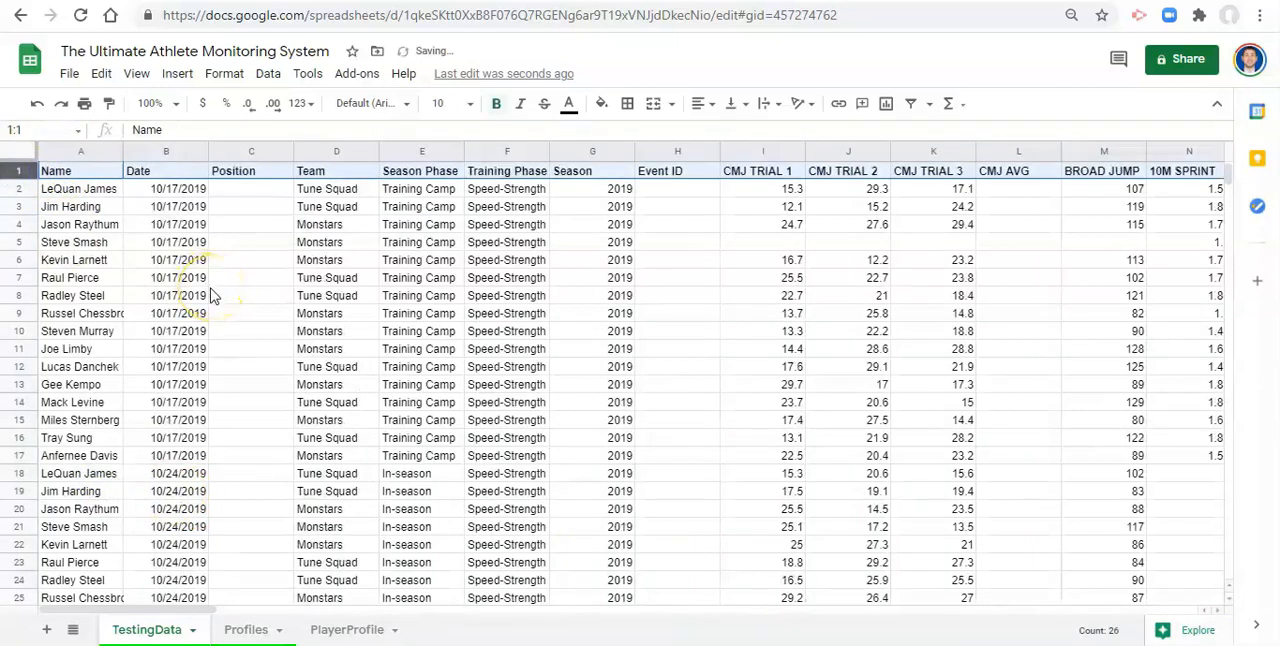
Step: Fill the header row with dark grey so its white bold titles stand out
click(602, 104)
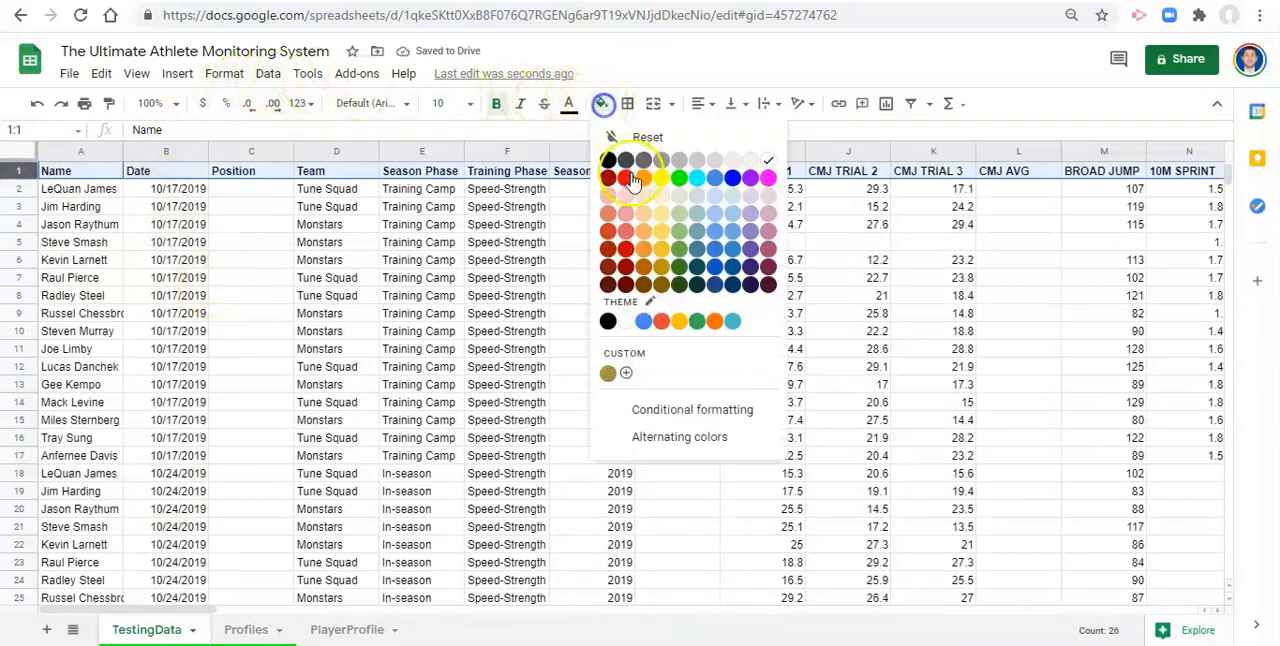
click(624, 178)
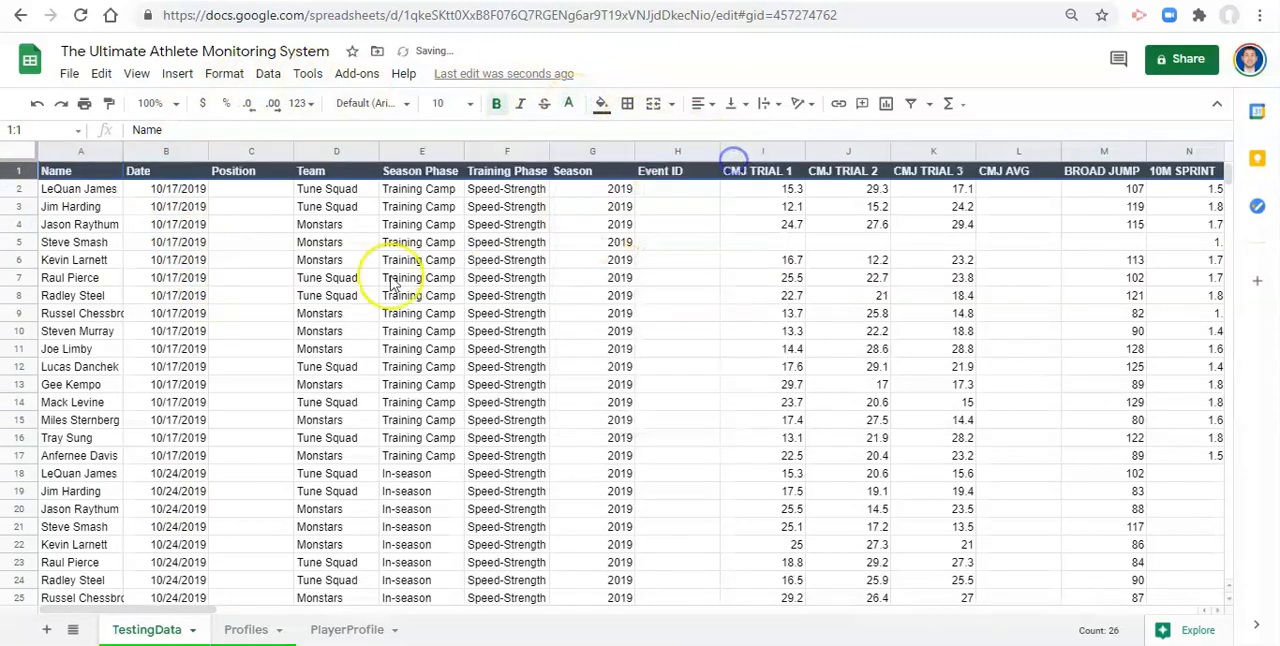
click(80, 188)
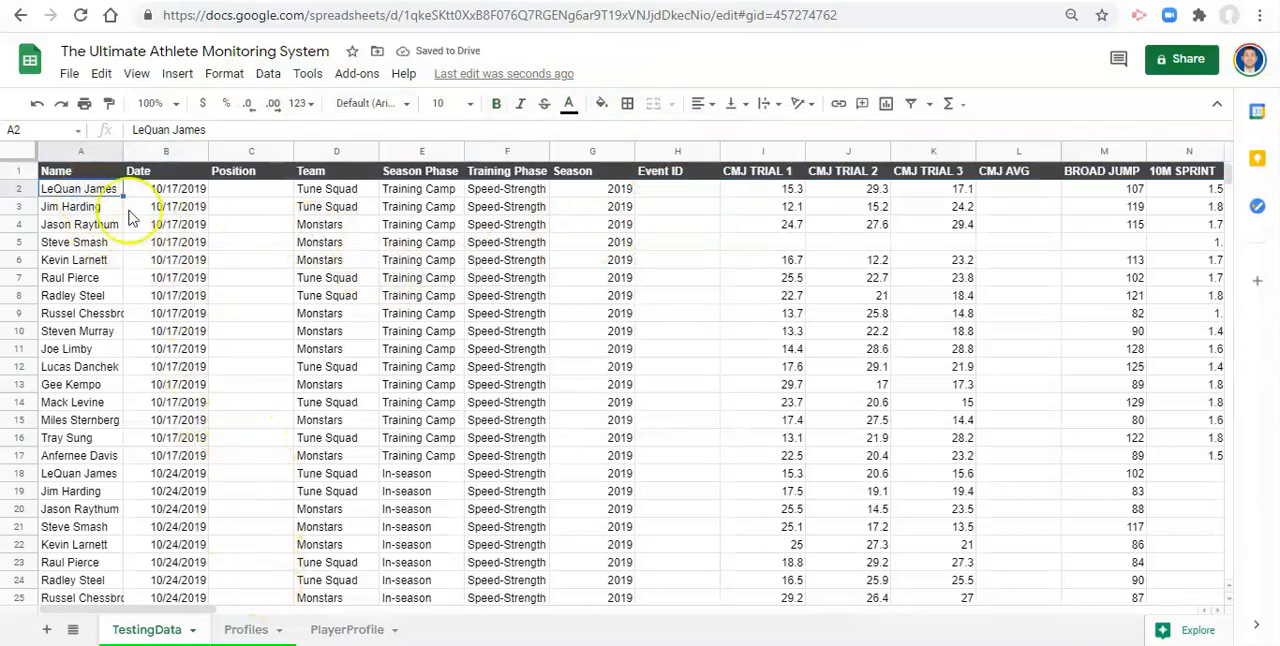
mouse_move(232, 318)
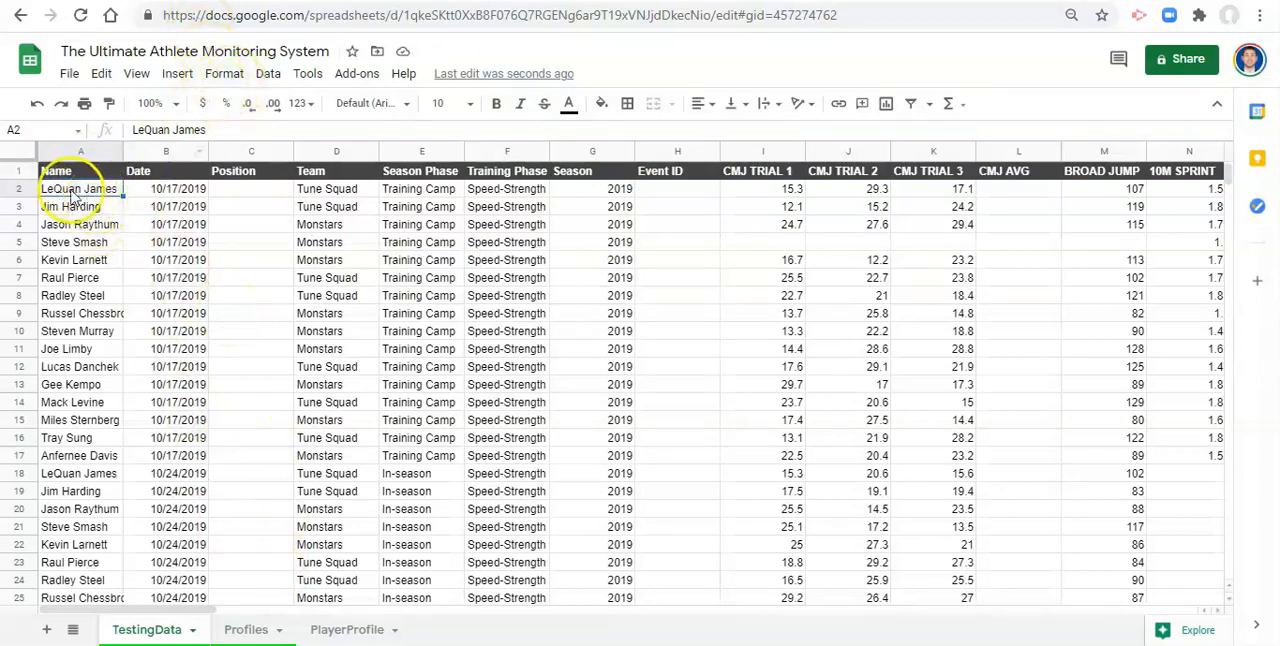
Step: Apply the default light blue alternating row colours to the data
click(224, 72)
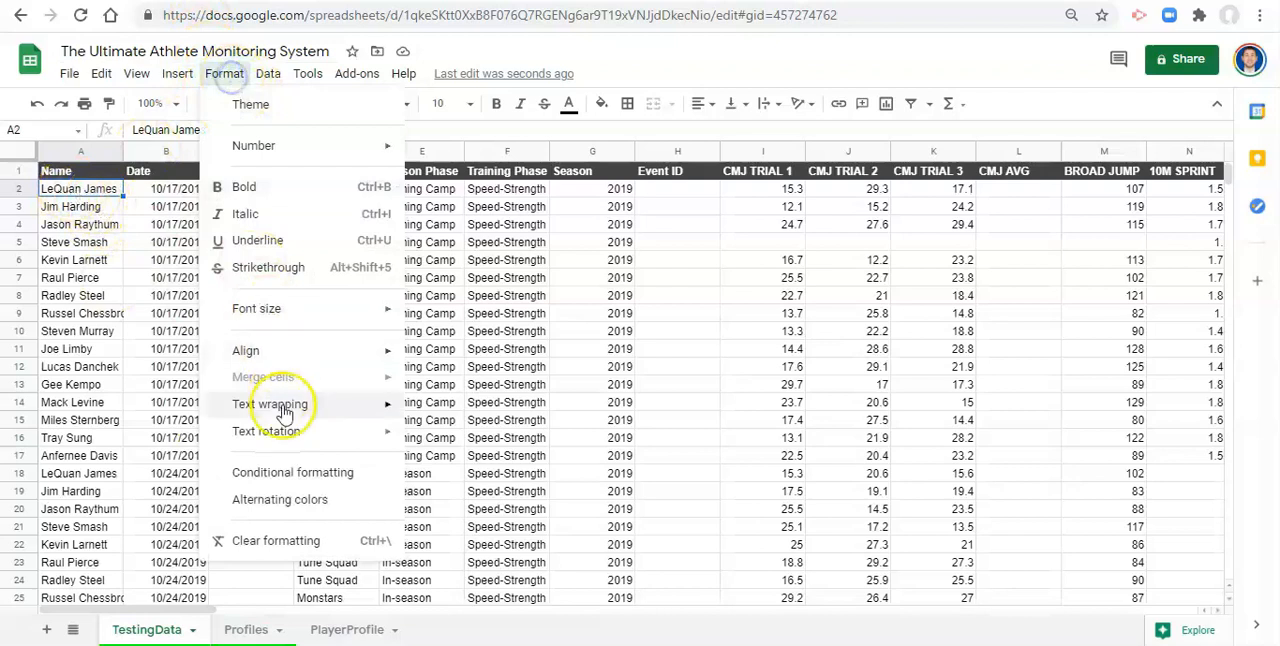
click(280, 500)
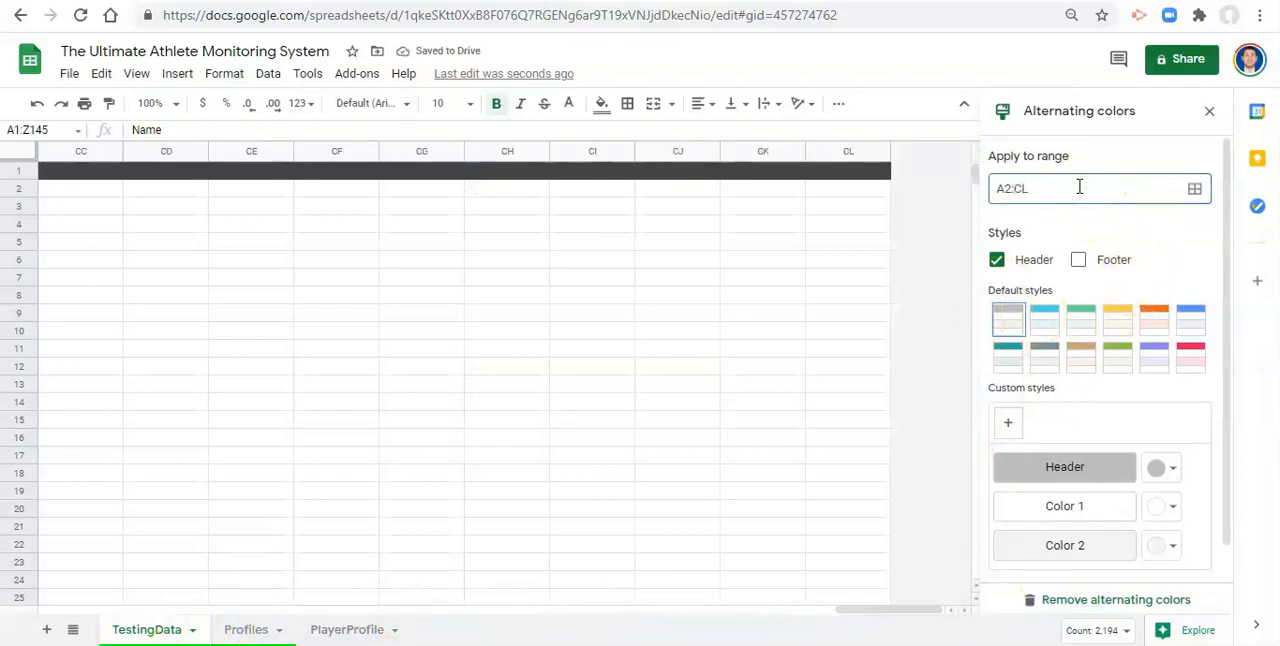
mouse_move(1044, 398)
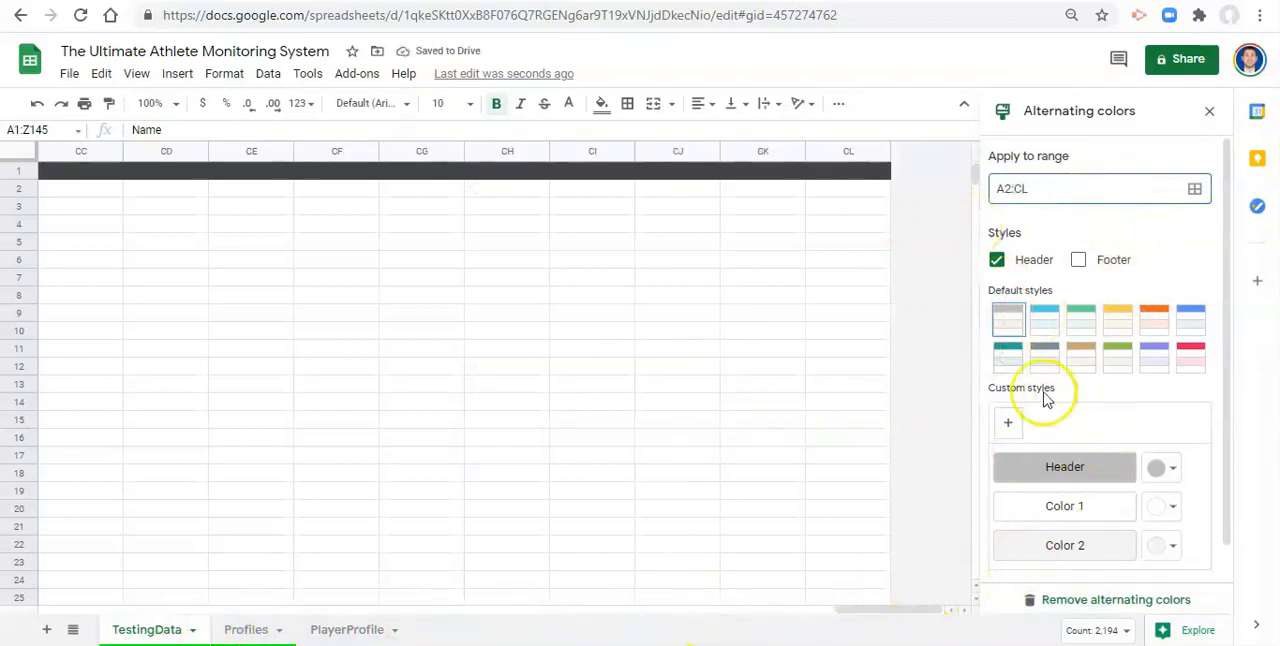
click(996, 260)
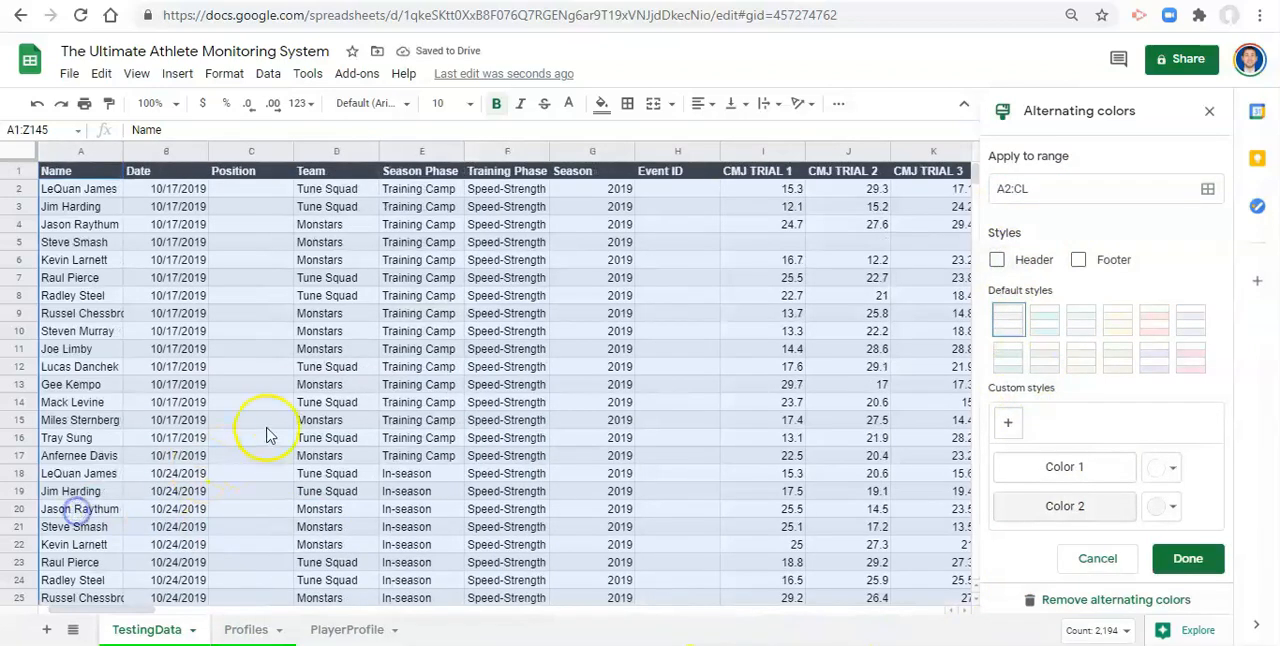
click(1188, 558)
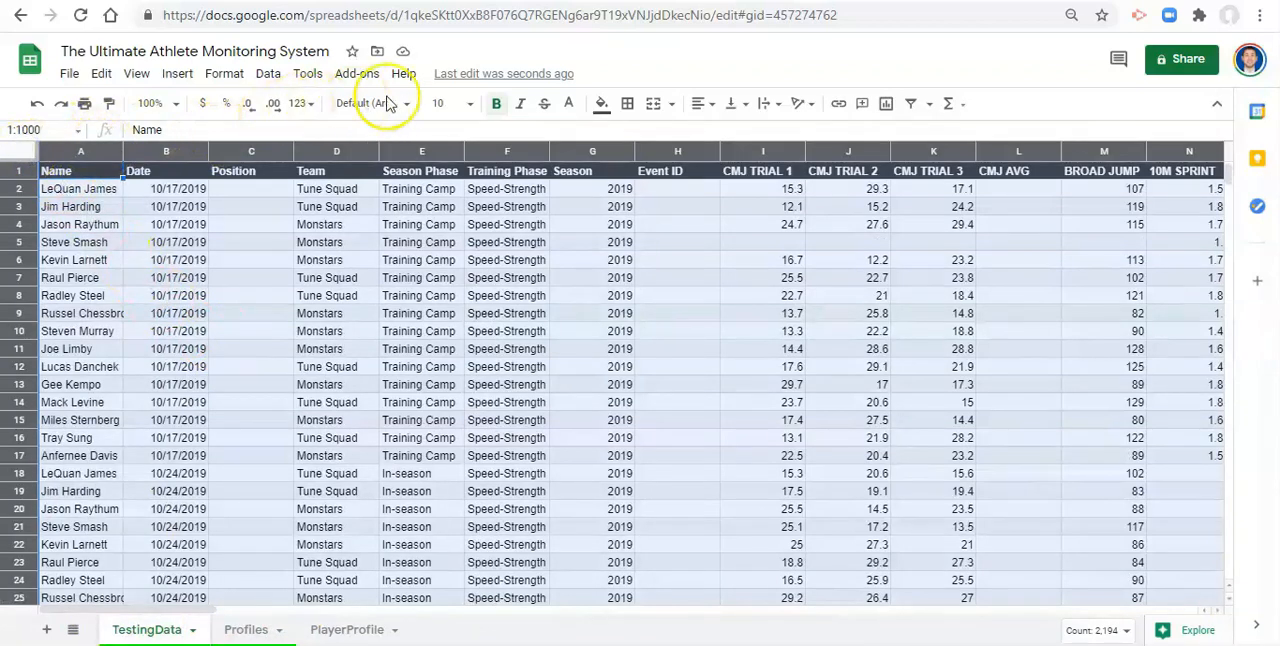
Step: Set the whole sheet to Varela Round with centred text
click(372, 104)
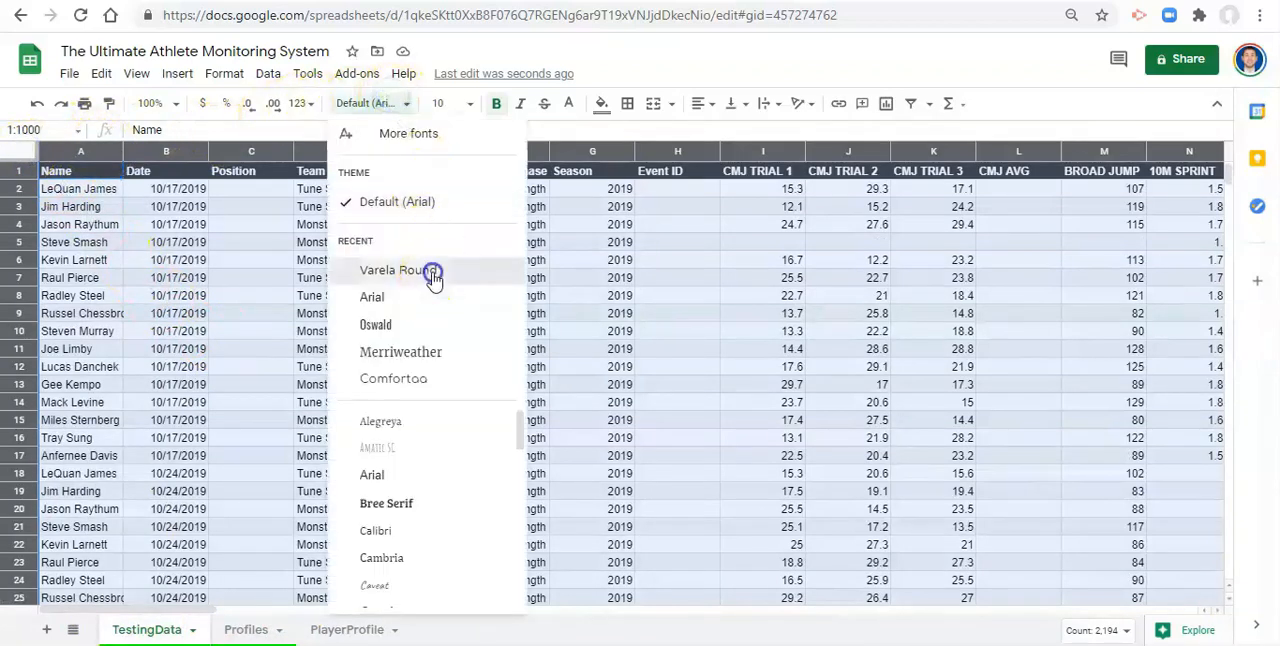
click(392, 268)
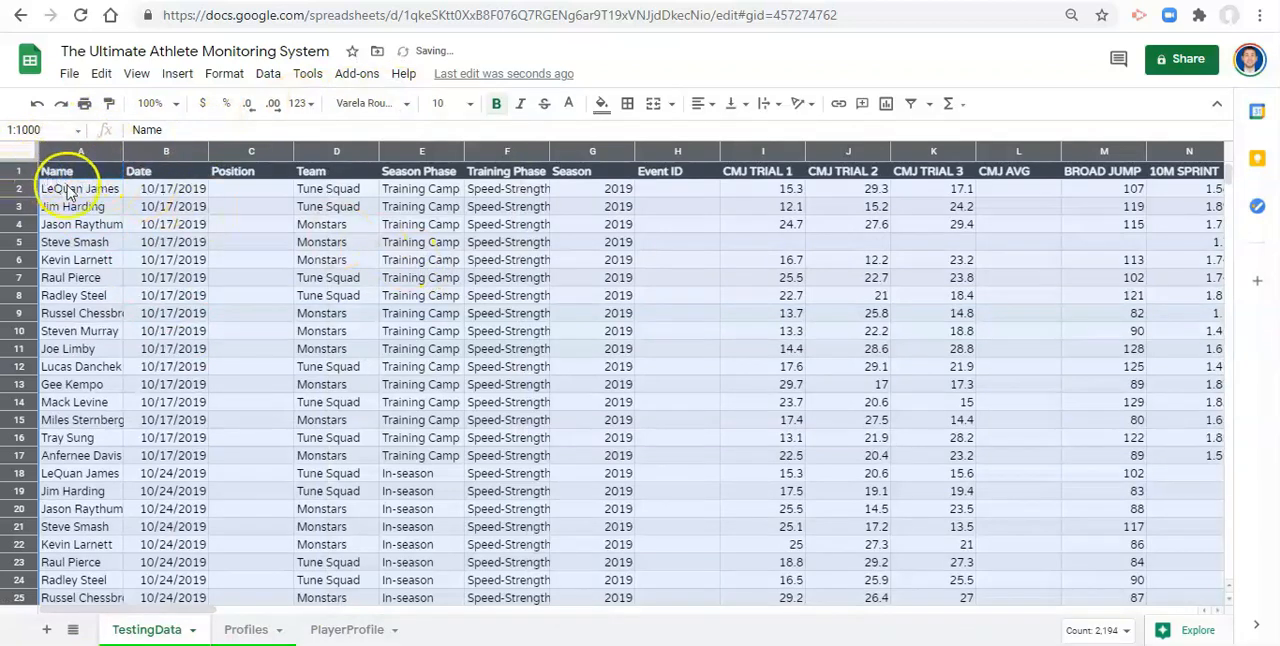
click(80, 188)
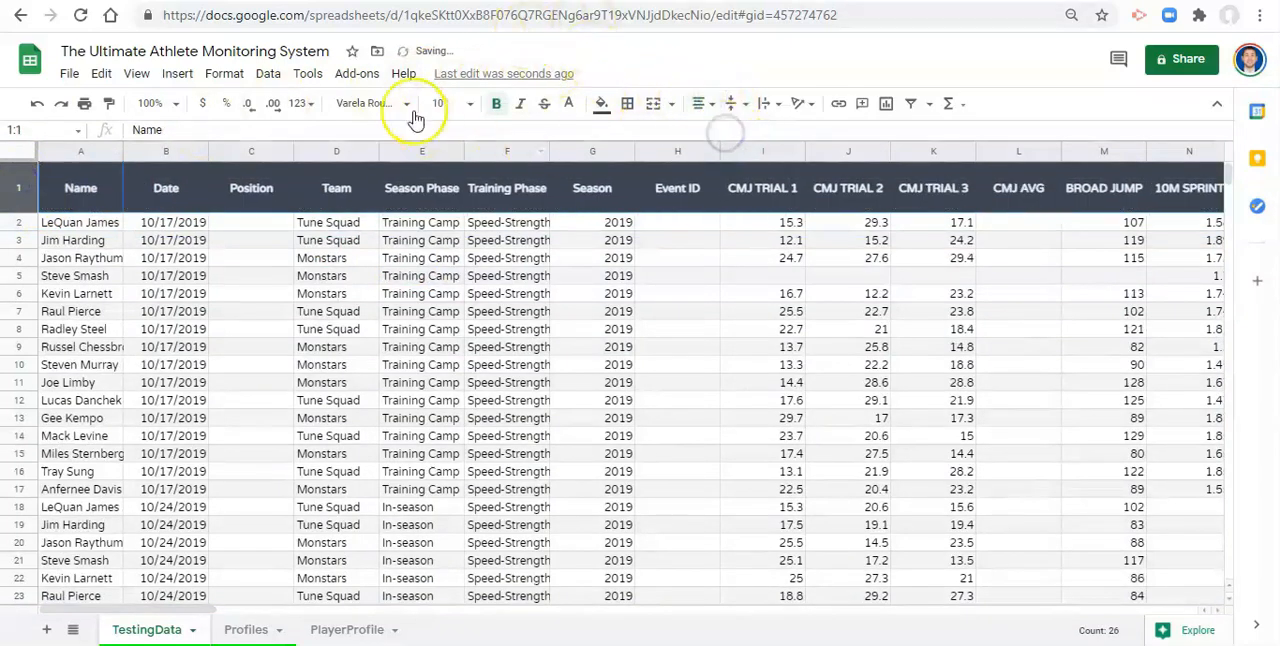
click(224, 72)
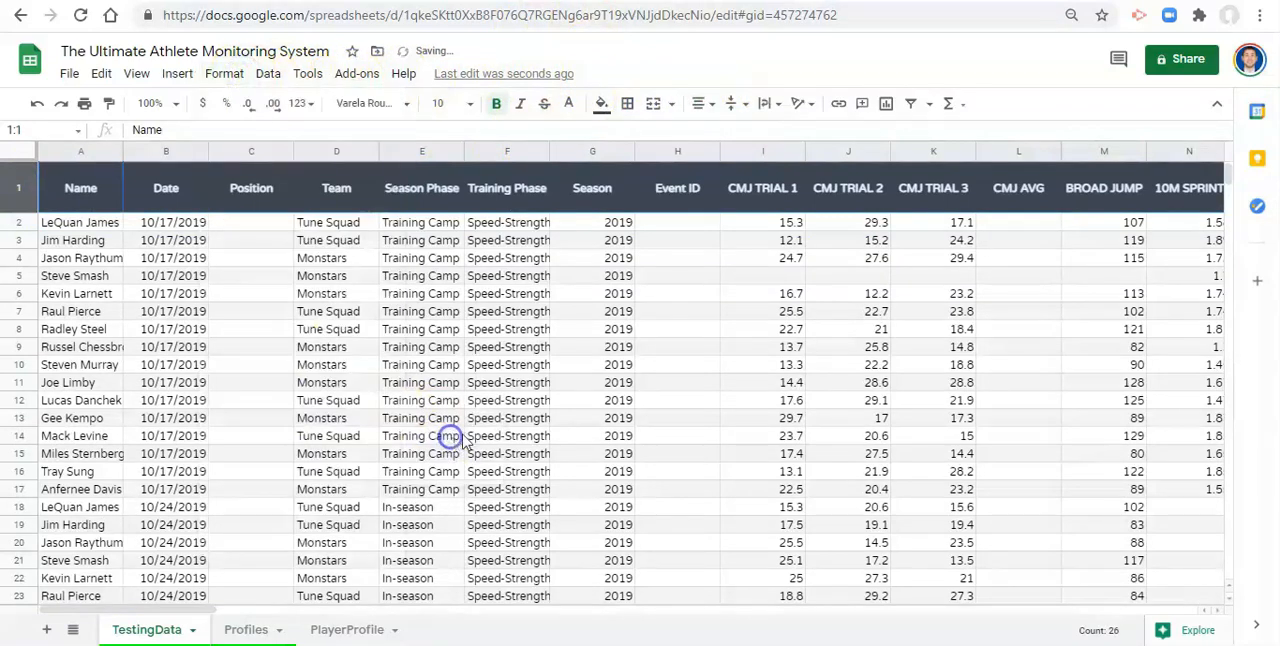
click(336, 258)
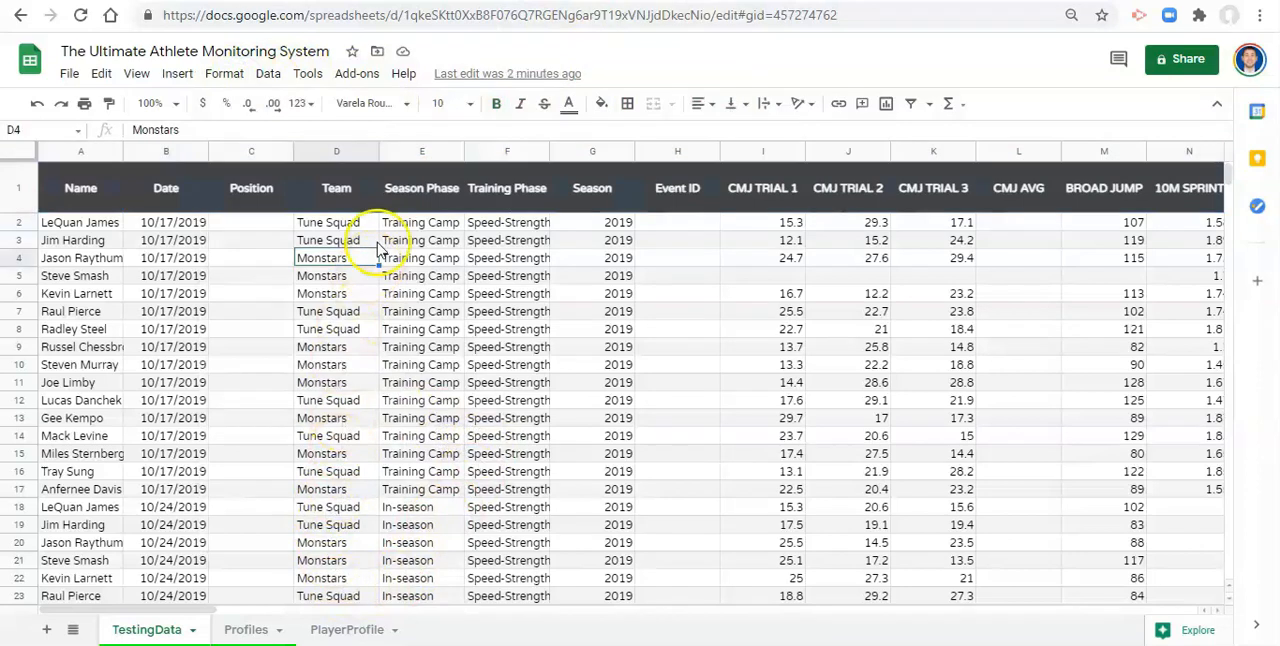
mouse_move(20, 188)
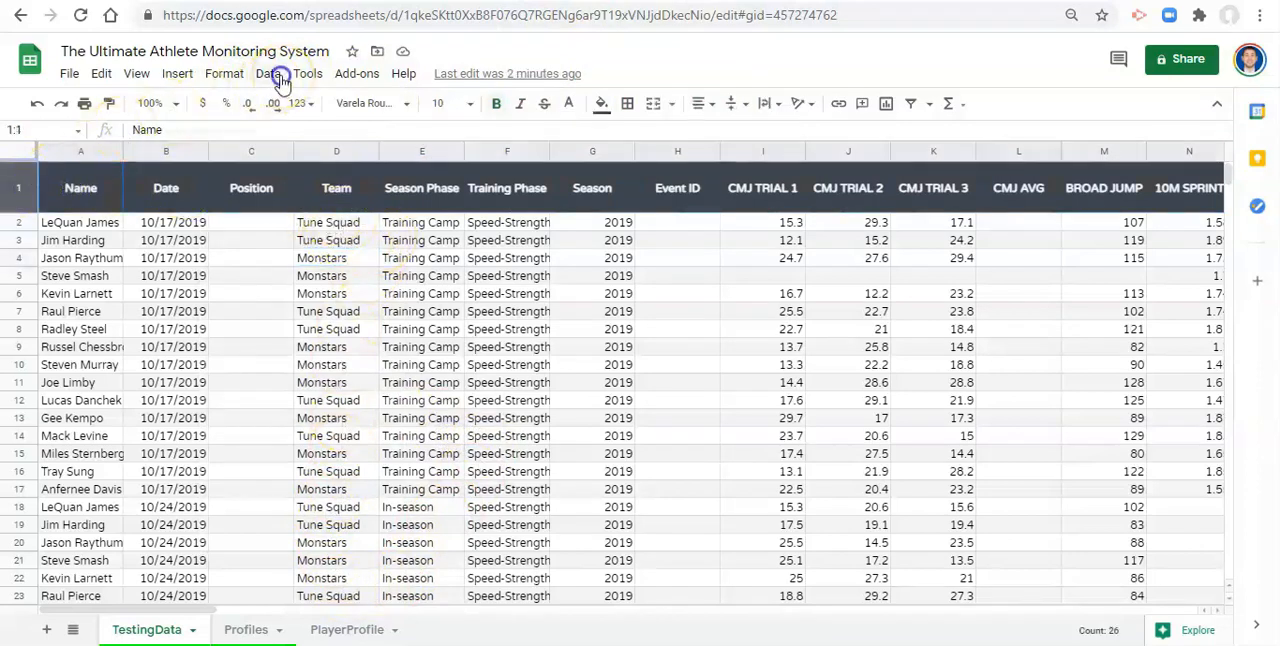
Step: Create a filter on the header row and resize columns to fit the wrapped titles
click(268, 72)
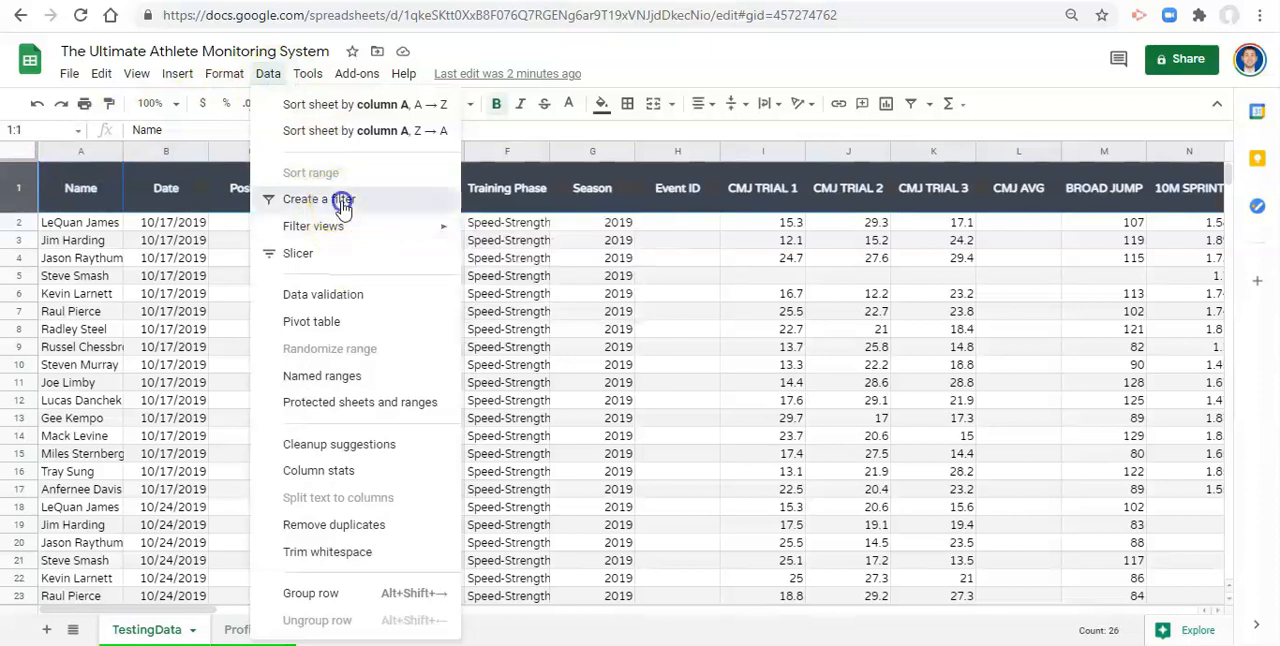
click(306, 200)
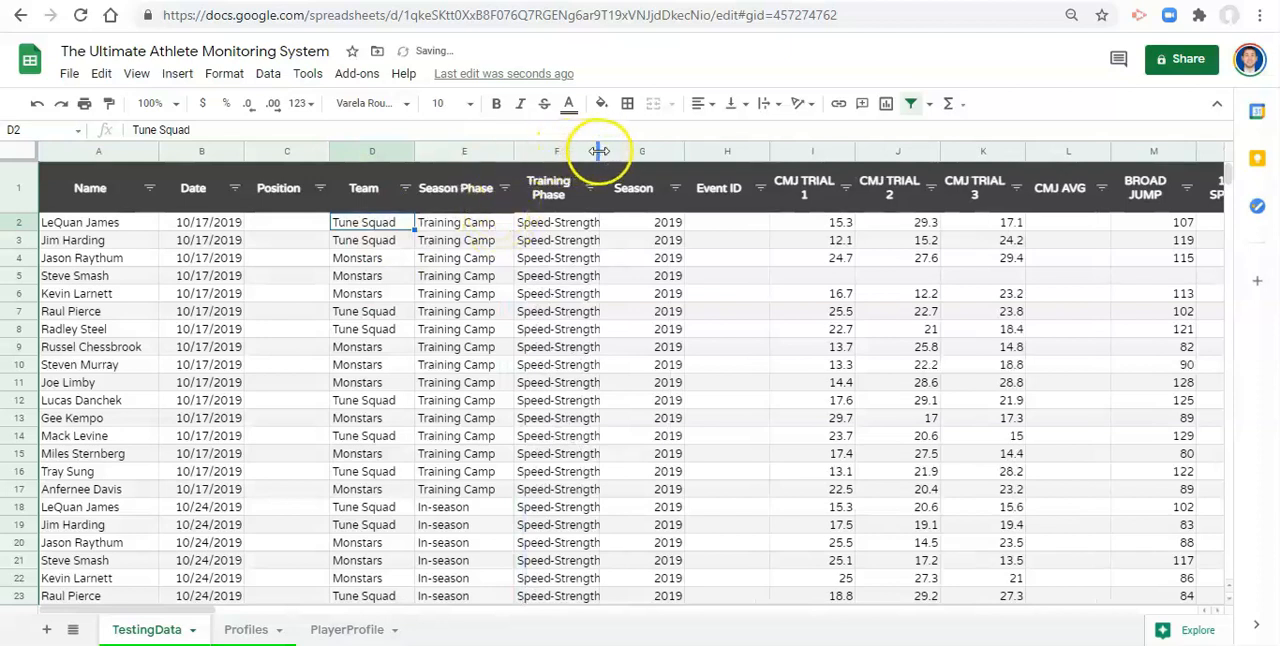
drag(600, 152, 540, 152)
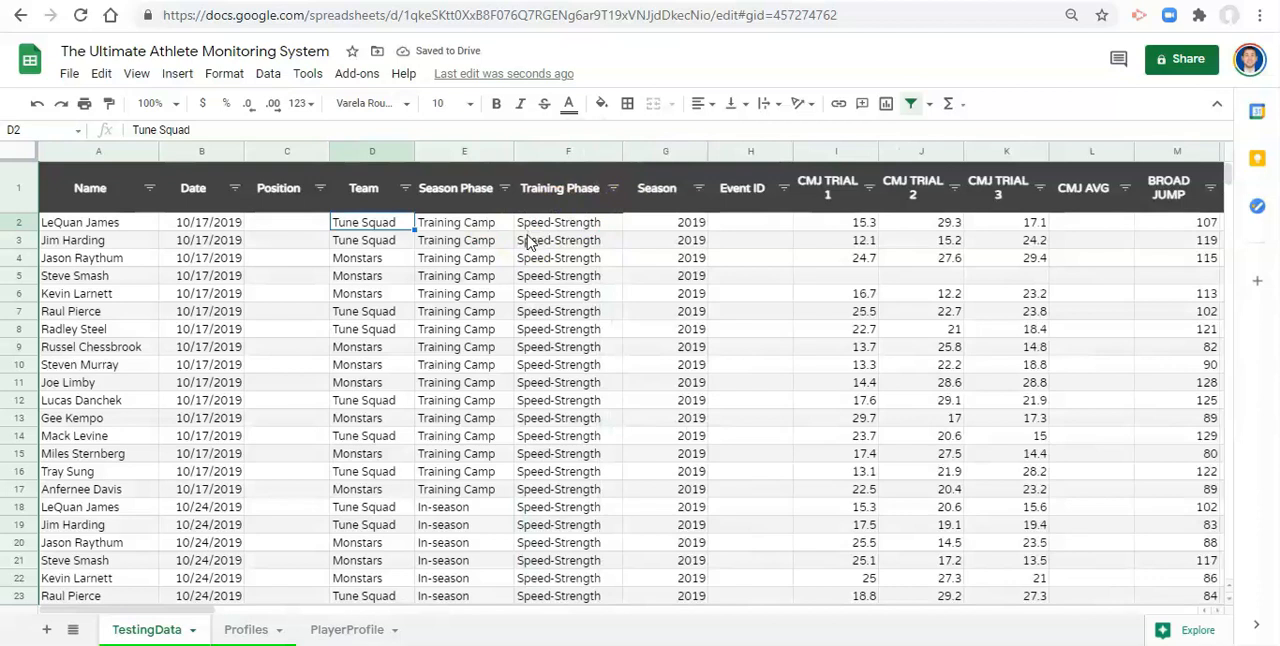
mouse_move(460, 340)
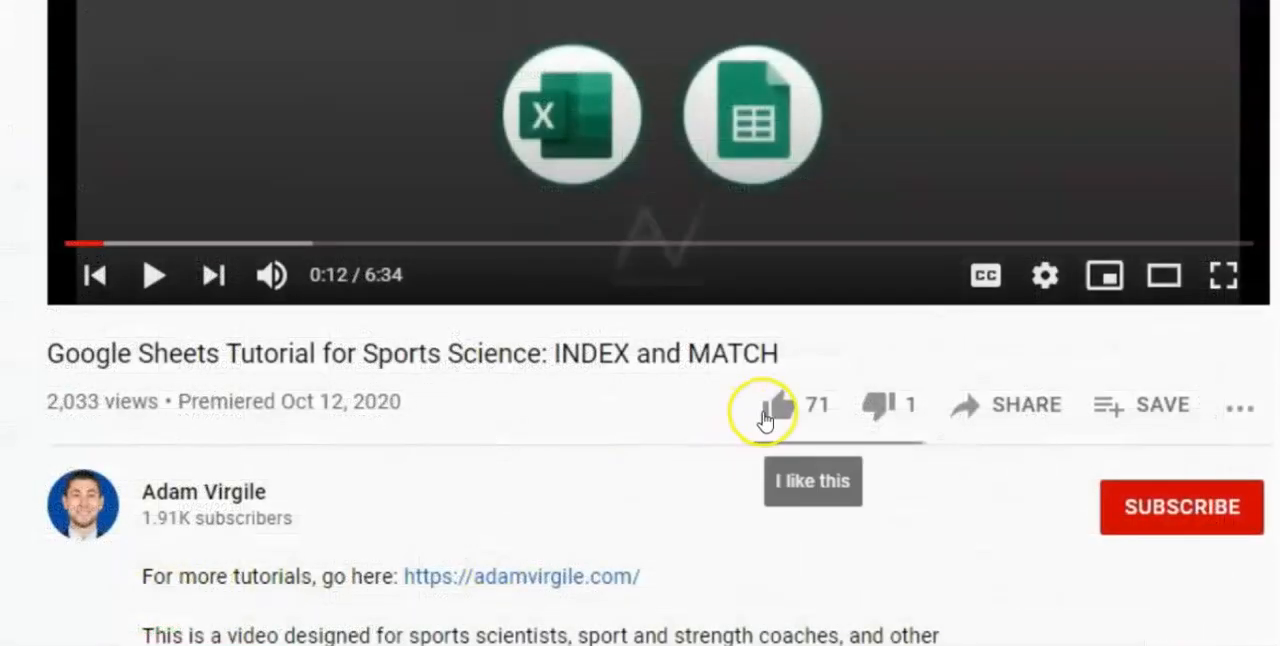
Step: Like the INDEX and MATCH sports-science tutorial video on YouTube
click(780, 404)
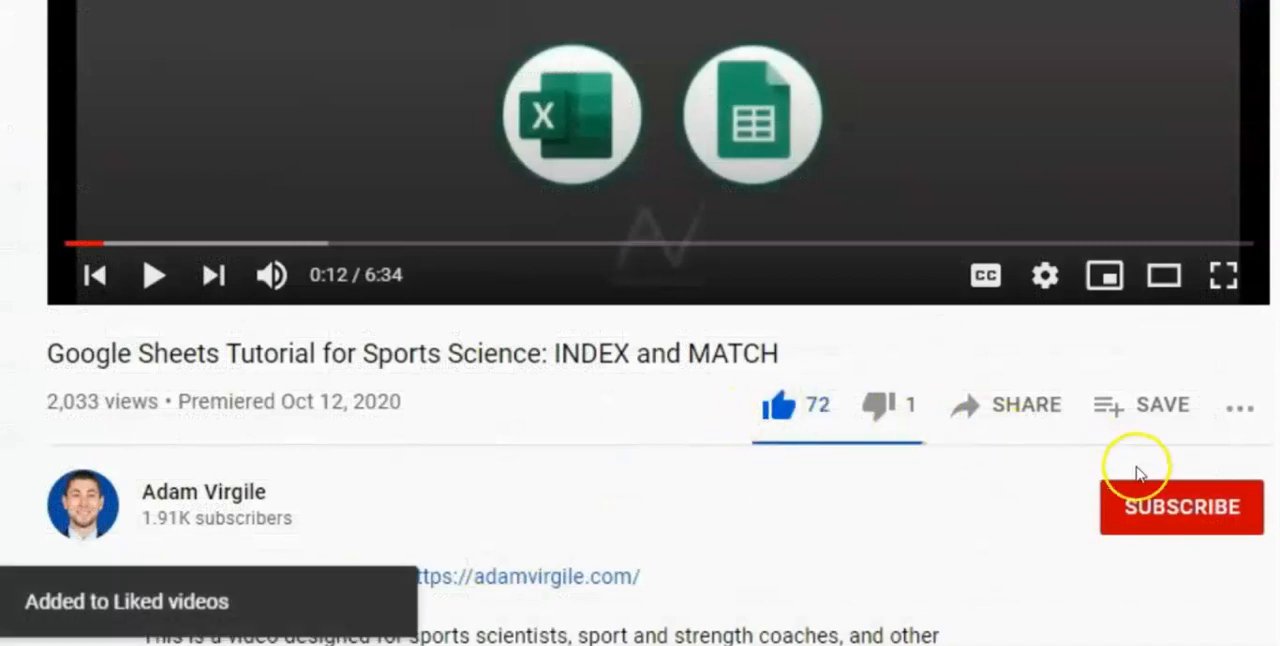
click(1180, 506)
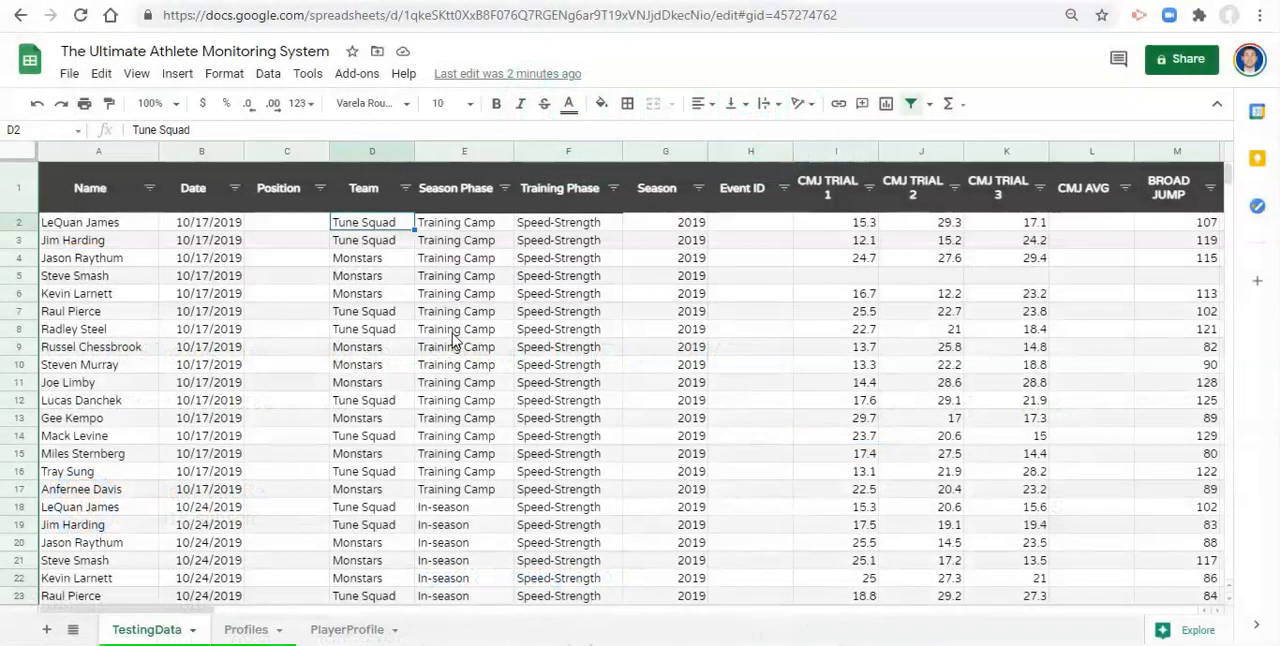
mouse_move(520, 310)
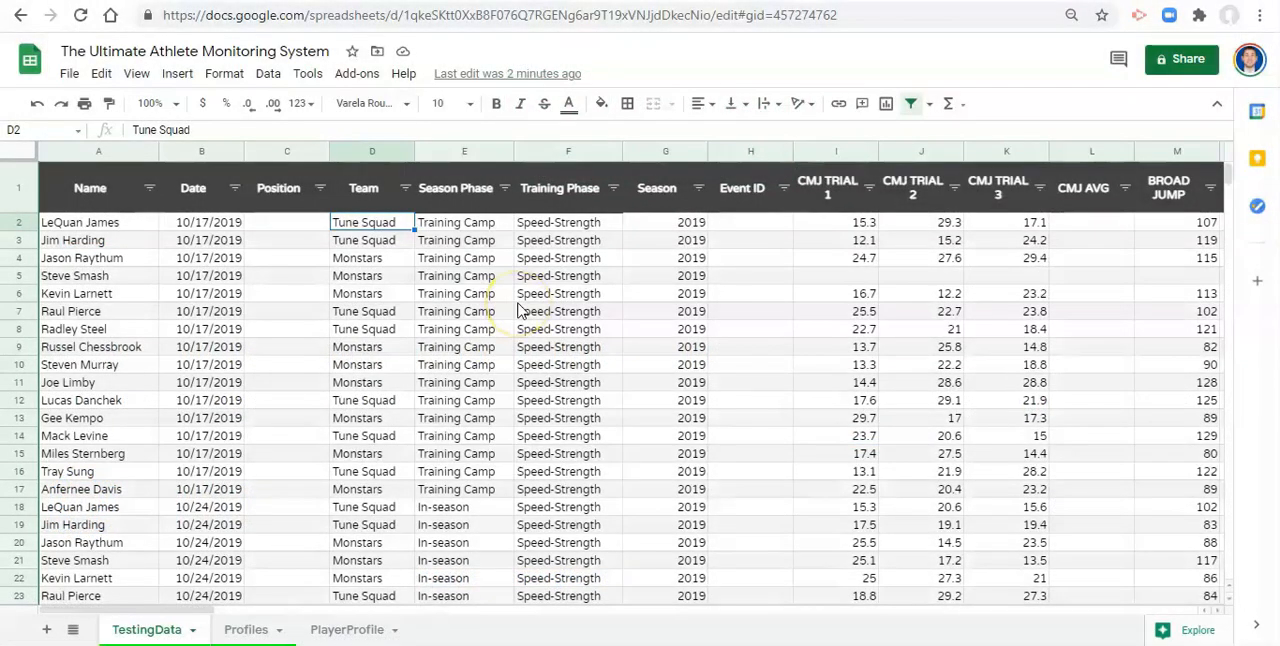